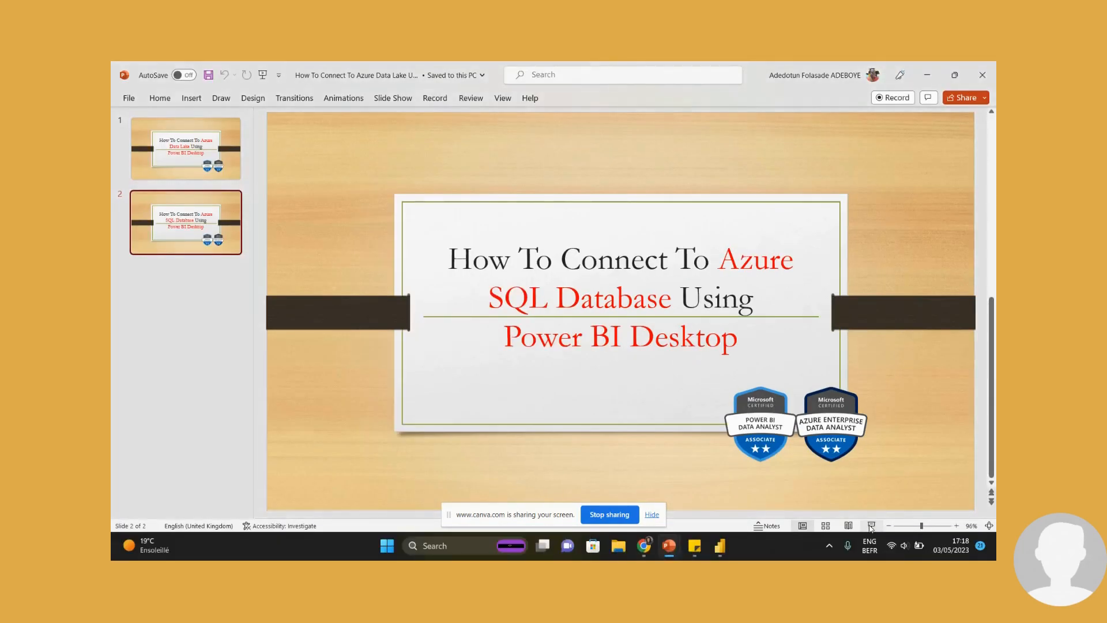
mouse_move(643, 545)
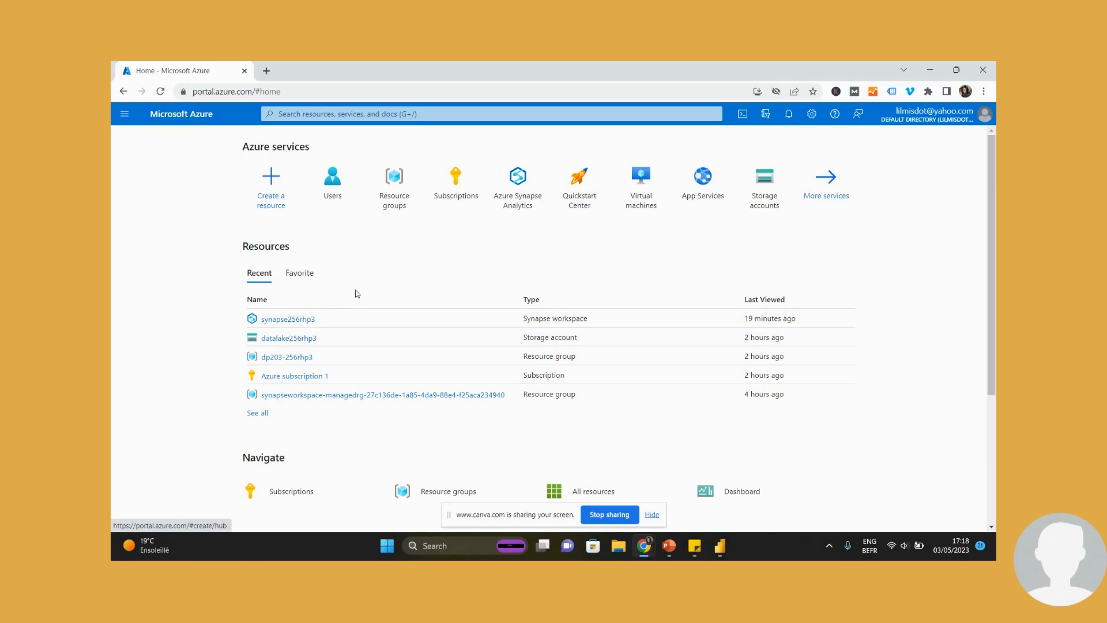
mouse_move(288, 338)
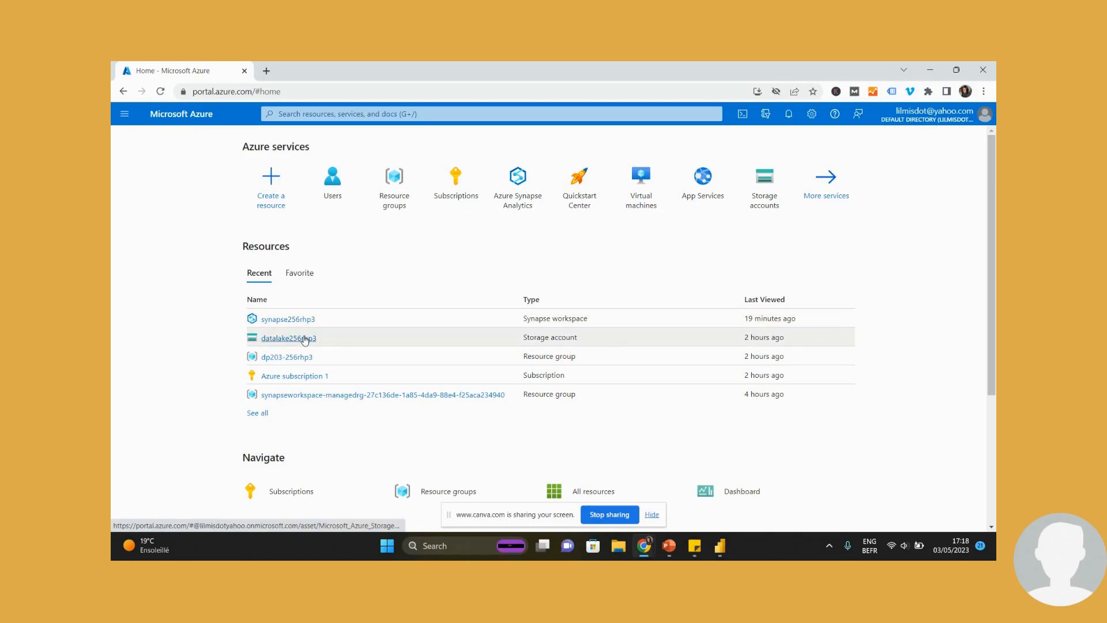
Briefly view the dp203-256rhp3 resource group and return to the Azure portal home page.
left_click(287, 356)
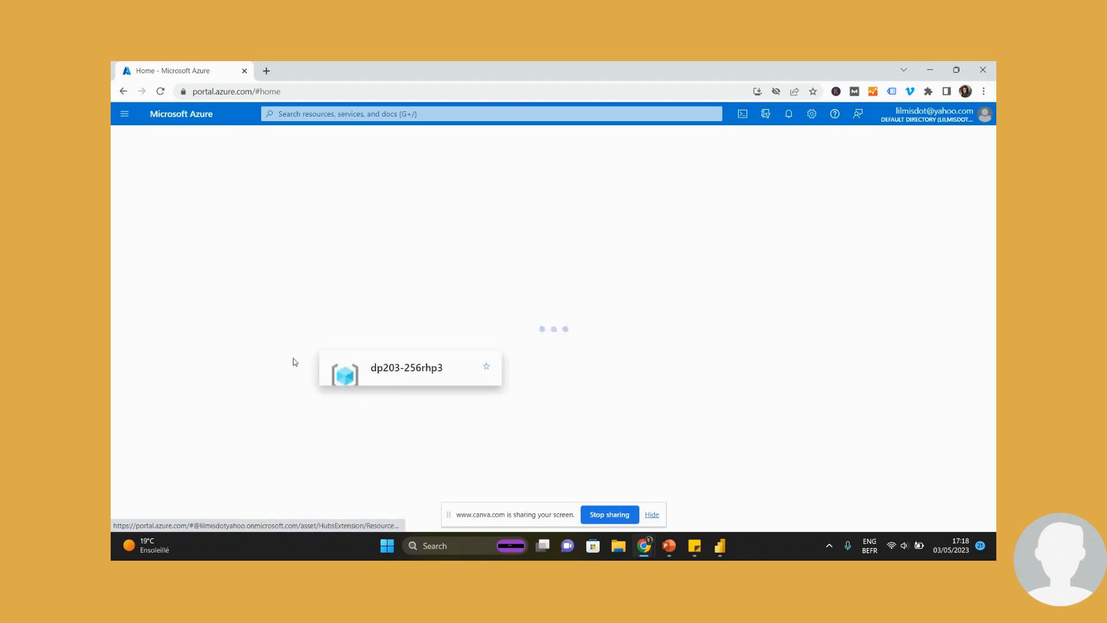
left_click(406, 367)
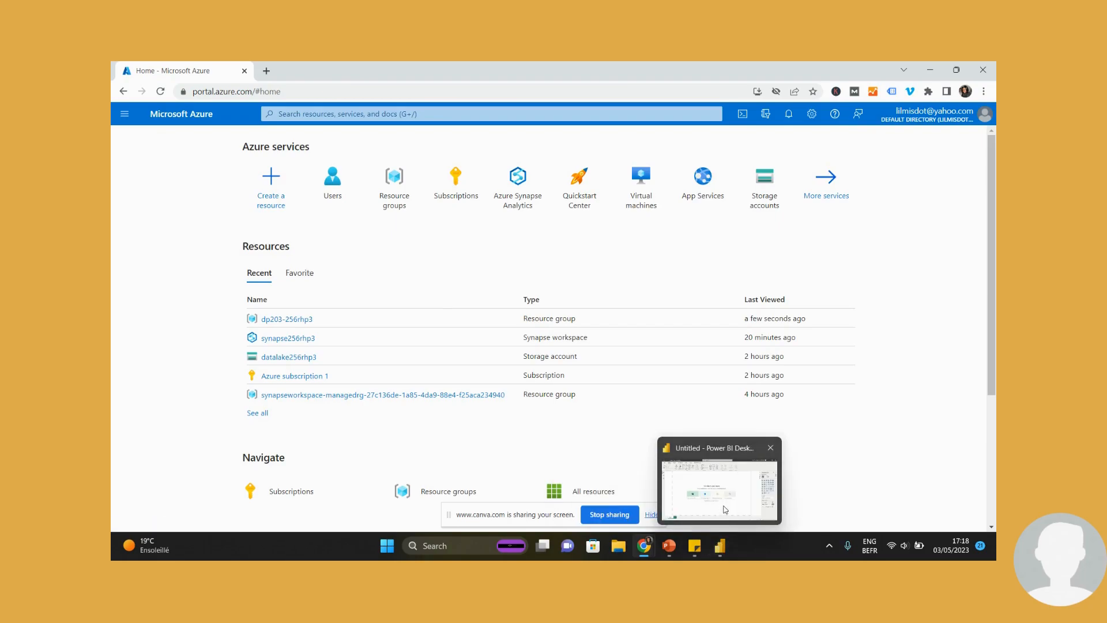
Switch to Power BI Desktop and bring up the full Get data source catalogue.
left_click(719, 479)
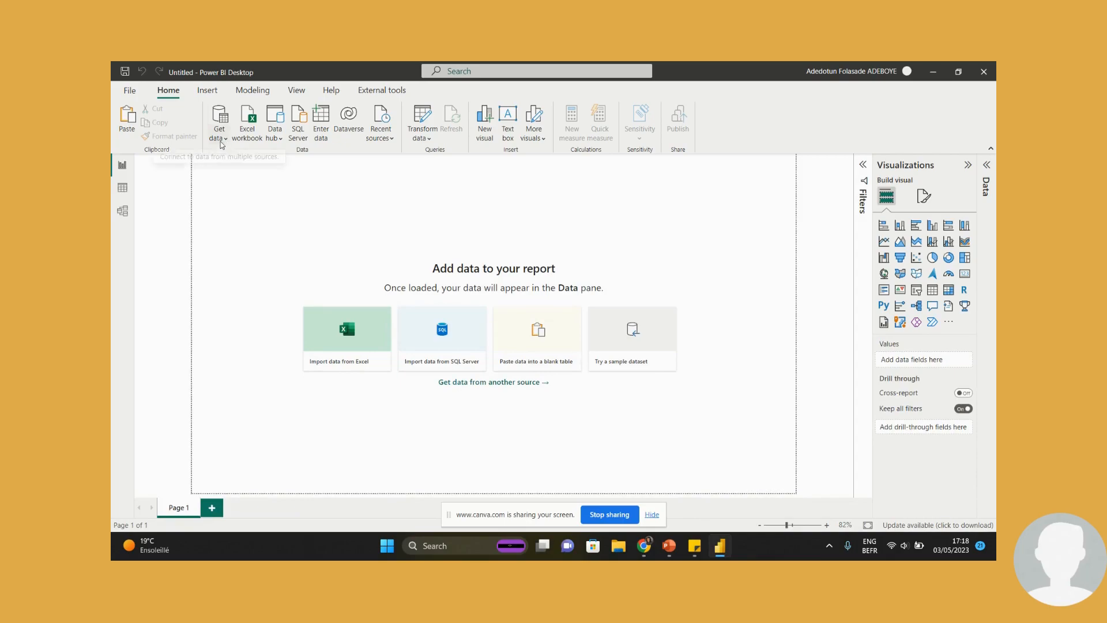
left_click(219, 121)
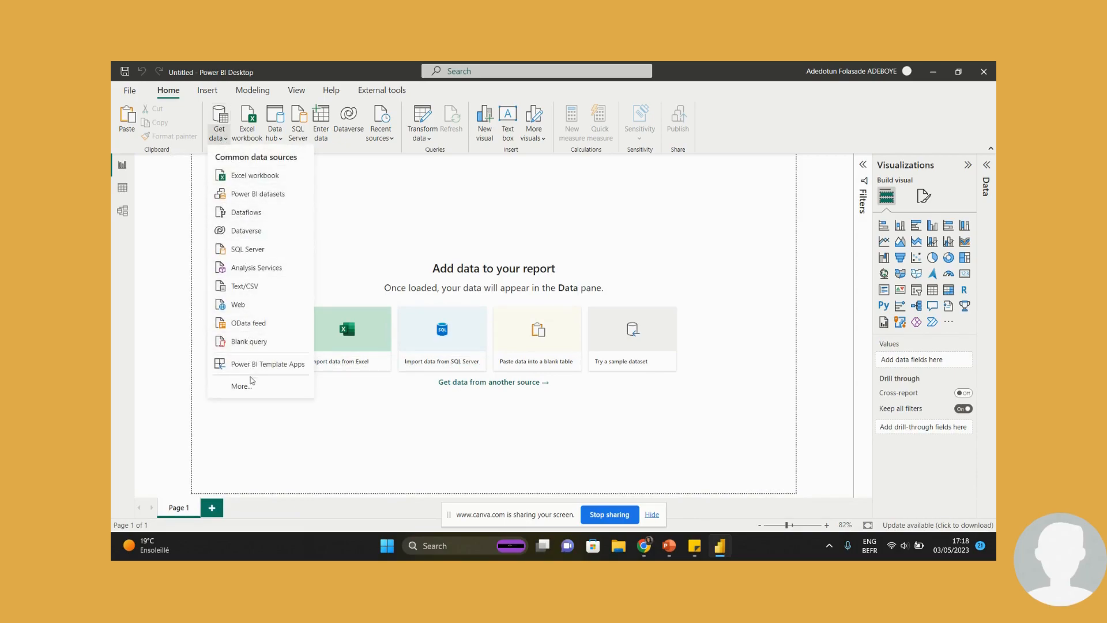
left_click(249, 386)
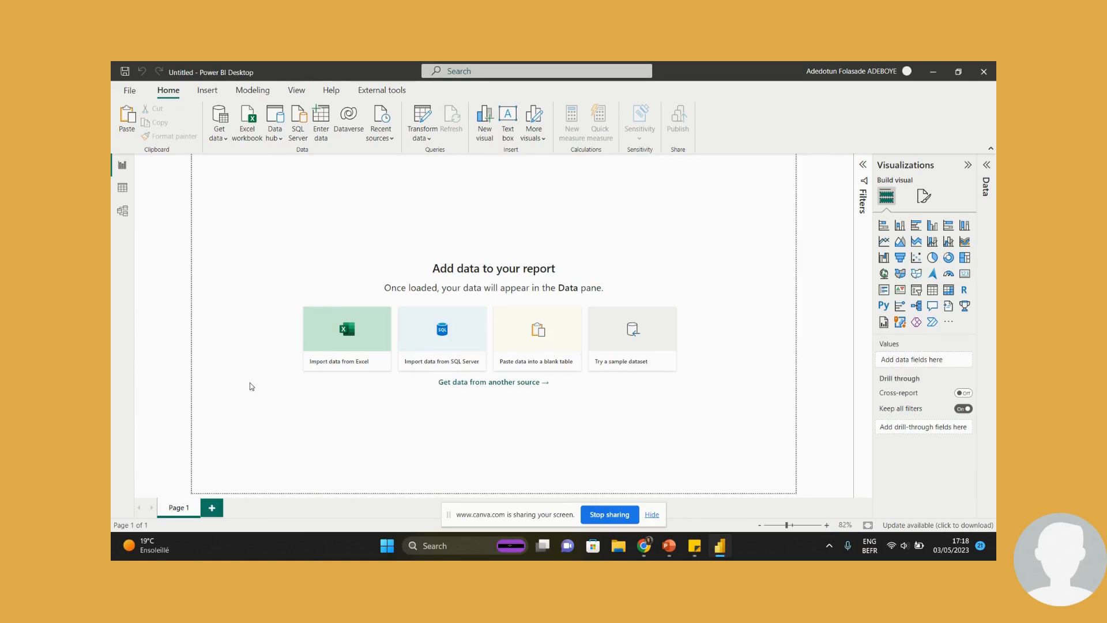
left_click(492, 381)
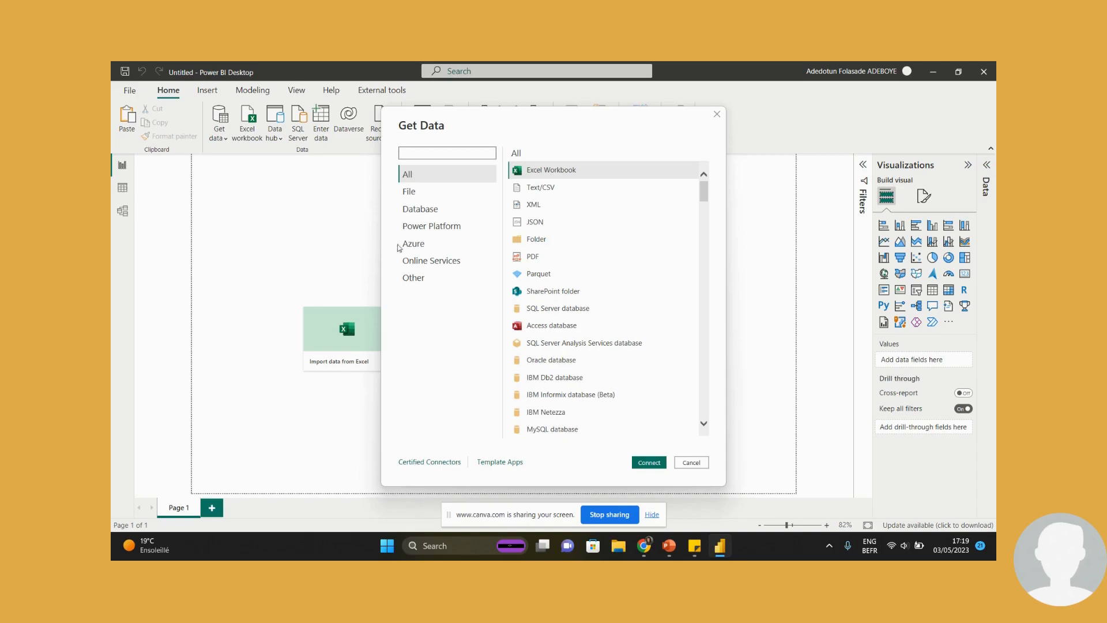
Choose Azure SQL database from the Azure category as the source and connect.
left_click(413, 243)
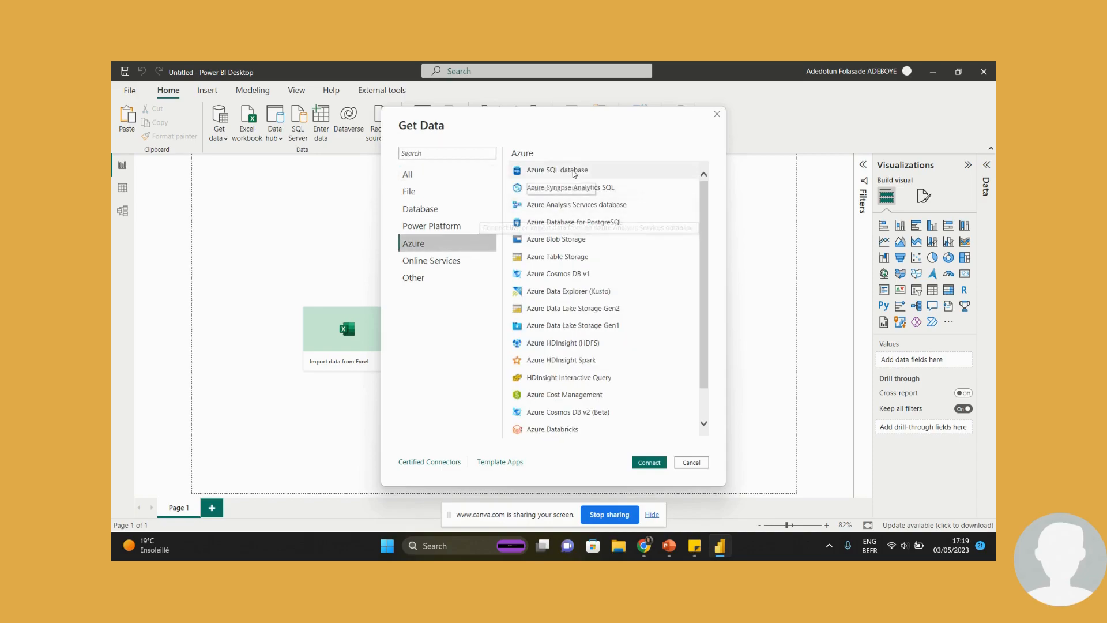
left_click(556, 169)
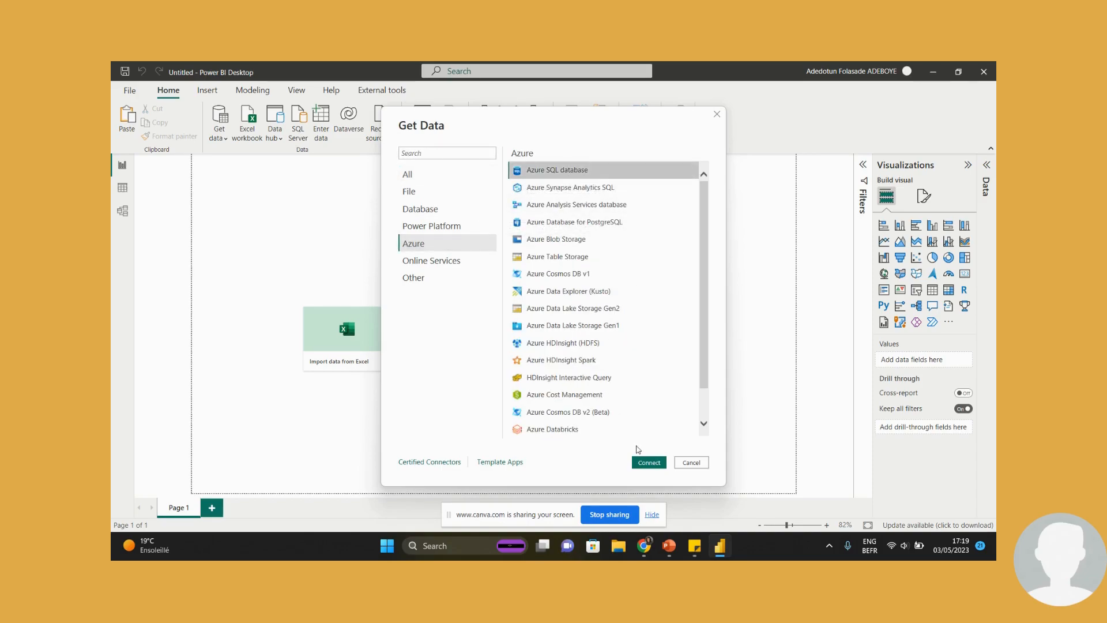
left_click(691, 462)
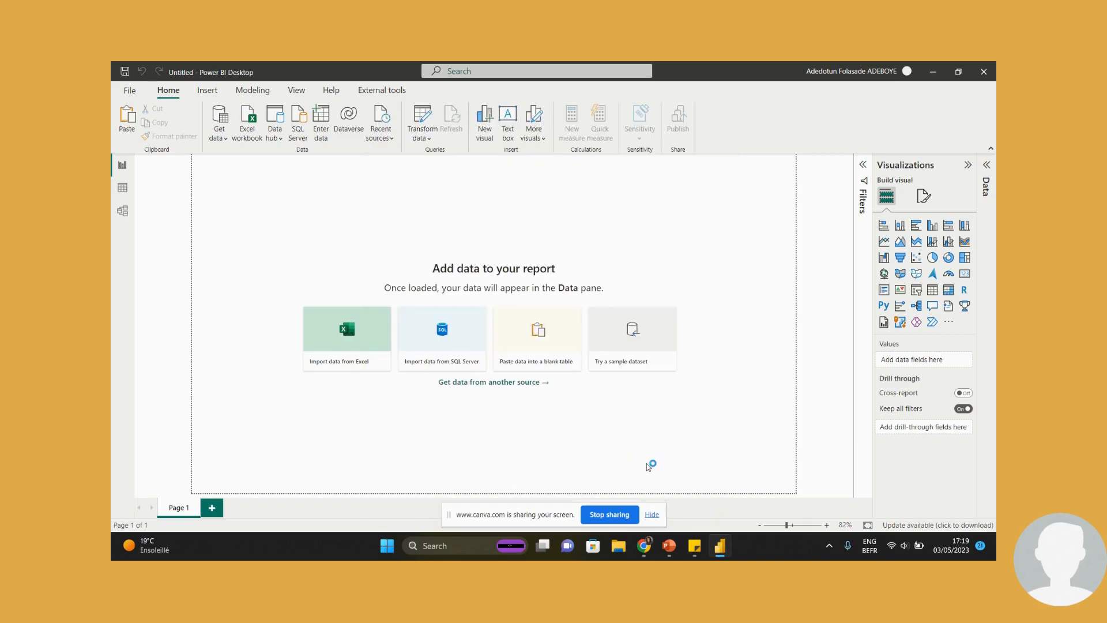
left_click(442, 328)
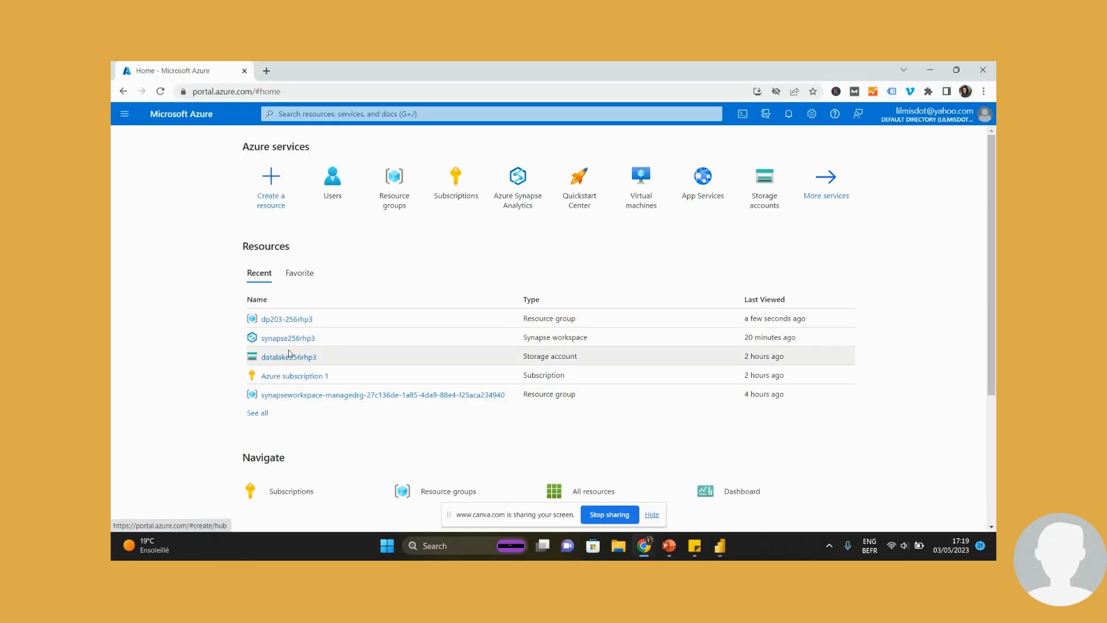
Use synapse256rhp3.sql.azuresynapse.net from the workspace overview as the connection's server.
left_click(287, 338)
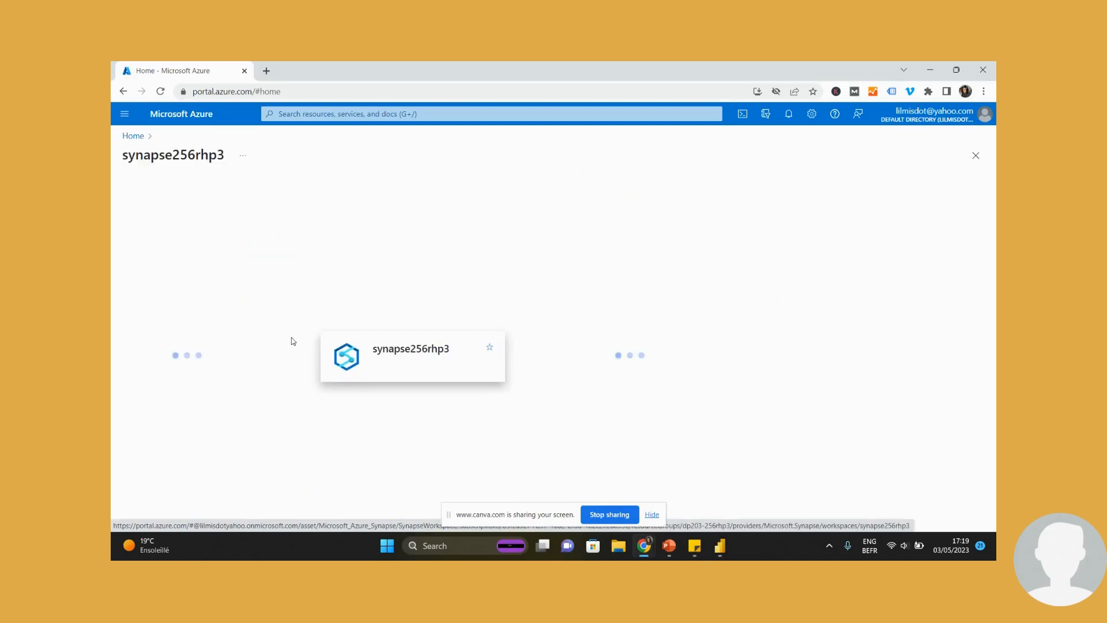
left_click(410, 356)
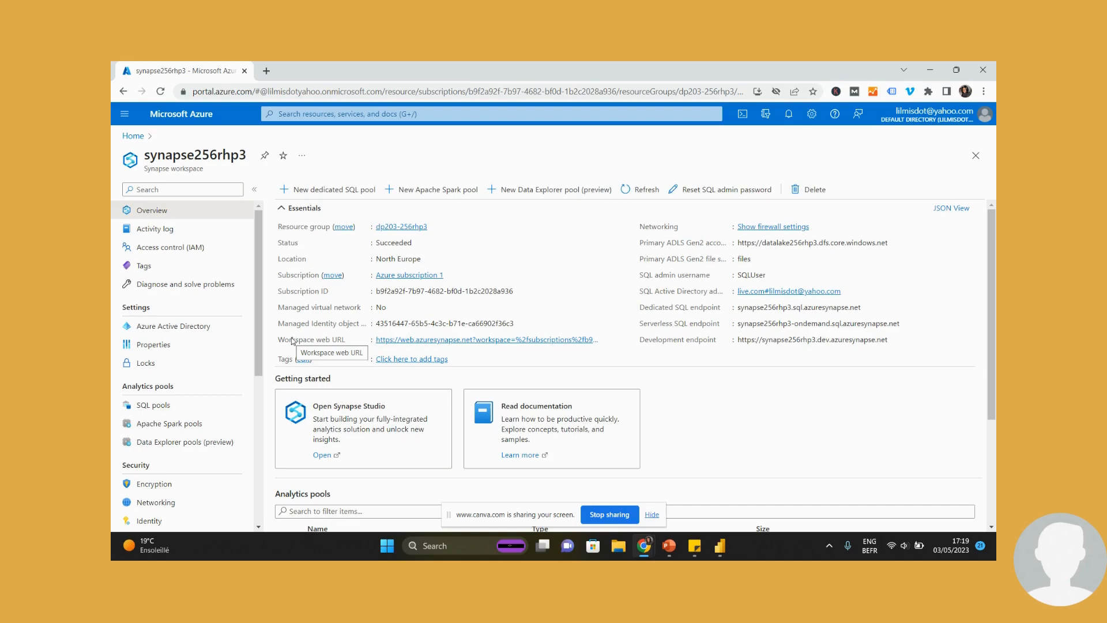
mouse_move(694, 269)
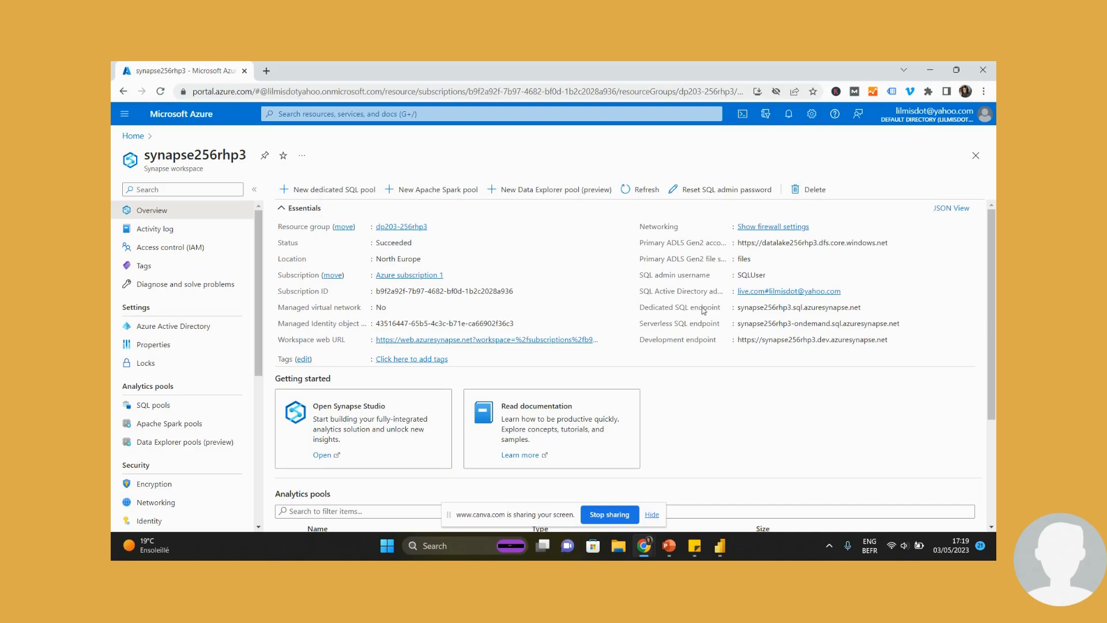
mouse_move(867, 309)
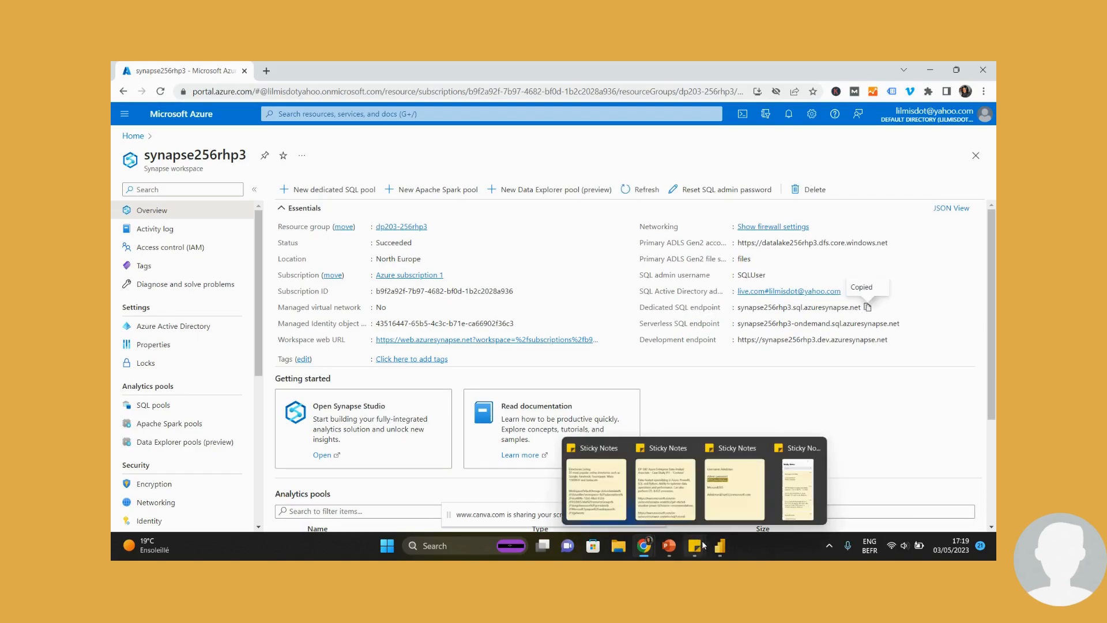
left_click(720, 545)
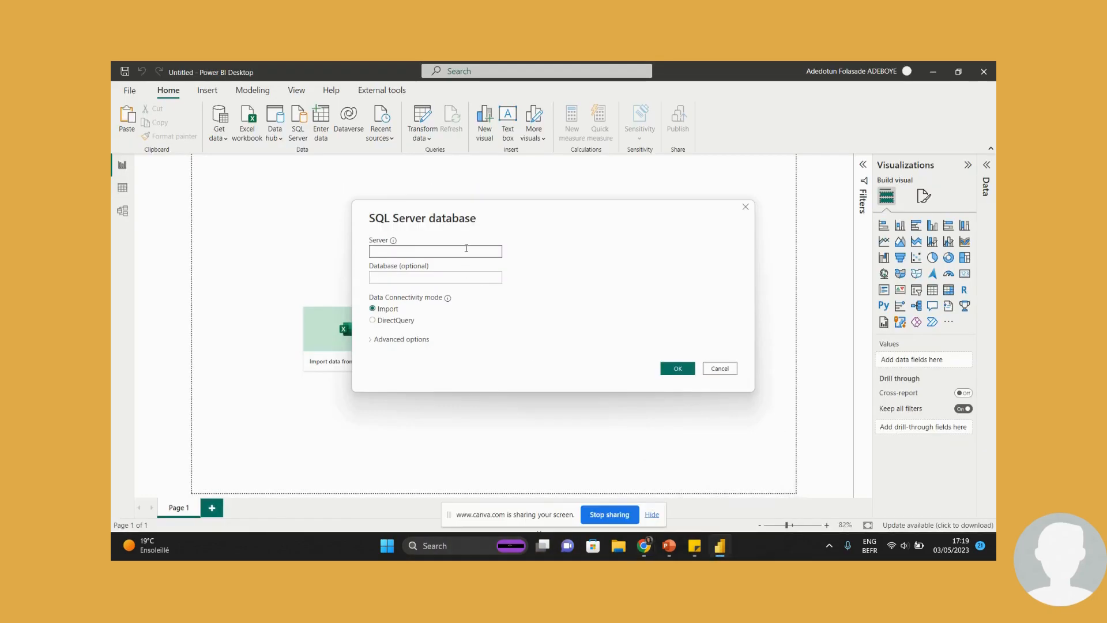
type("synapse256rhp3.sql.azuresynapse.net")
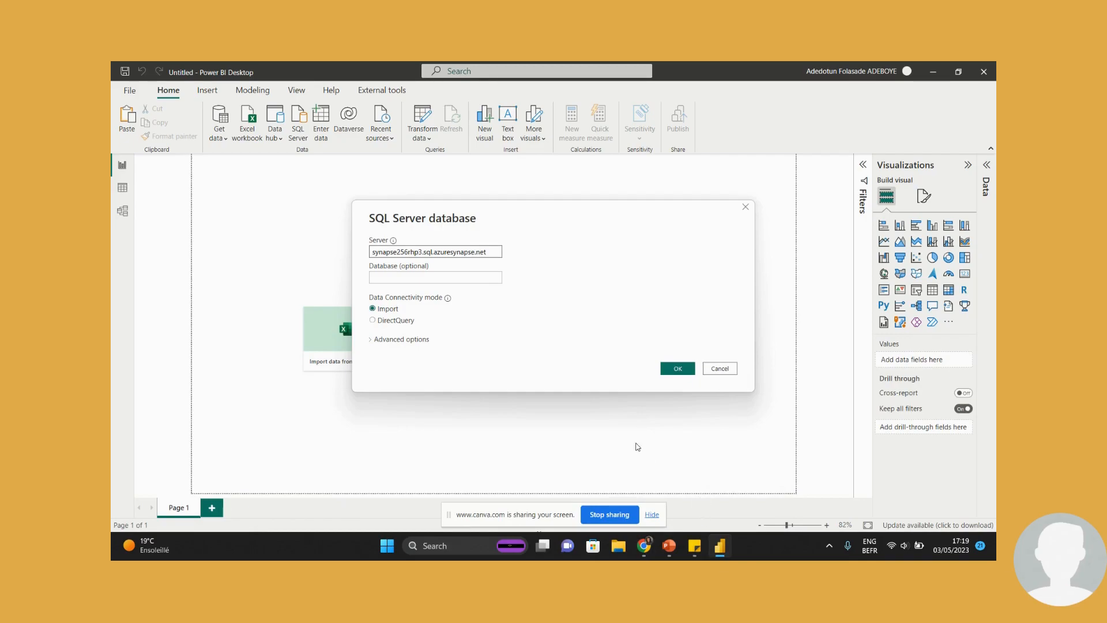
mouse_move(643, 546)
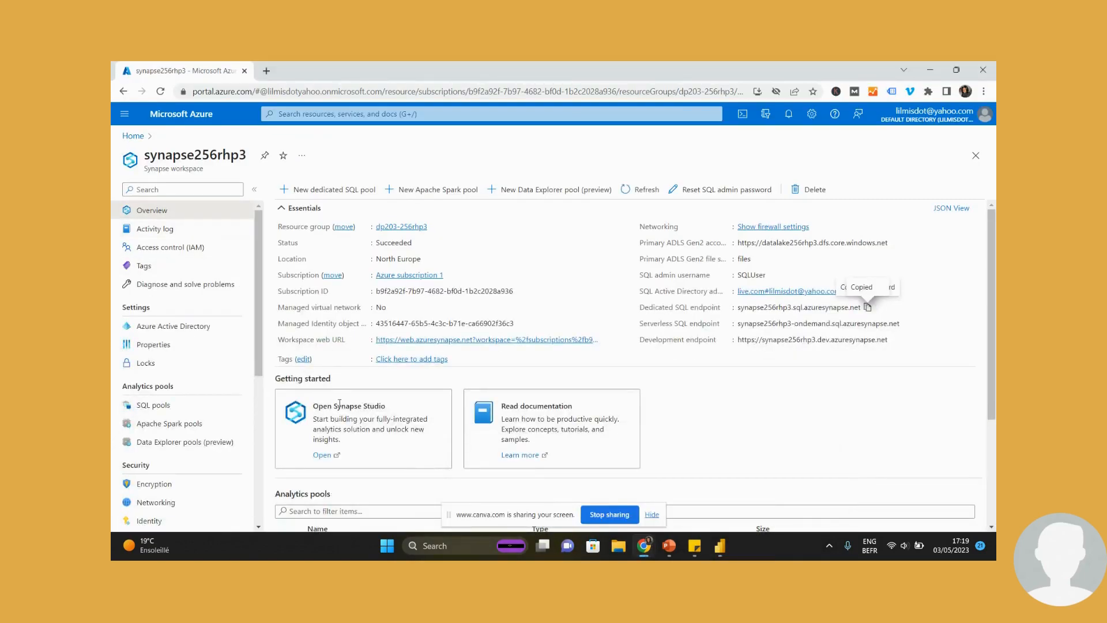
In Synapse Studio's Manage > SQL pools, resume the paused dedicated pool sql256rhp3.
left_click(322, 454)
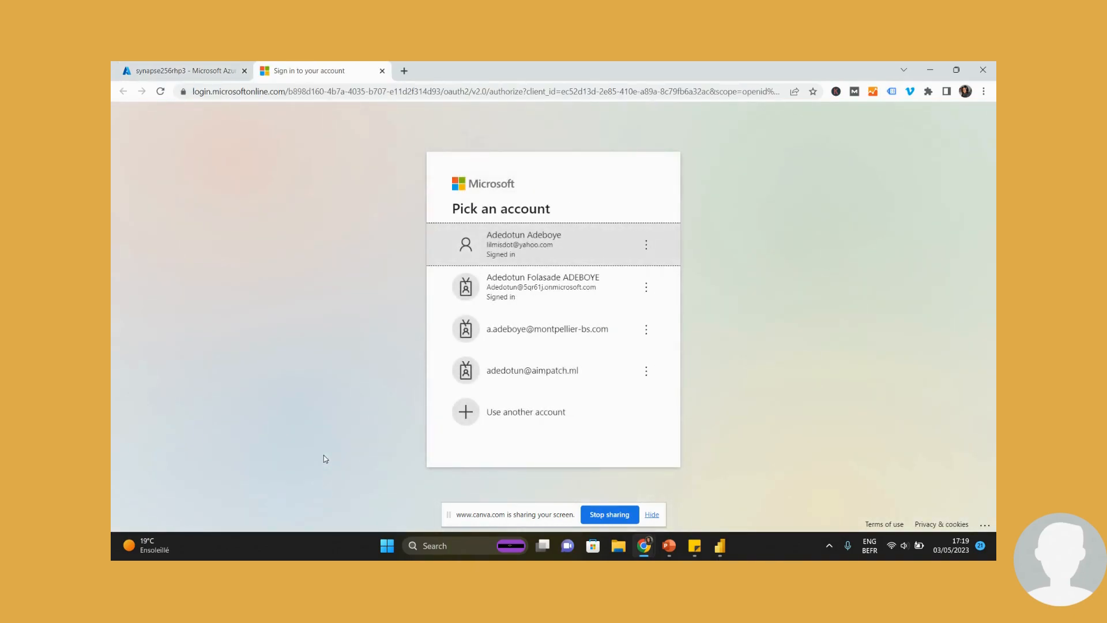
mouse_move(492, 249)
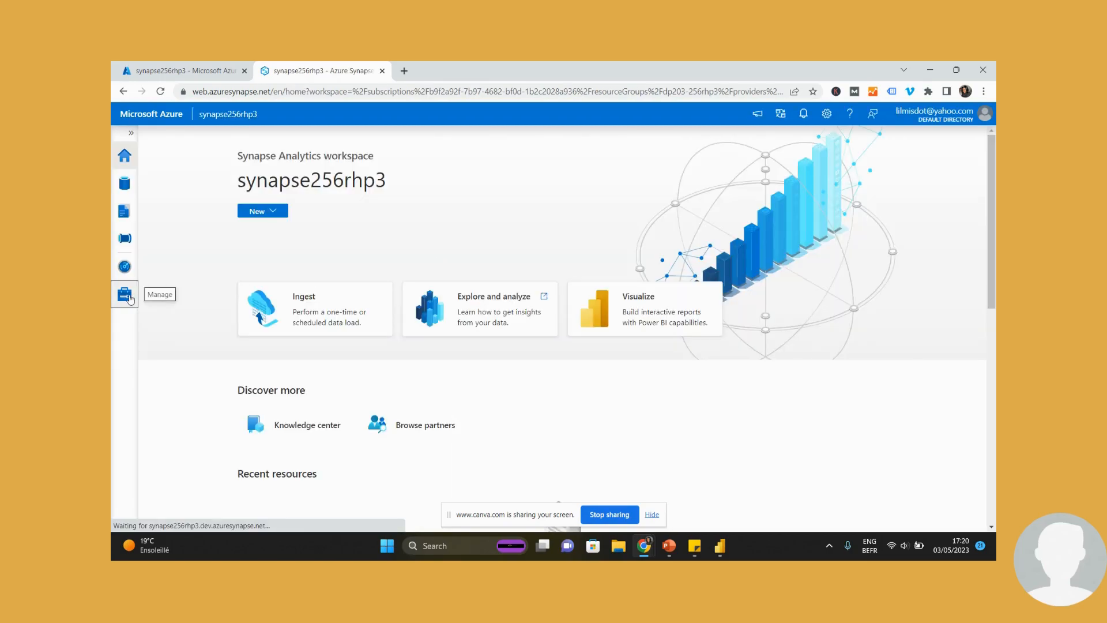
left_click(125, 294)
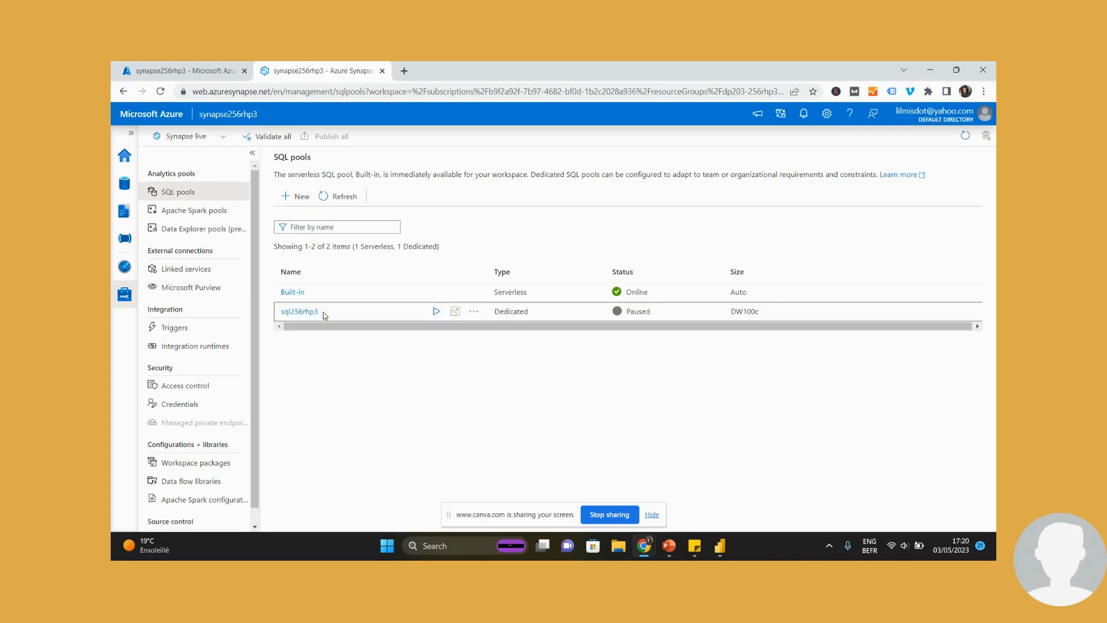
double_click(297, 312)
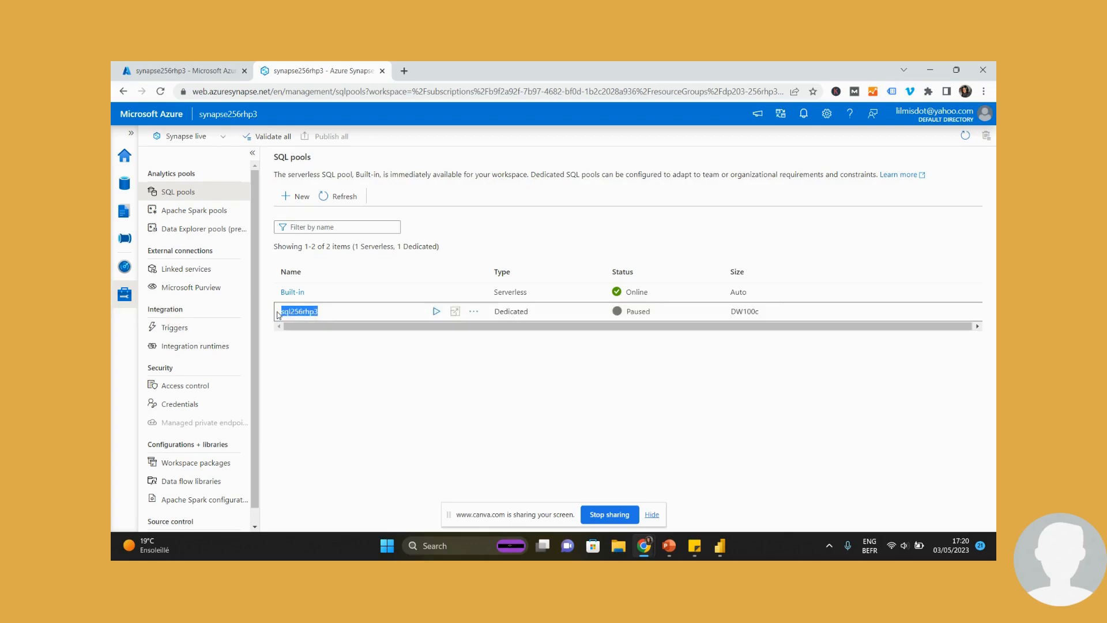
left_click(436, 310)
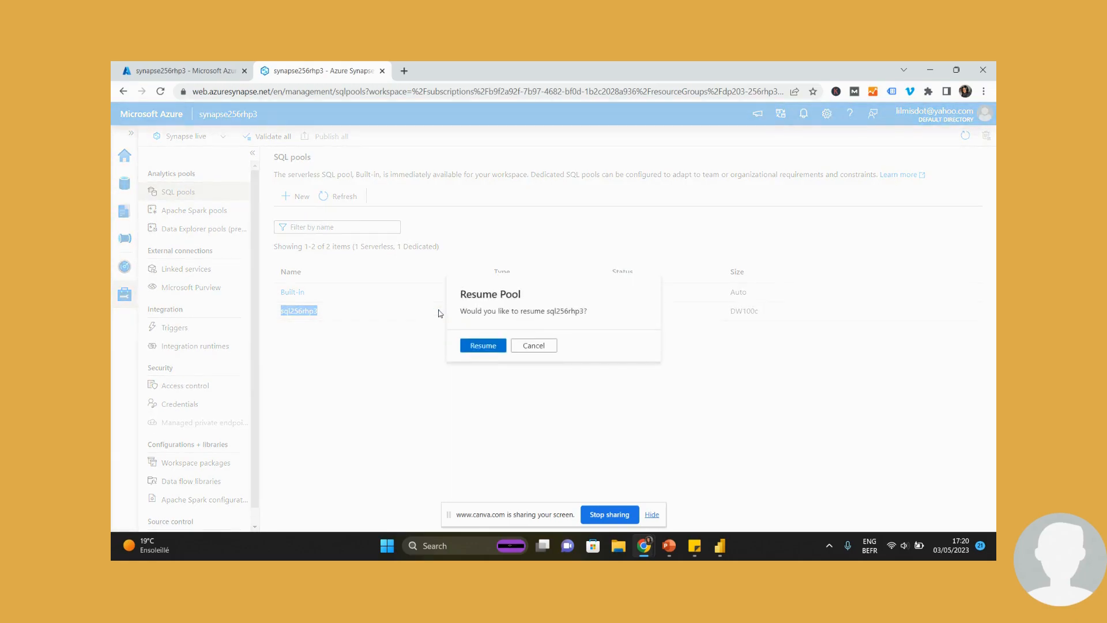
left_click(482, 345)
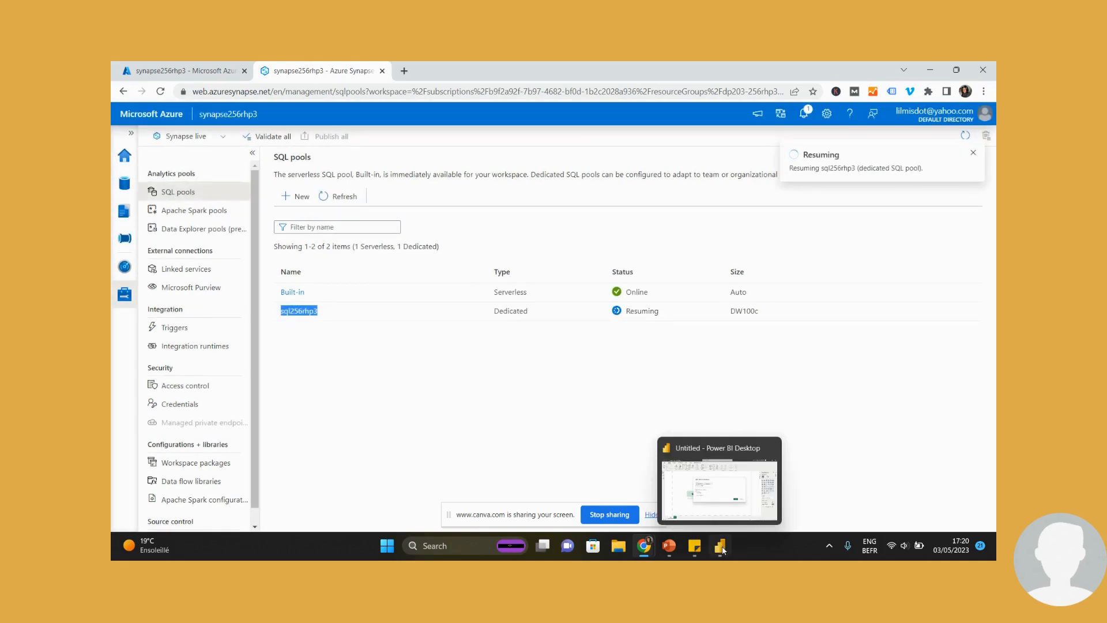
Enter database sql256rhp3 in import mode and submit the SQL Server connection.
left_click(718, 480)
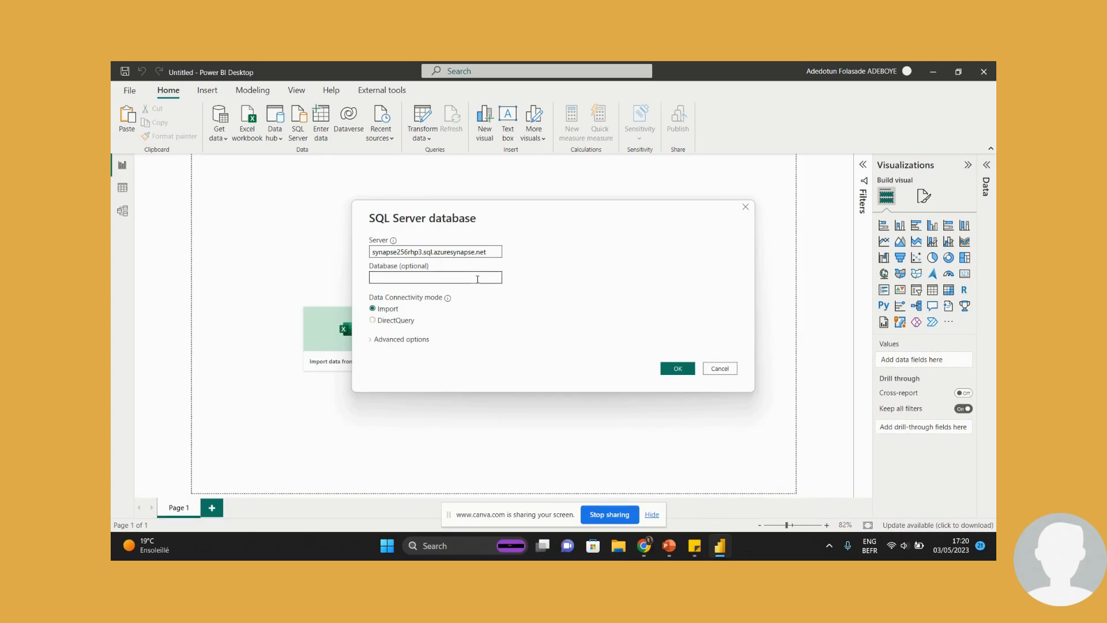
type("sql256rhp3")
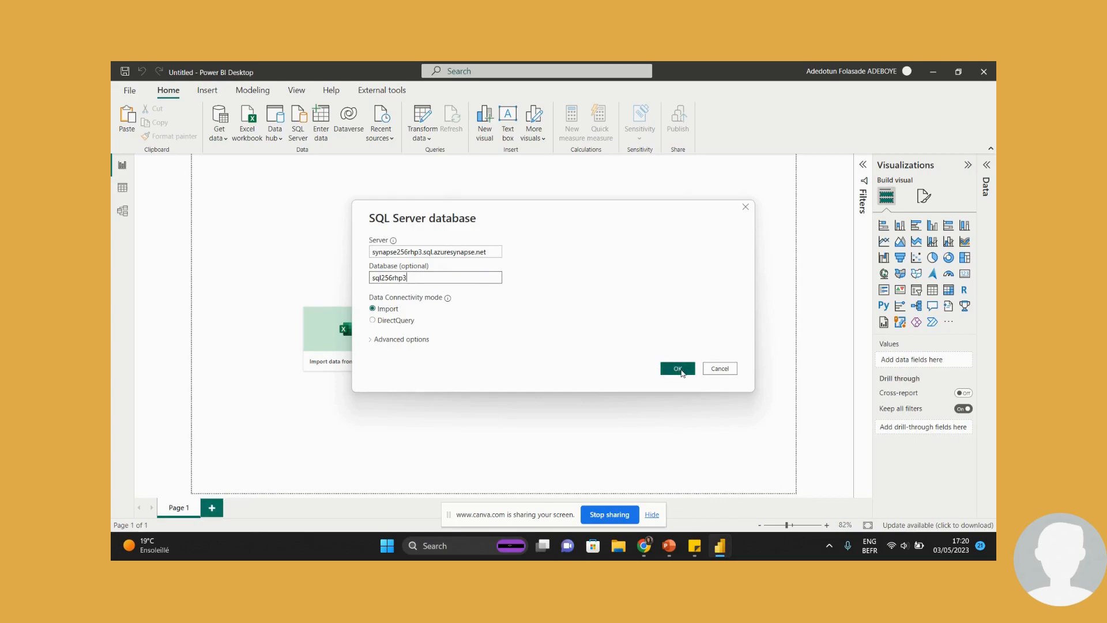
left_click(675, 367)
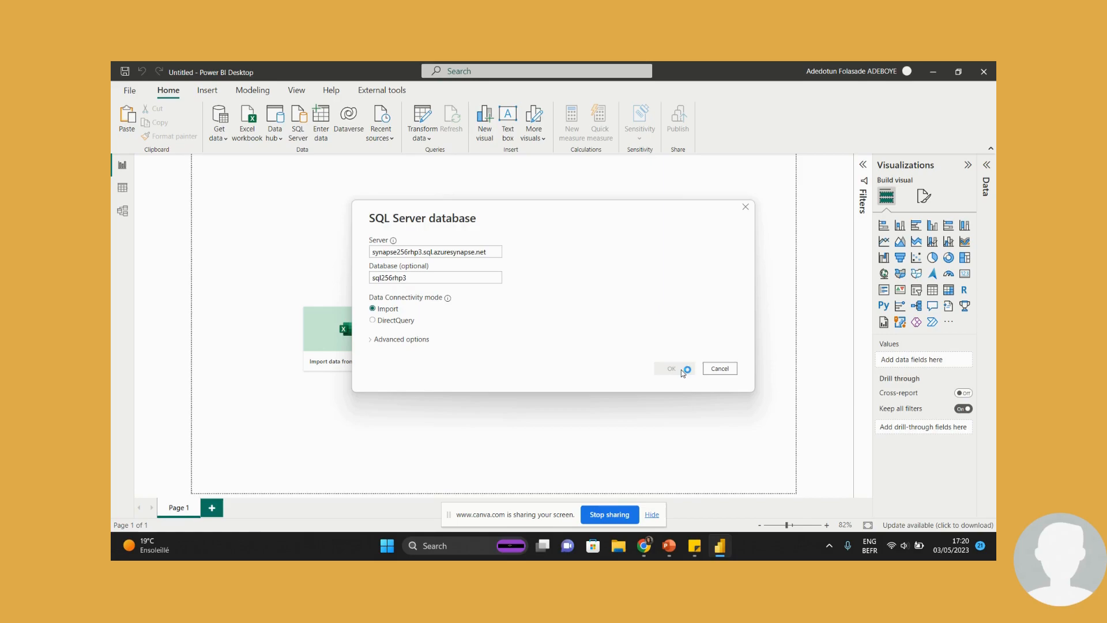
left_click(670, 368)
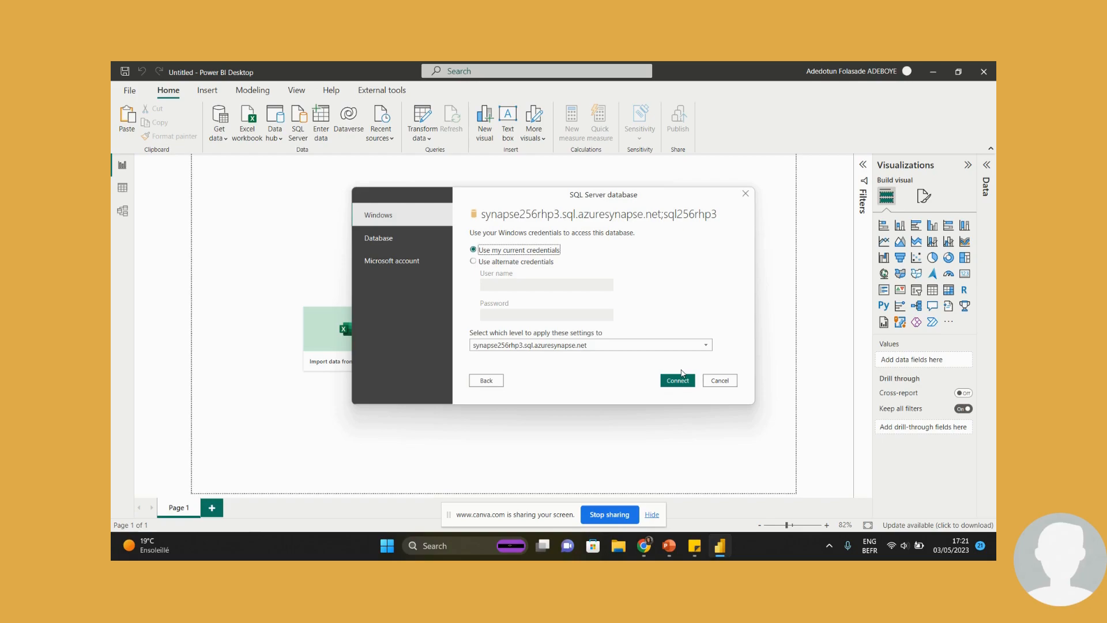
mouse_move(656, 361)
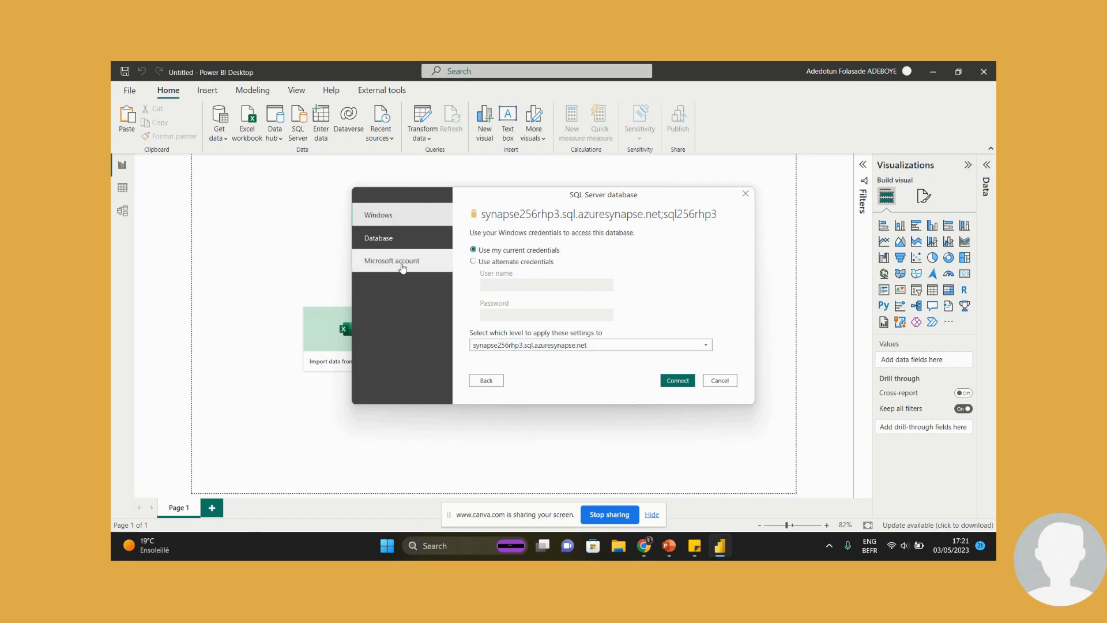
Choose Microsoft account credentials at the sql256rhp3 database level and start sign-in.
left_click(391, 261)
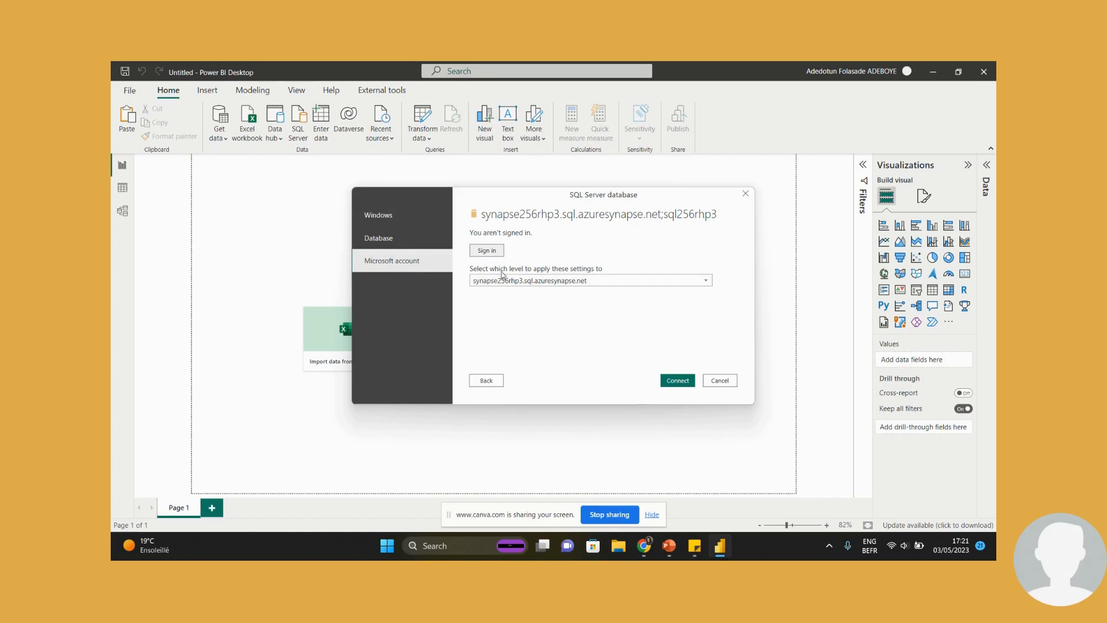
left_click(704, 280)
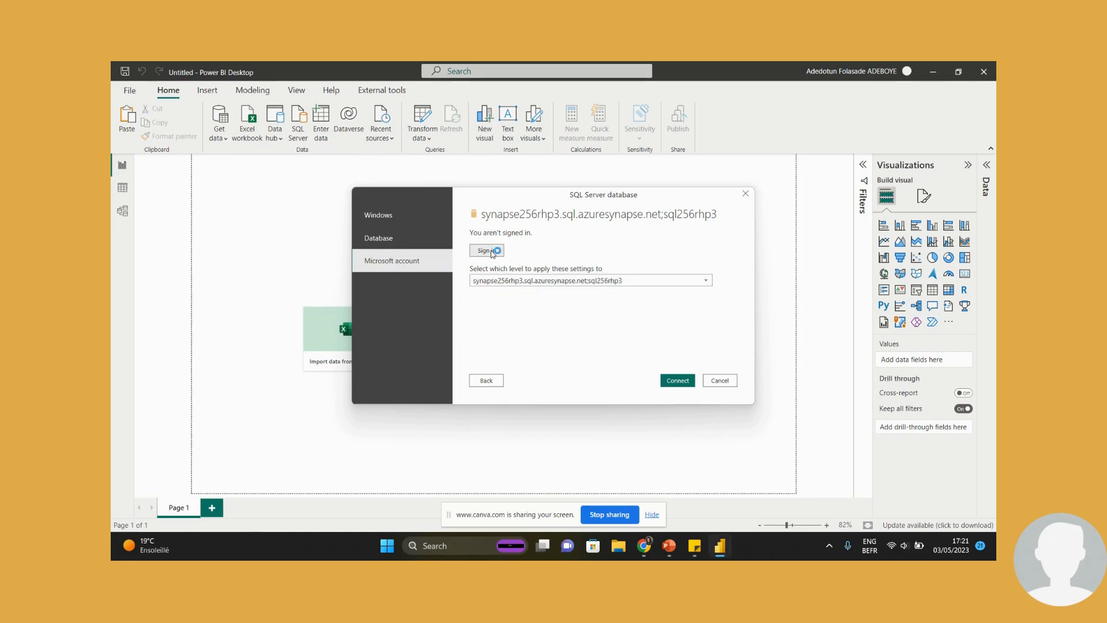
left_click(486, 250)
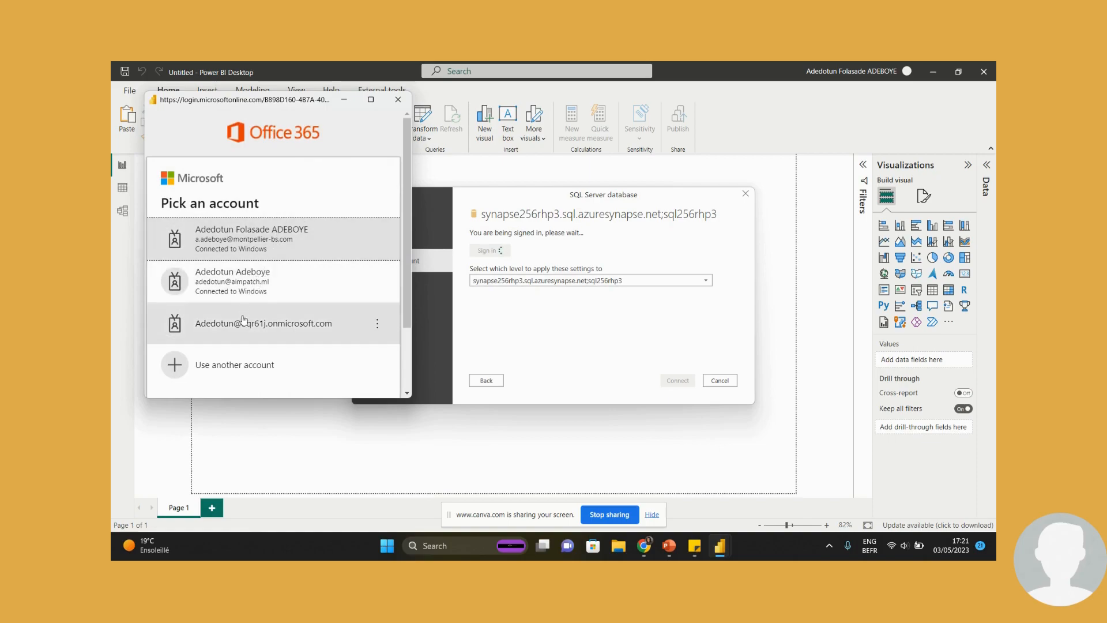
Sign in with the third listed account and its password.
left_click(263, 323)
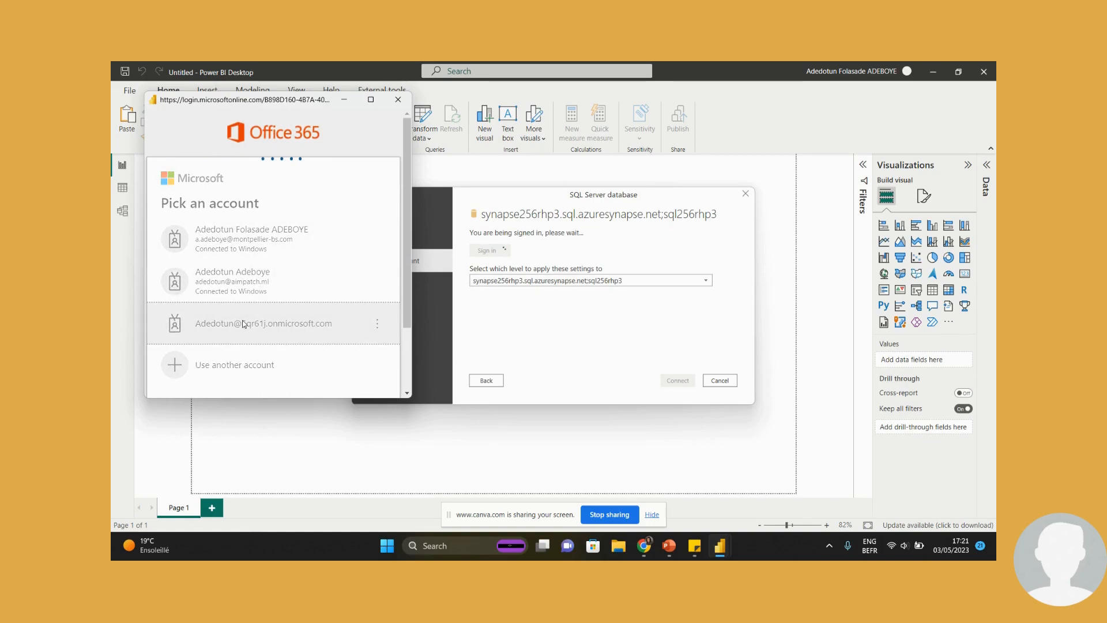
left_click(263, 323)
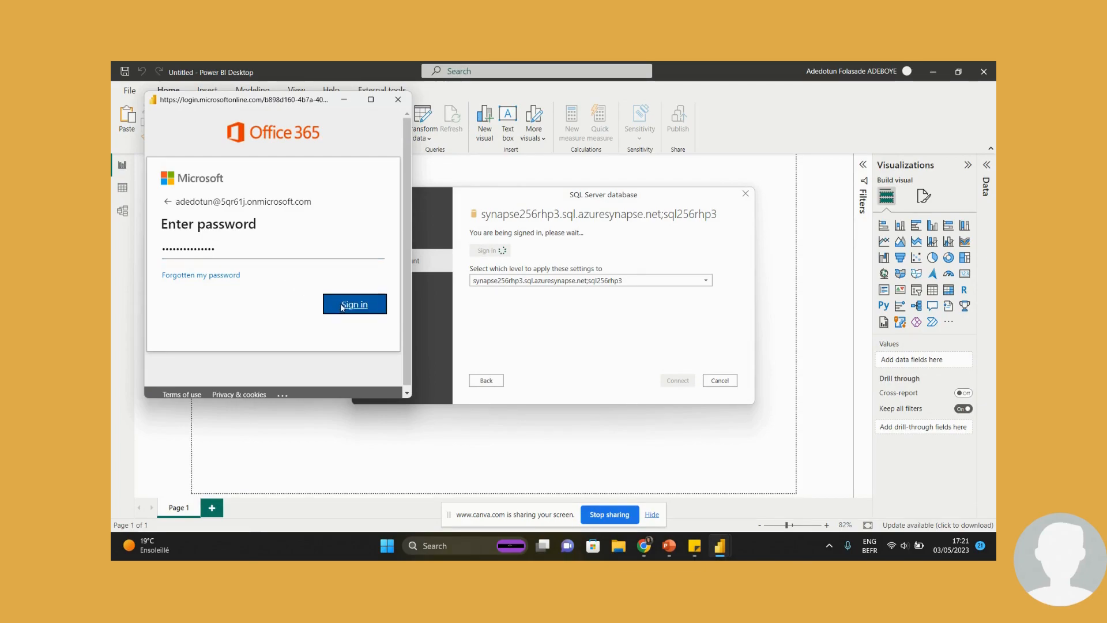
left_click(354, 303)
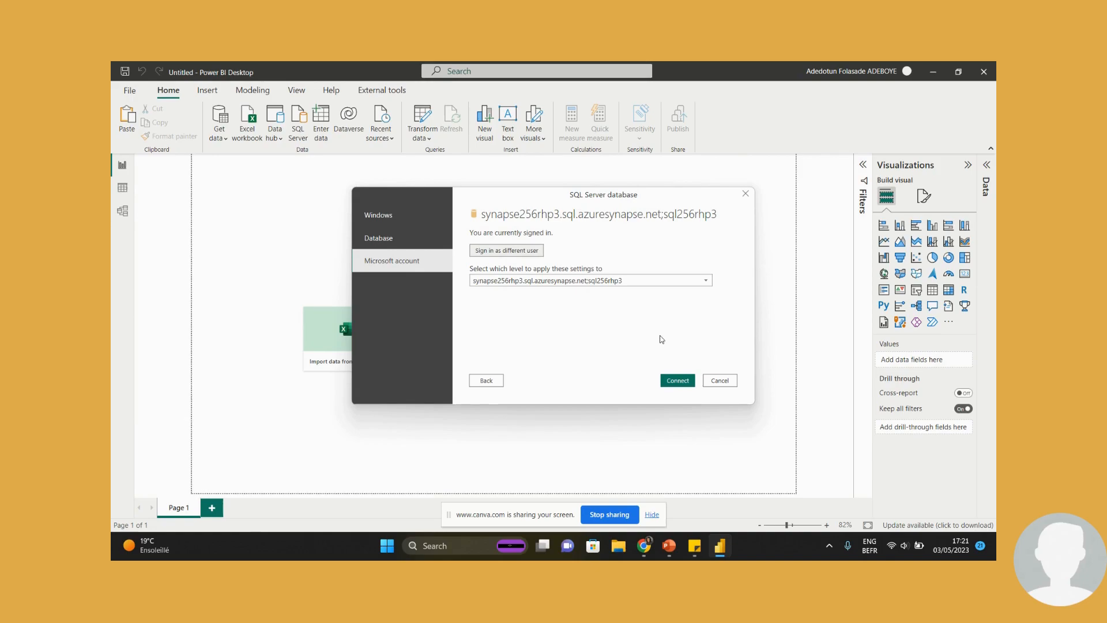
Attempt to connect with the signed-in account, hit the authentication error, and check the admin login in Azure.
left_click(676, 379)
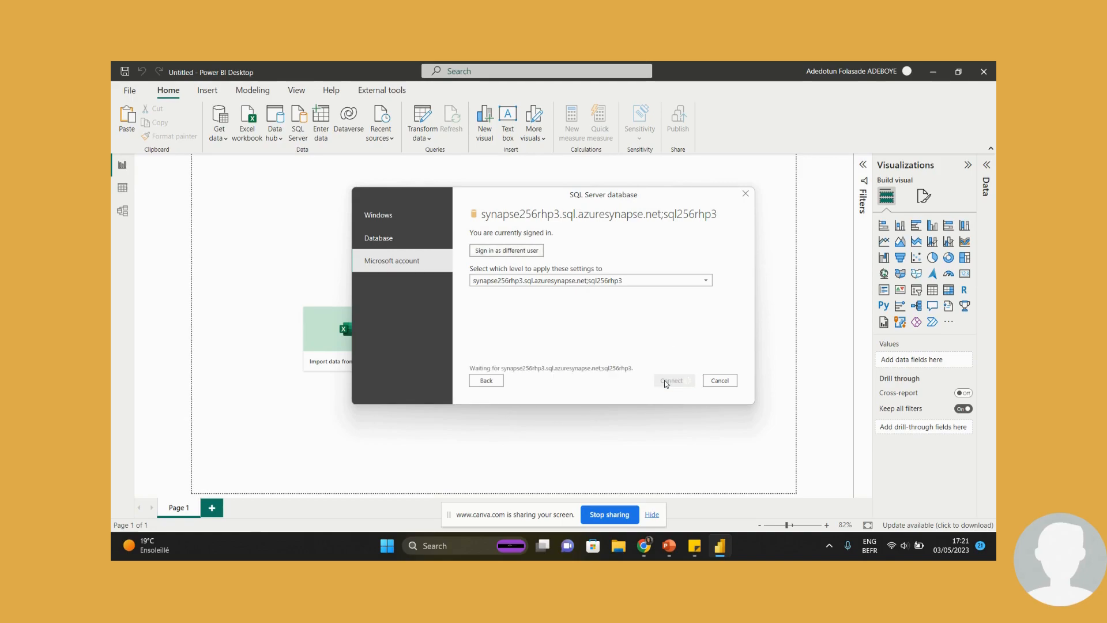
left_click(670, 379)
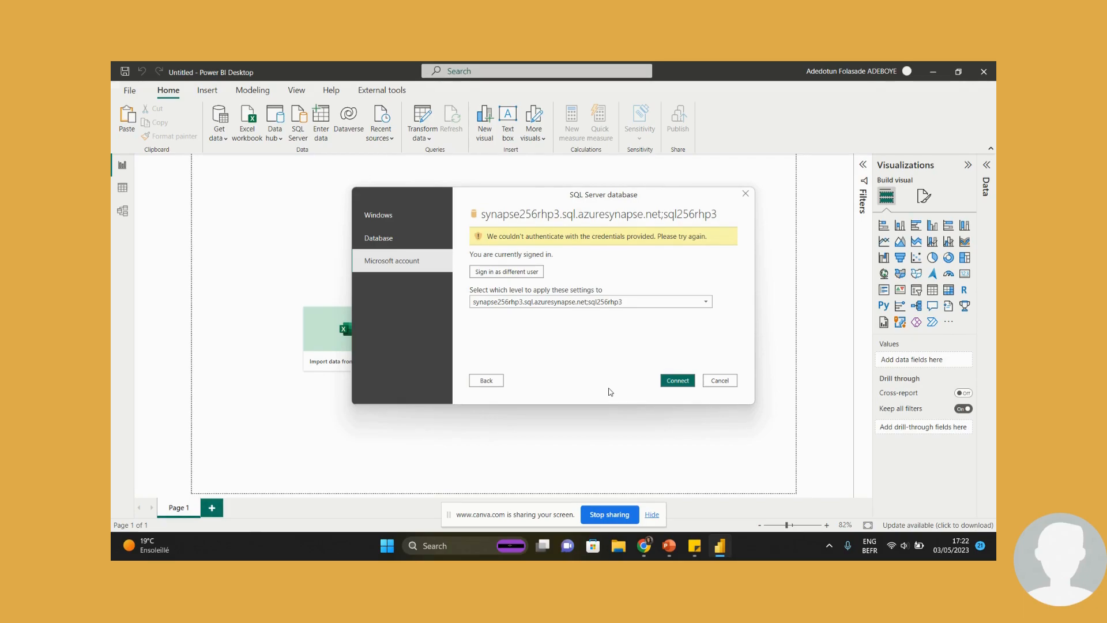
mouse_move(574, 370)
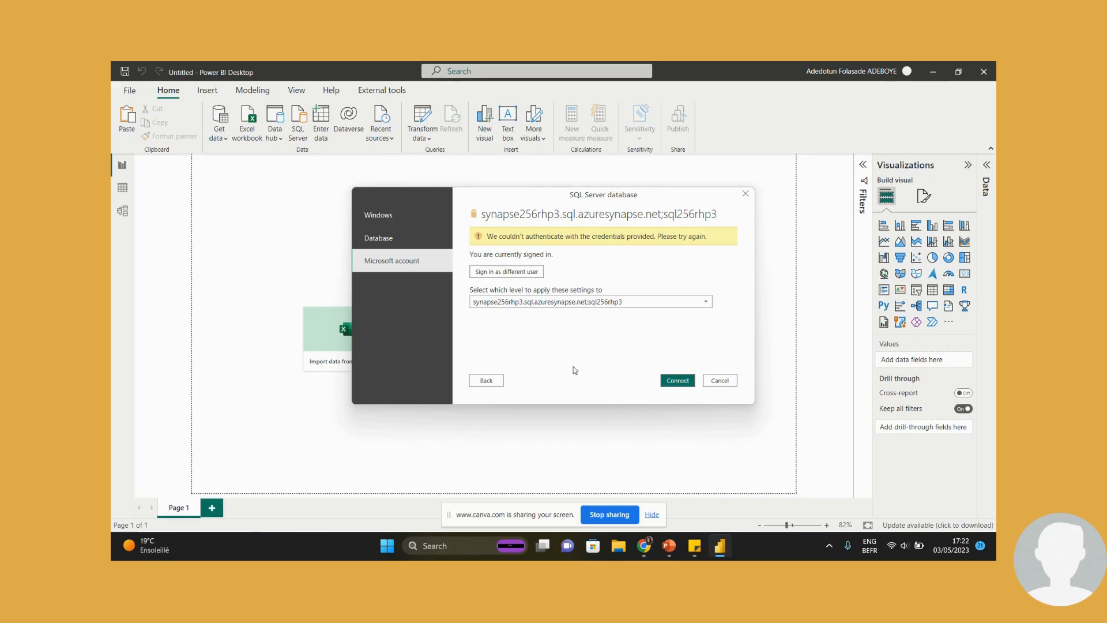
left_click(378, 238)
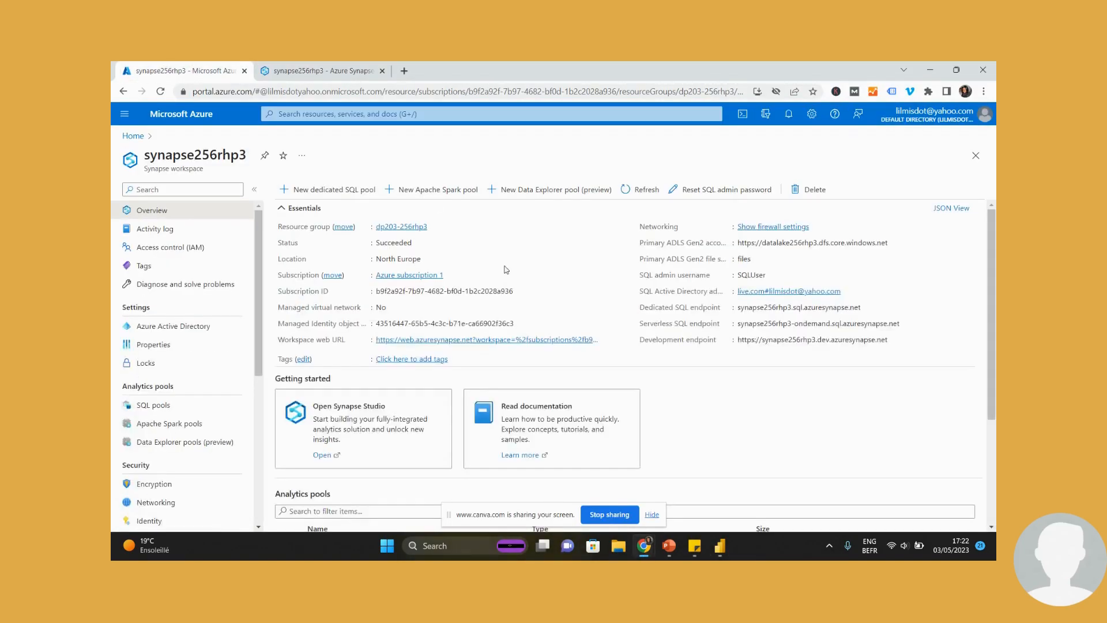
mouse_move(732, 332)
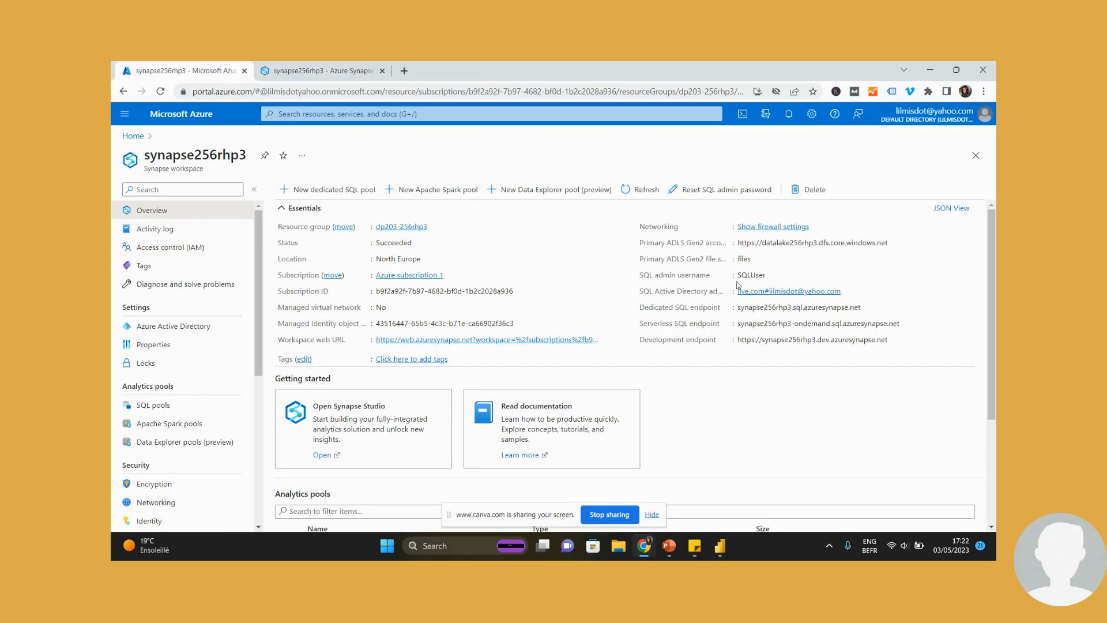
left_click(772, 275)
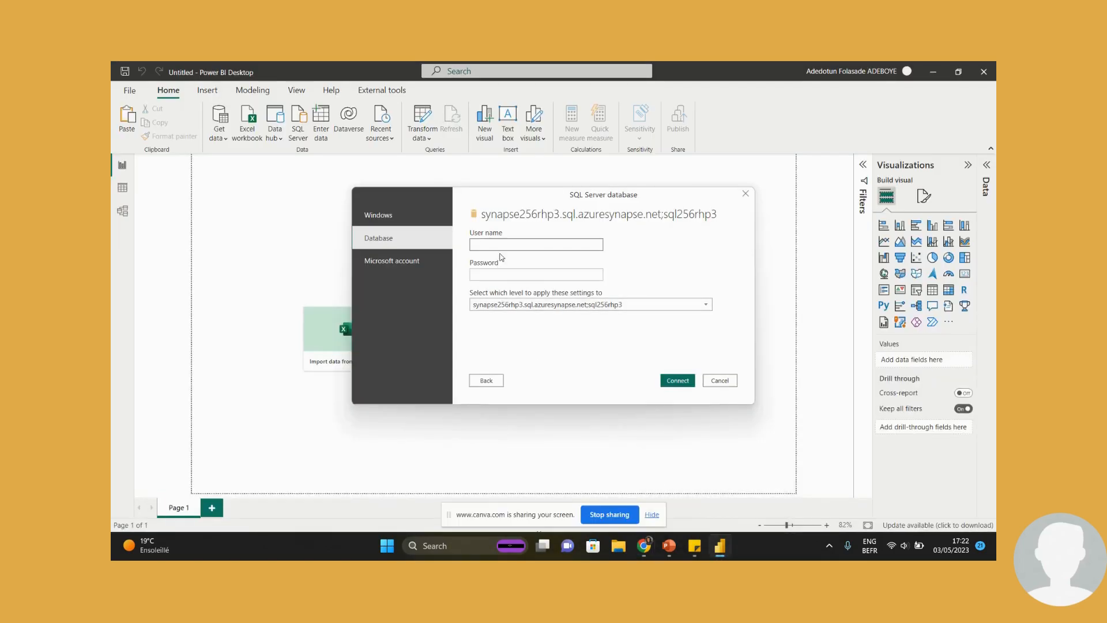
Enter database credentials with user name SQLUser and its password.
type("SQLUser")
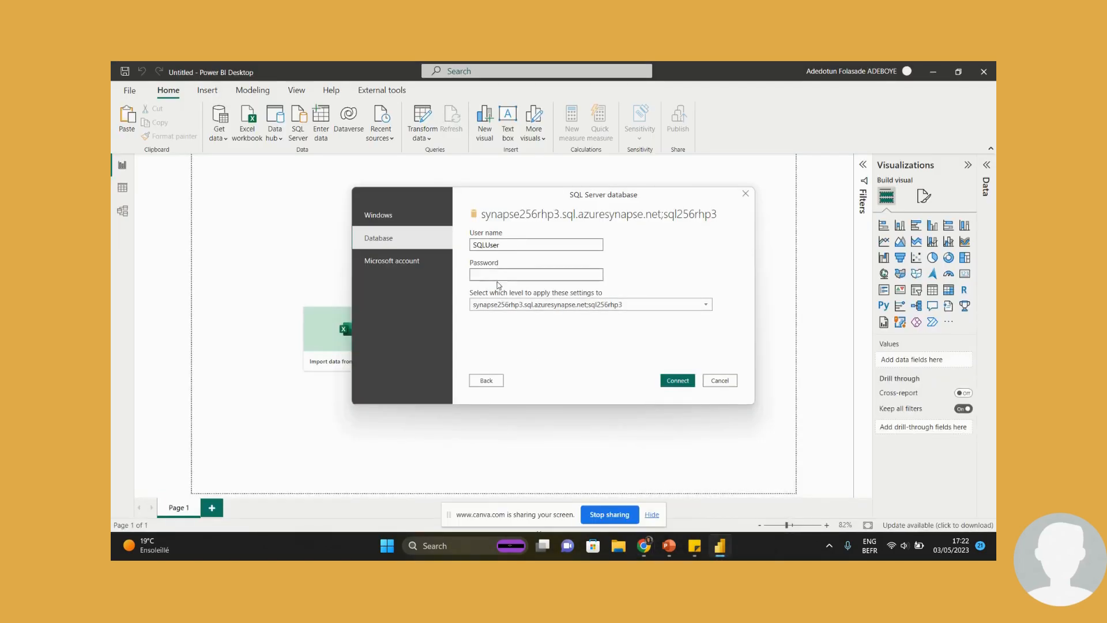
left_click(537, 274)
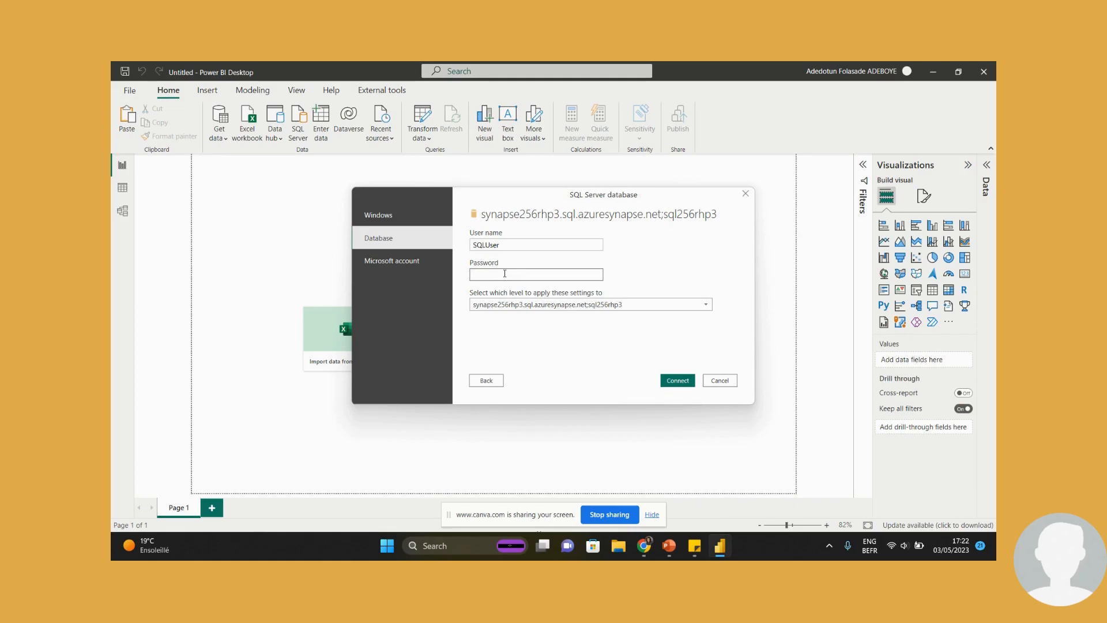
left_click(535, 275)
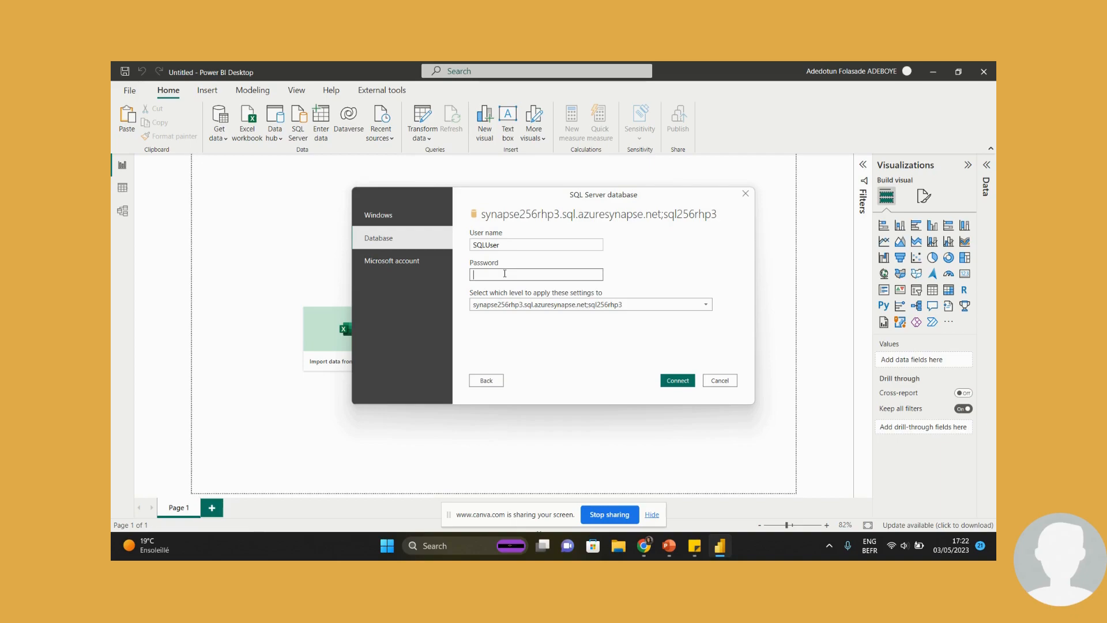
type("•••••")
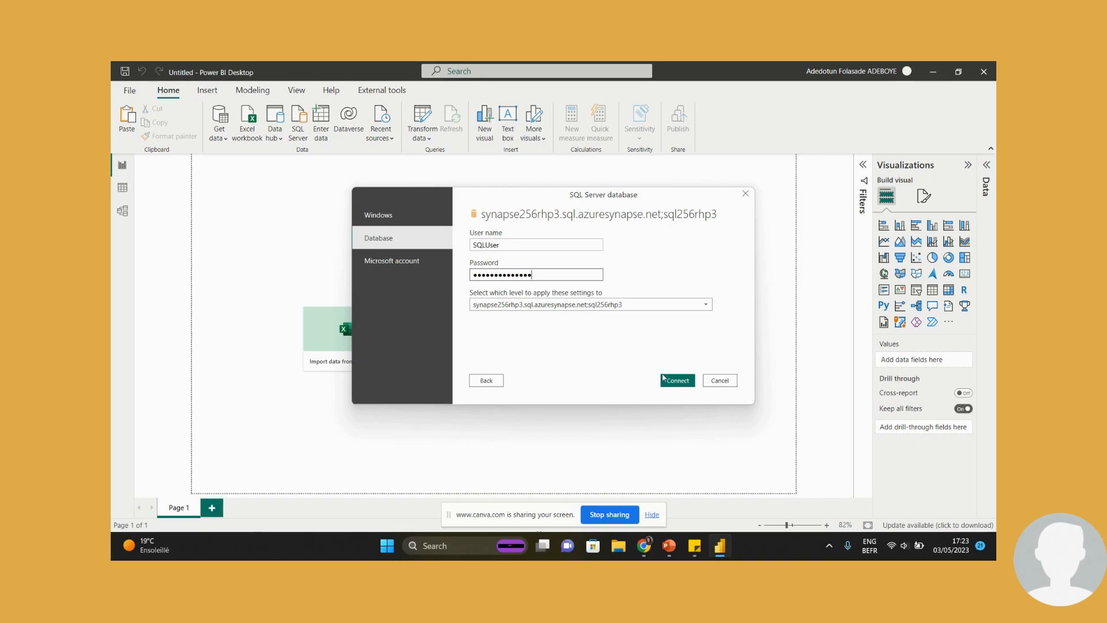
Connect as SQLUser and send DimCustomer, FactInternetSales and DimDate to Transform Data.
left_click(676, 380)
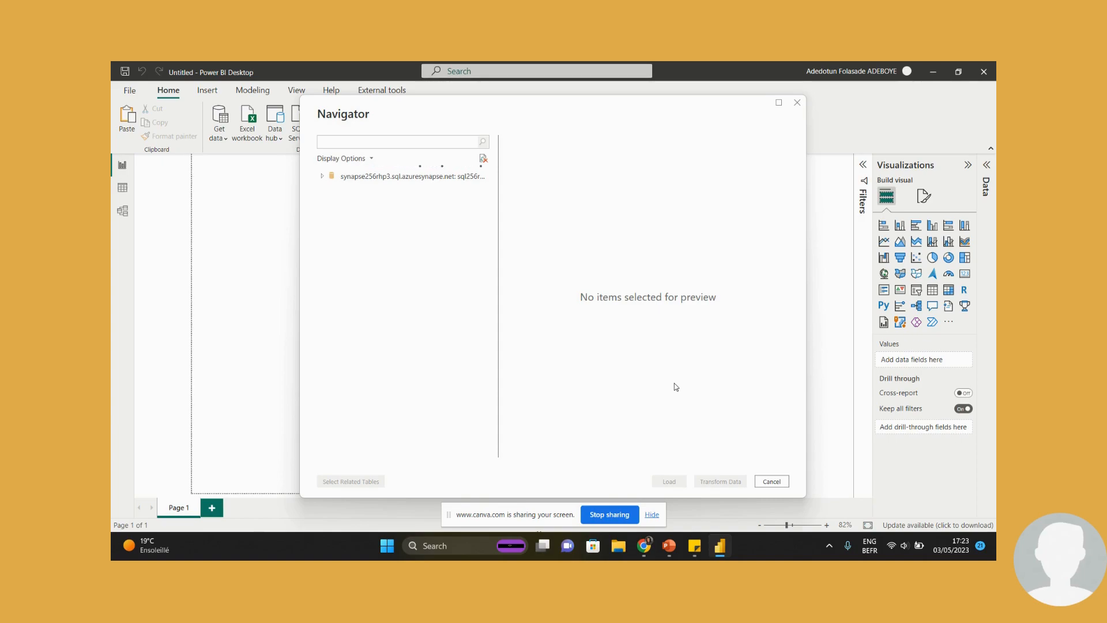
left_click(322, 175)
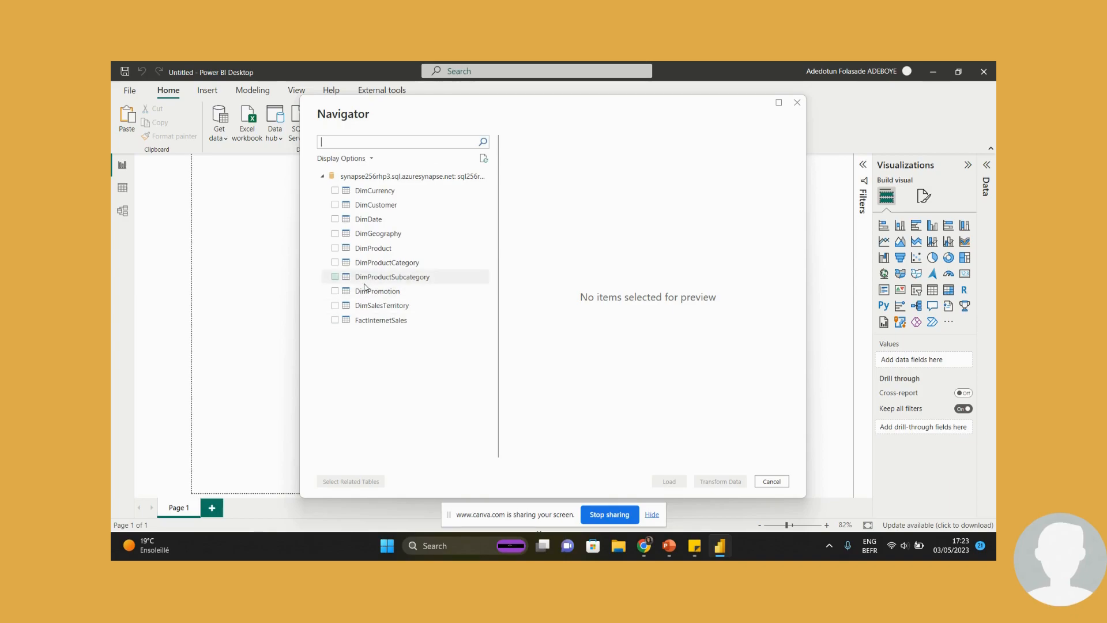
left_click(336, 205)
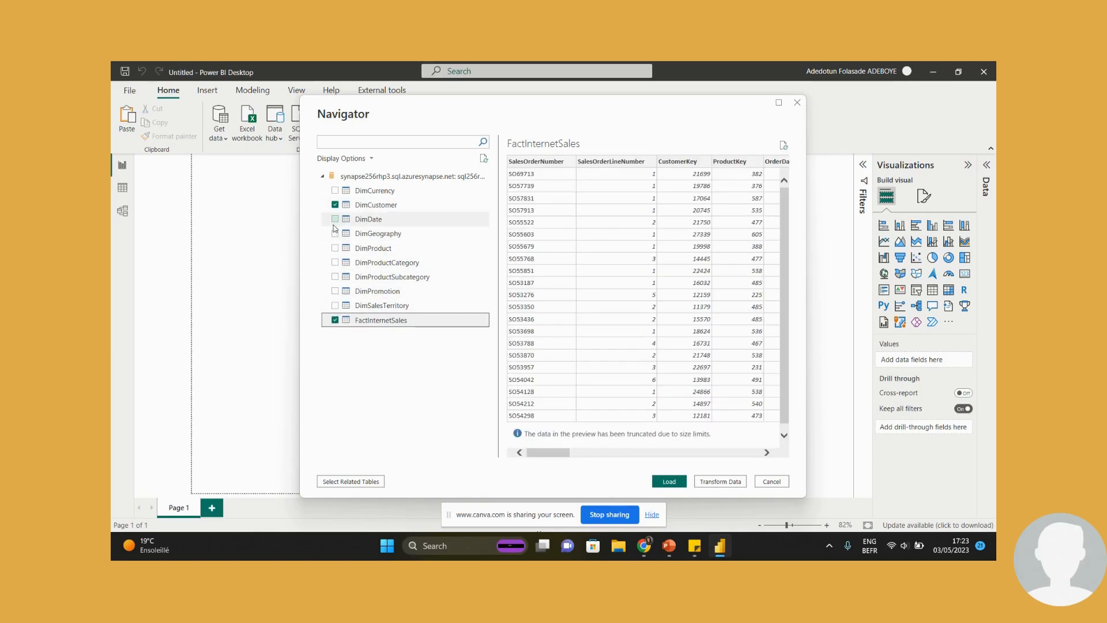
left_click(368, 219)
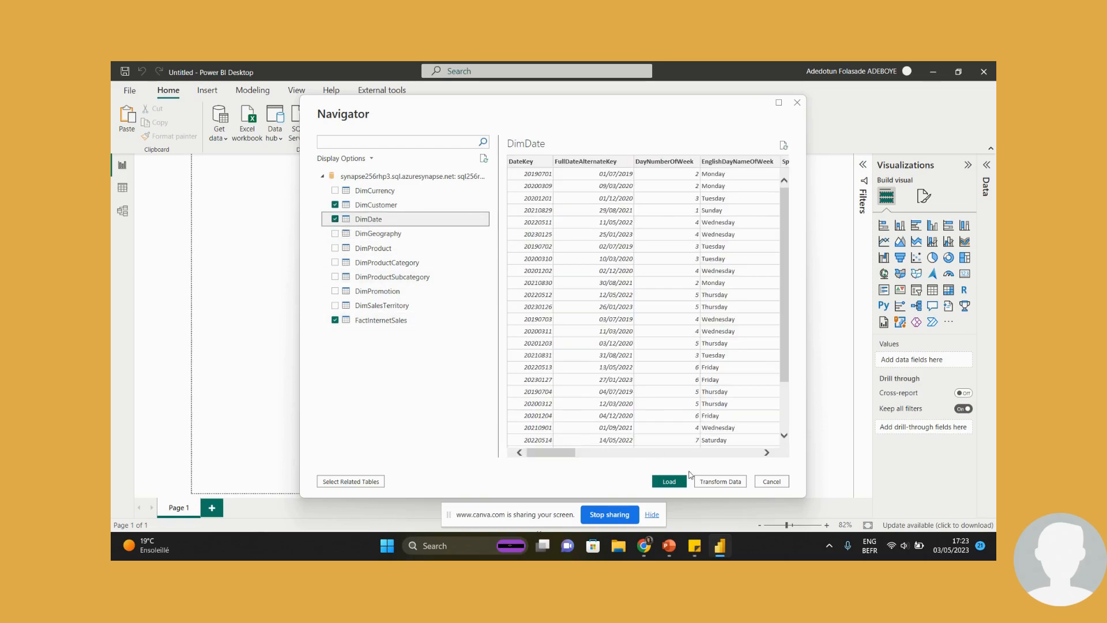
left_click(667, 481)
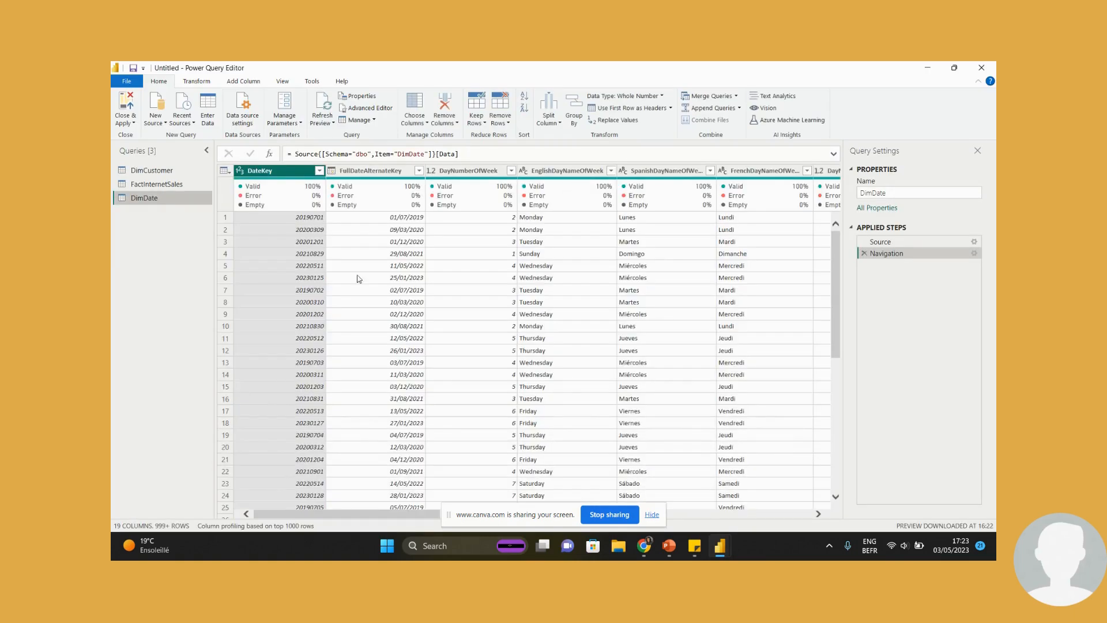
Enable Column quality in the view options and make CalendarYear a whole number column.
left_click(281, 81)
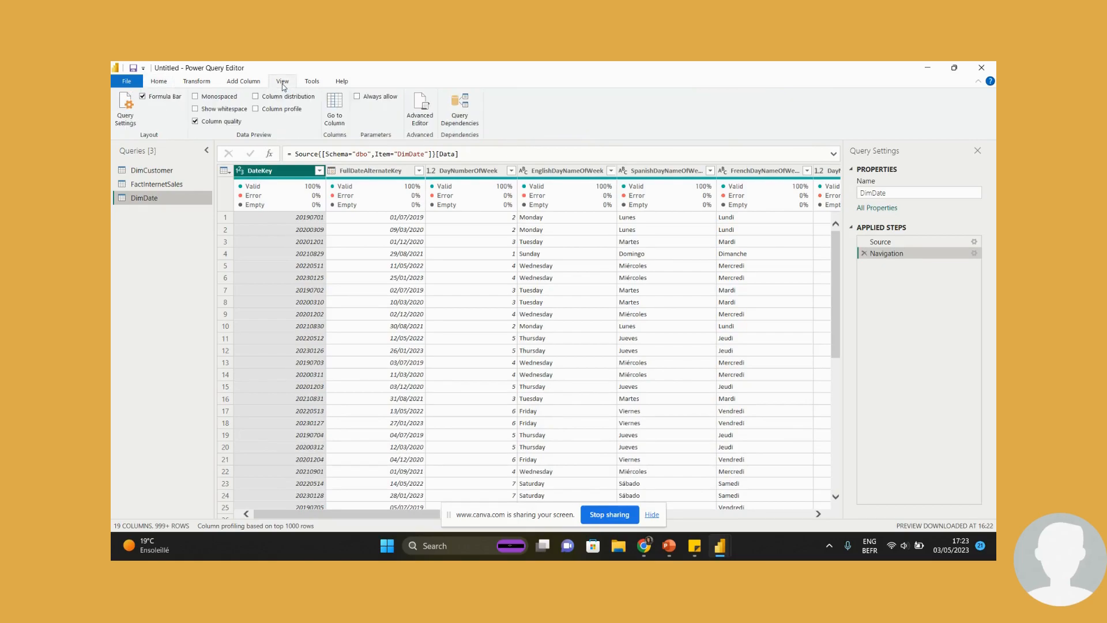
mouse_move(448, 491)
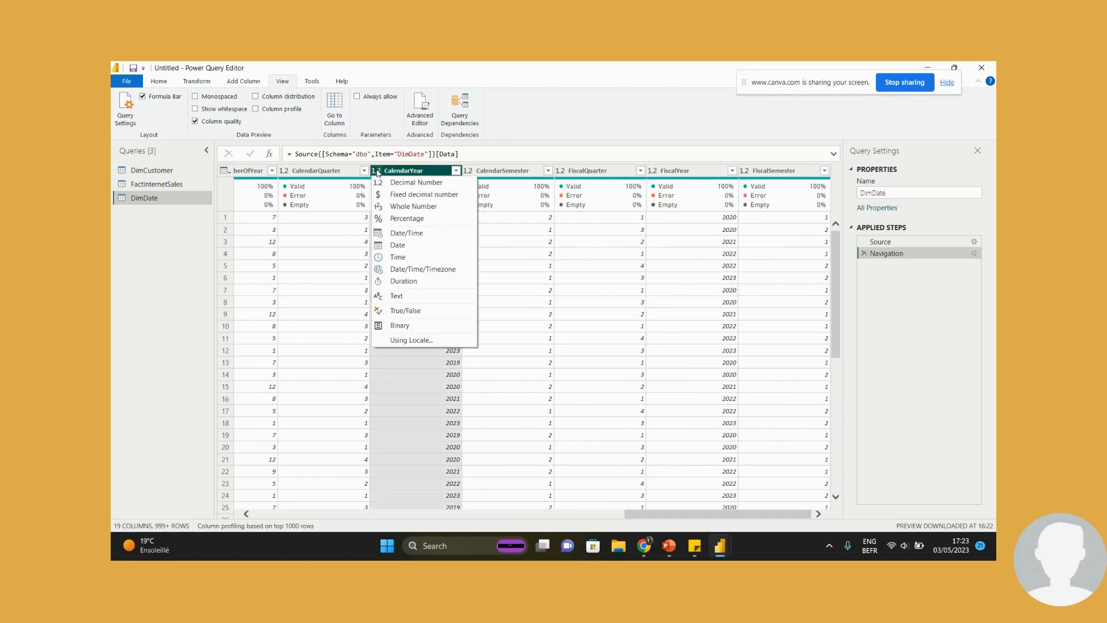
left_click(413, 205)
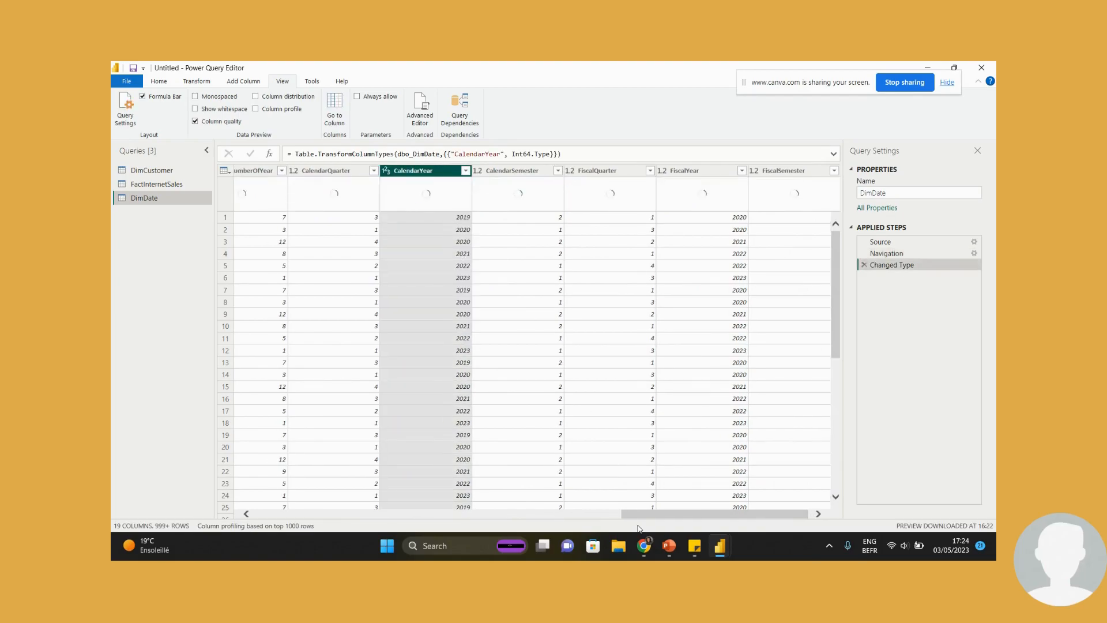
left_click(196, 121)
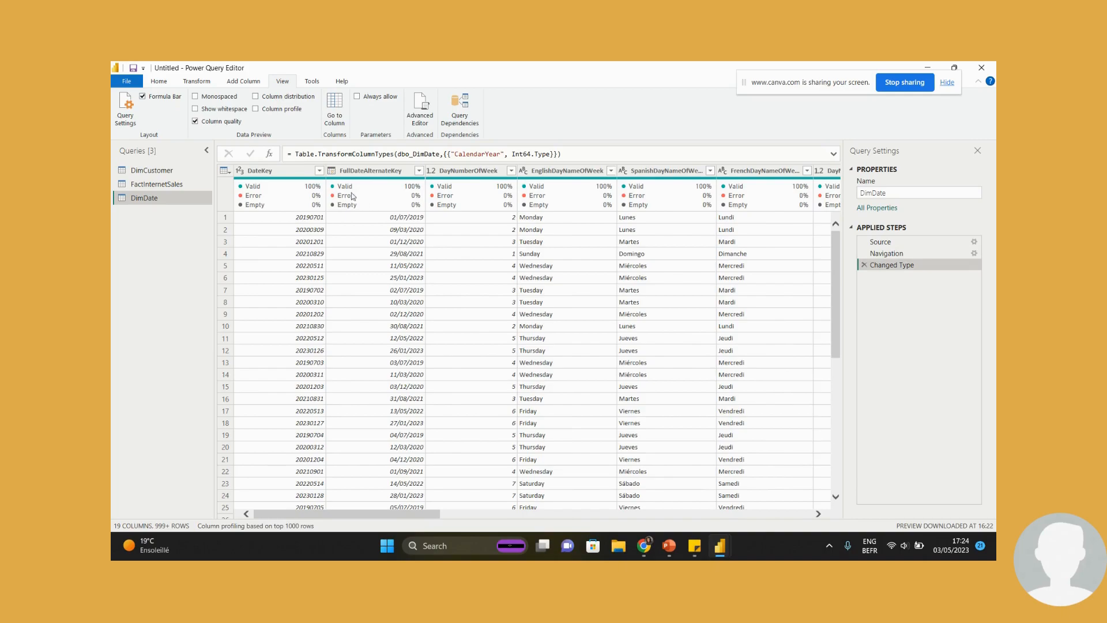
left_click(268, 171)
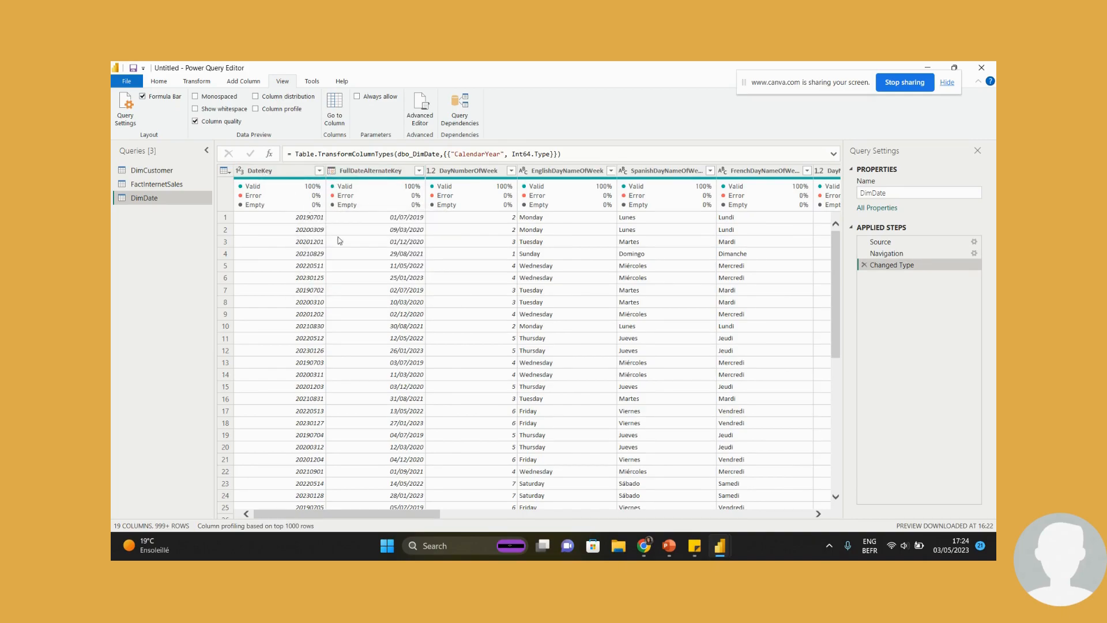
Inspect FactInternetSales and DimCustomer columns, then Close & Apply the queries.
left_click(156, 183)
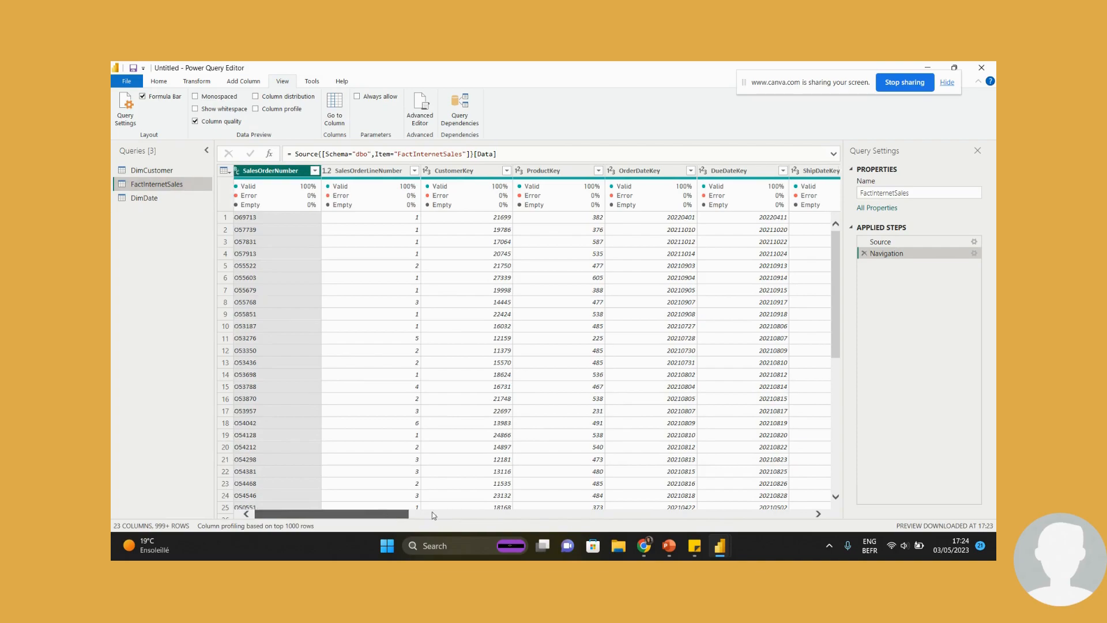
scroll("right", 3)
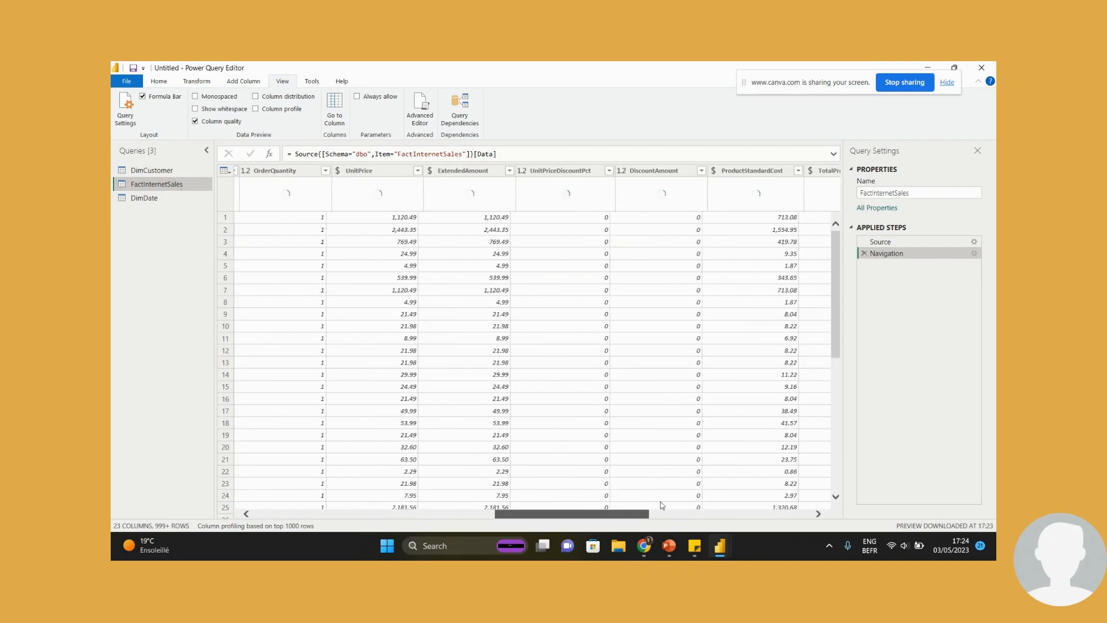
scroll("right", 3)
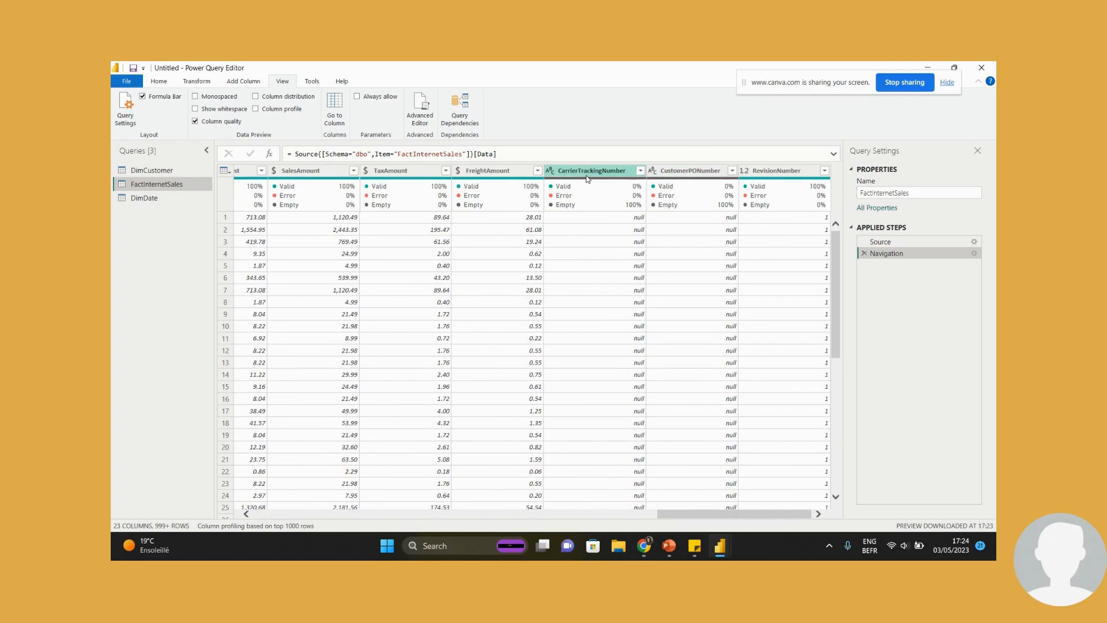
left_click(152, 170)
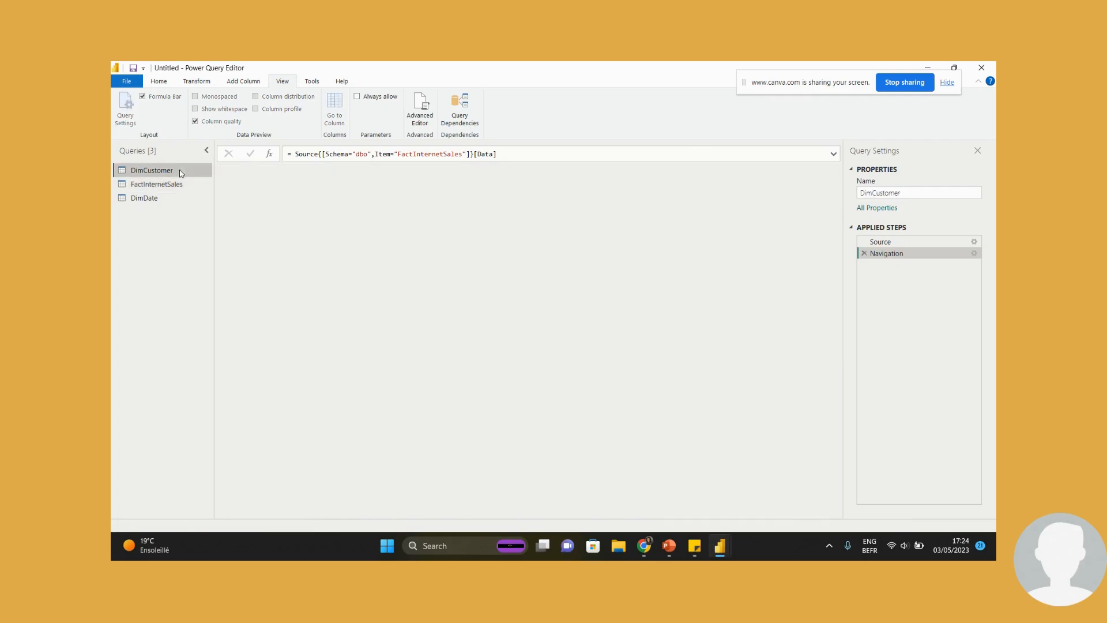
left_click(152, 170)
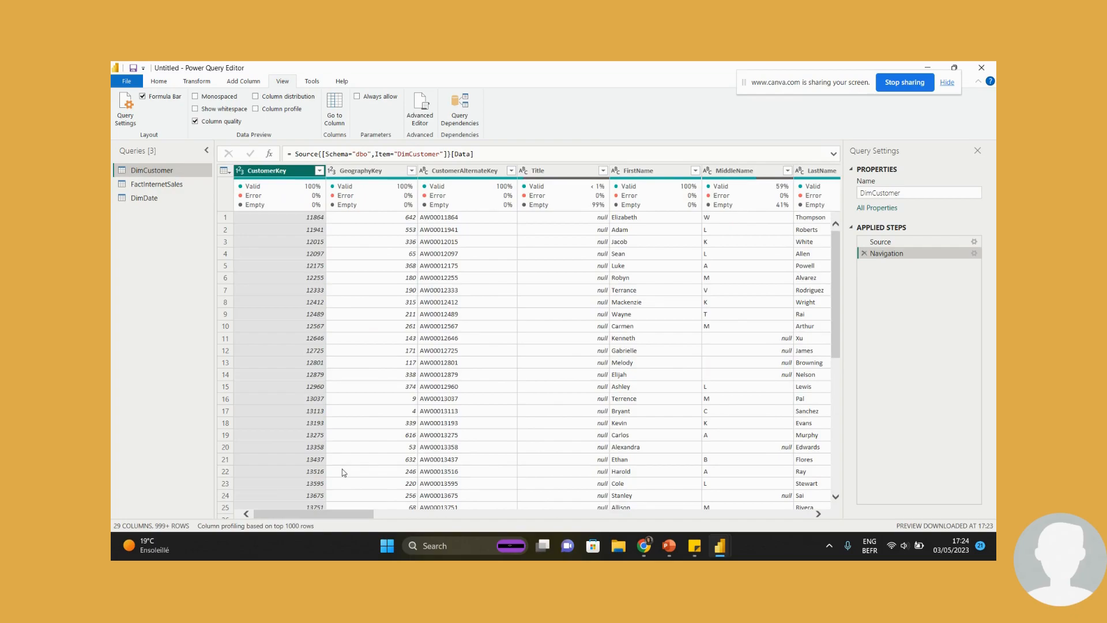
left_click(126, 81)
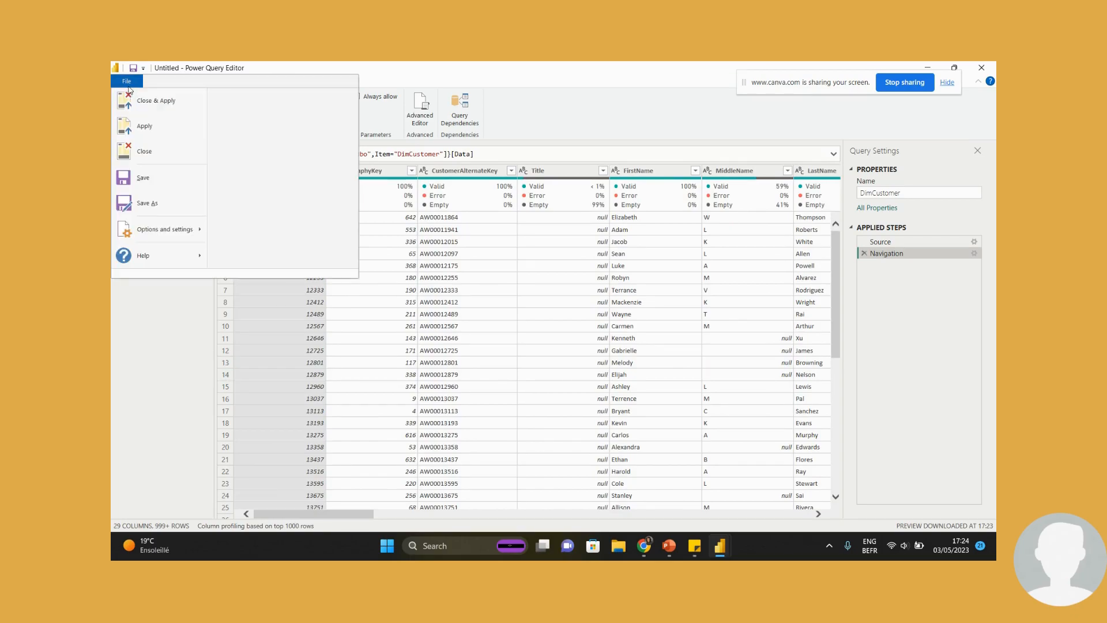
mouse_move(156, 100)
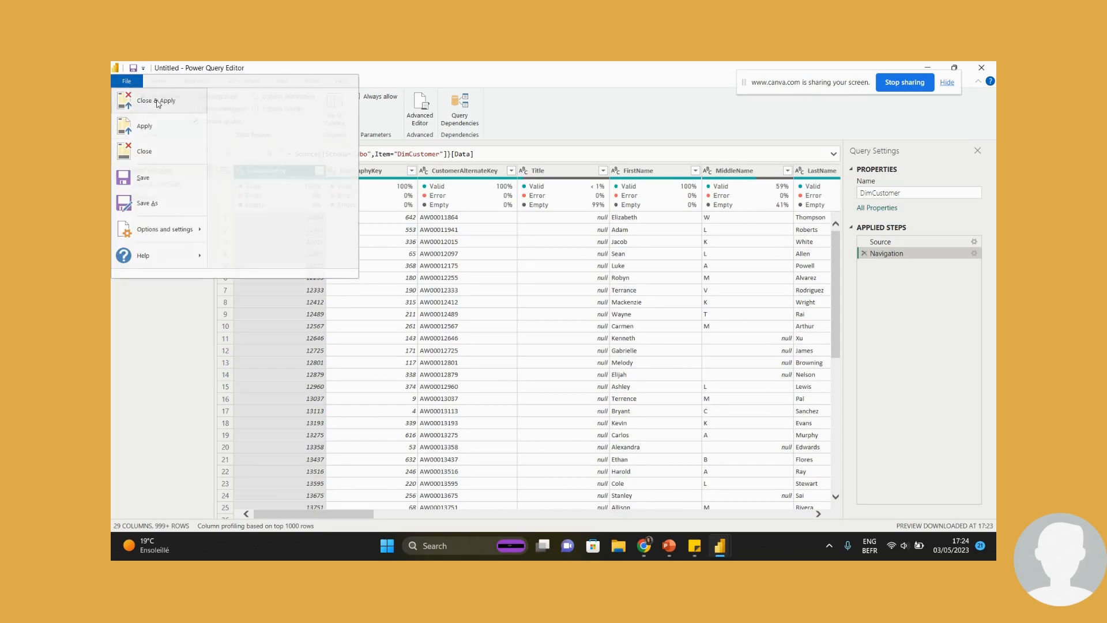
left_click(159, 100)
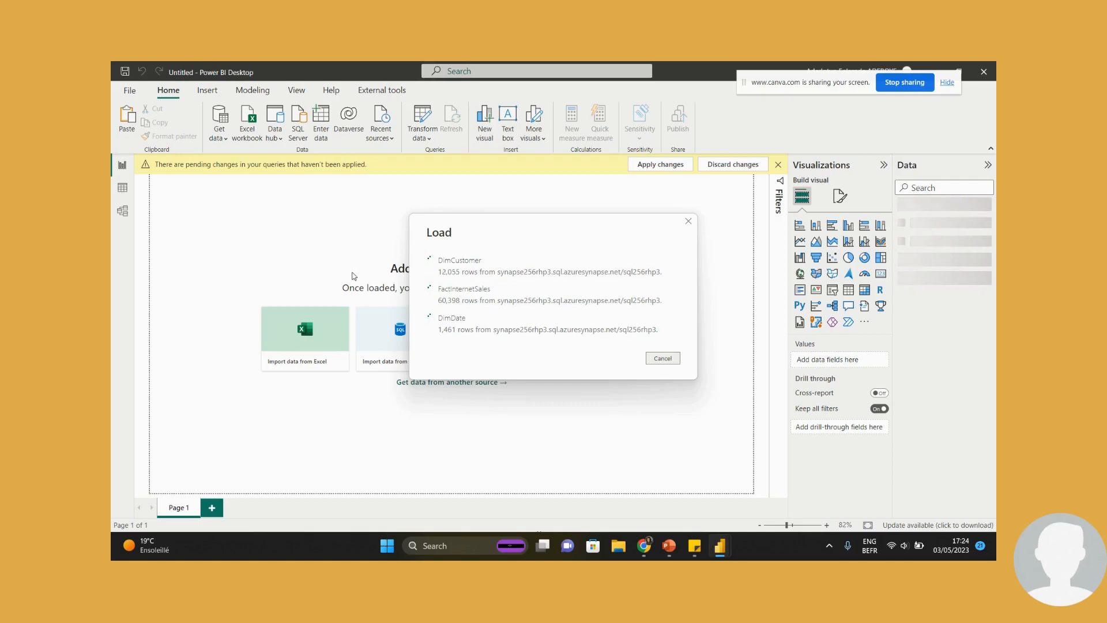
Let the Load dialog finish importing the three tables into the Data pane.
left_click(662, 358)
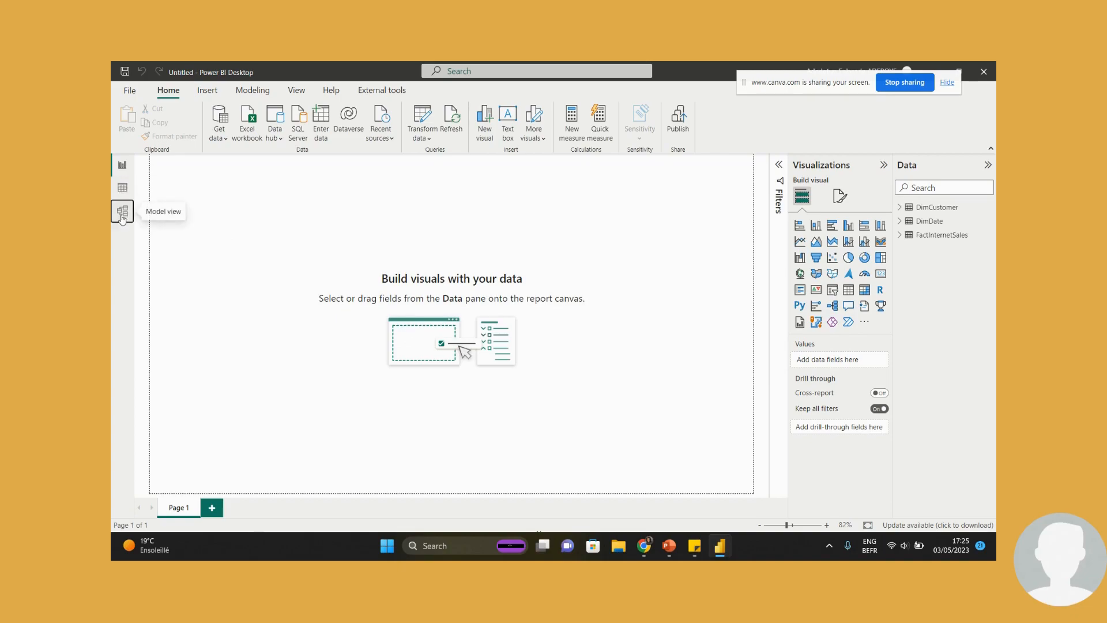
In Model view, link FactInternetSales to DimDate by its date key alongside the DimCustomer relationship.
left_click(121, 213)
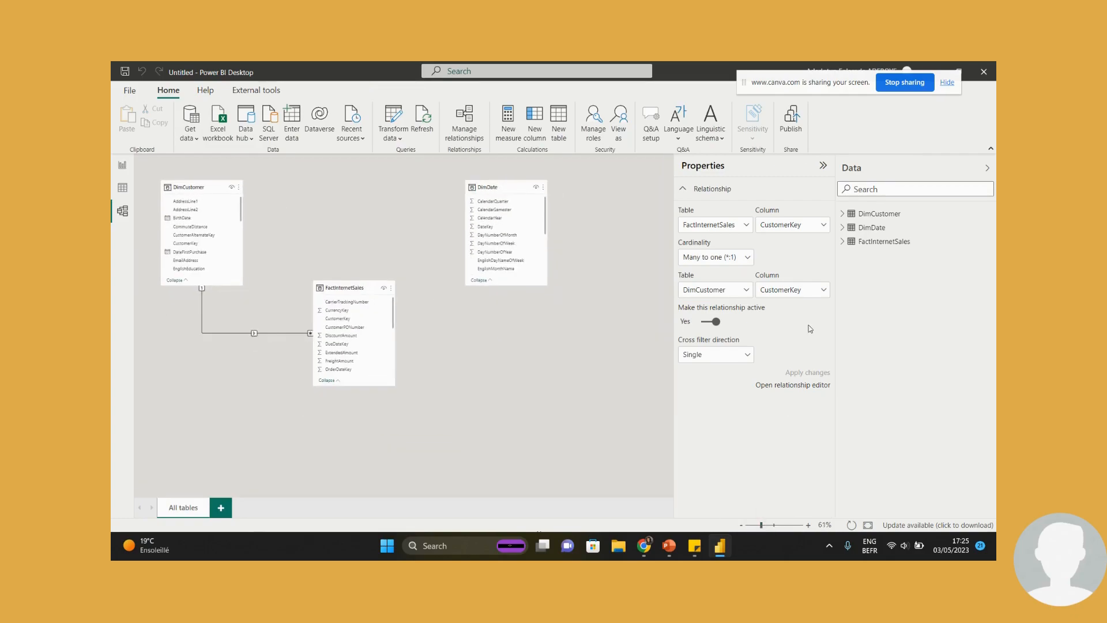
left_click(823, 165)
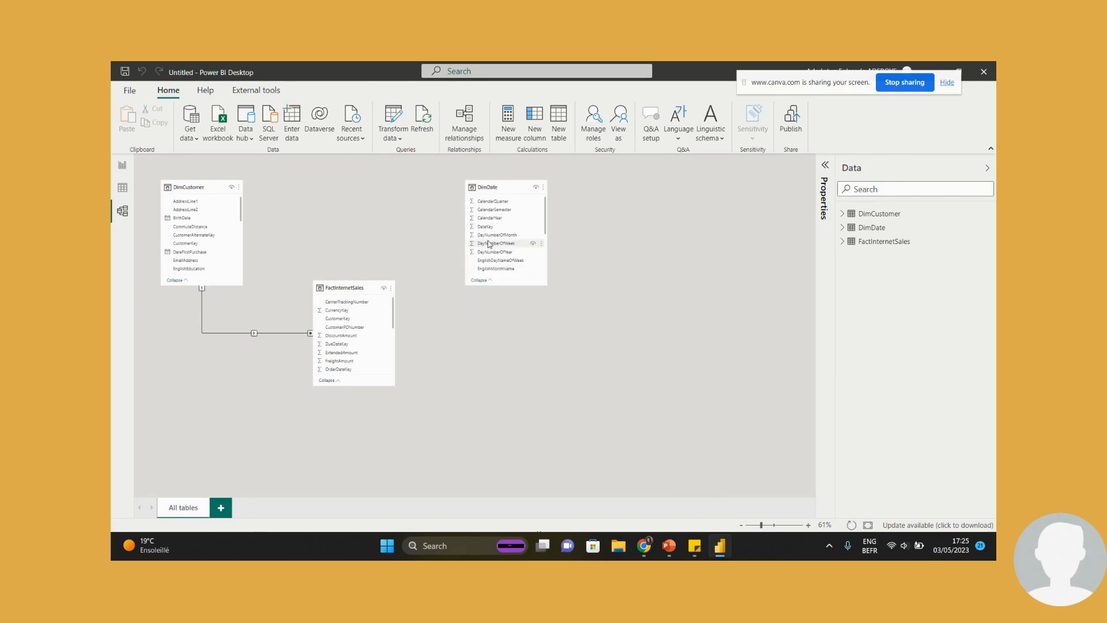
mouse_move(769, 539)
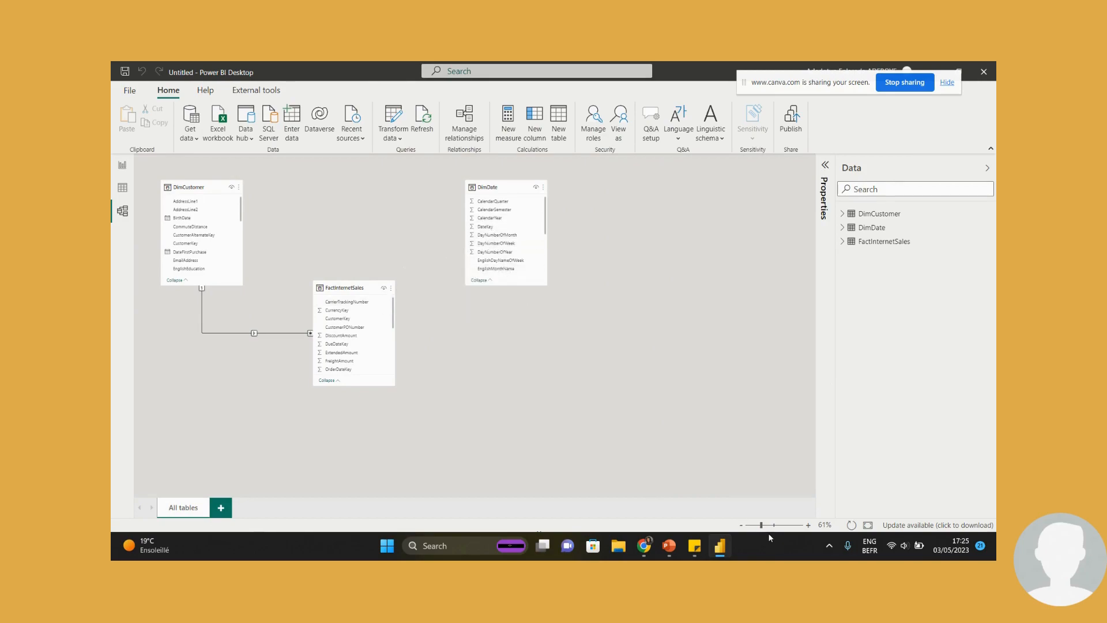
left_click_drag(760, 525, 768, 525)
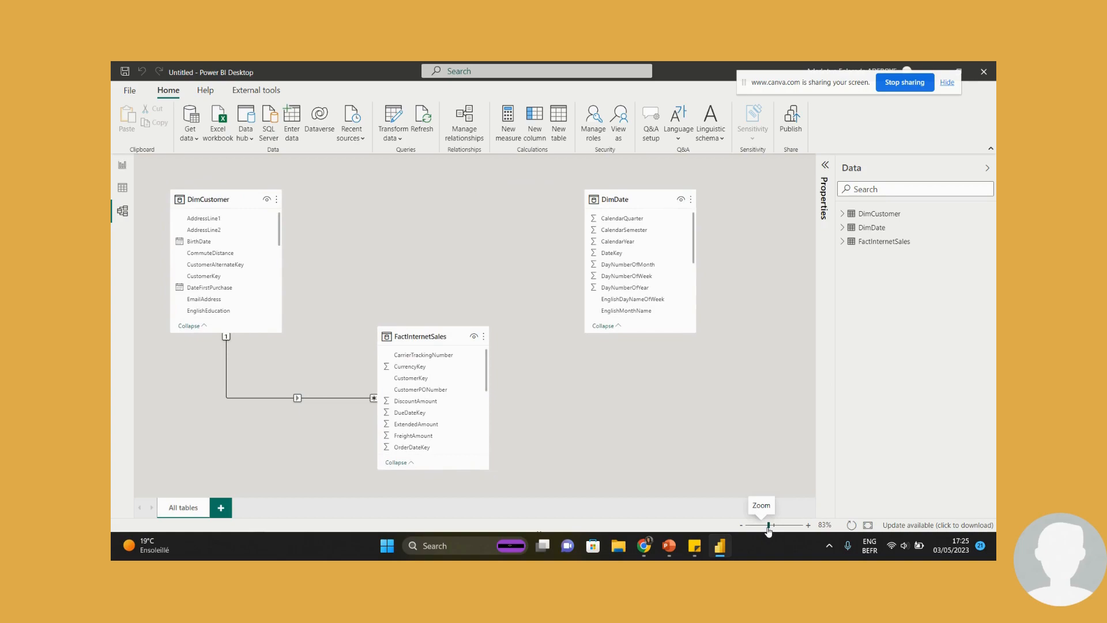
left_click(988, 165)
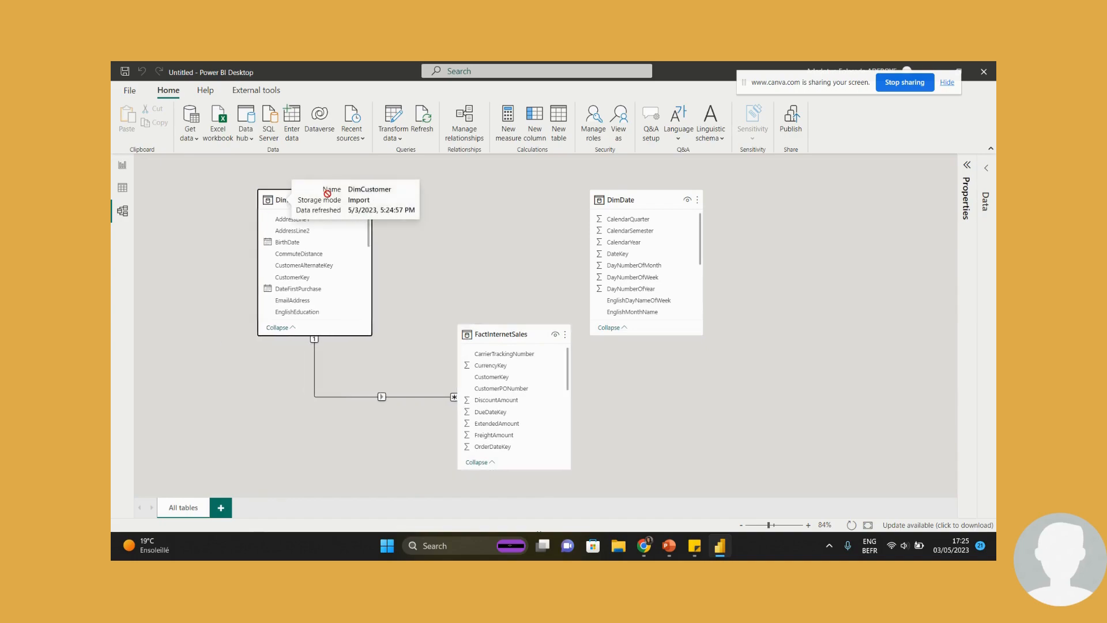
mouse_move(514, 405)
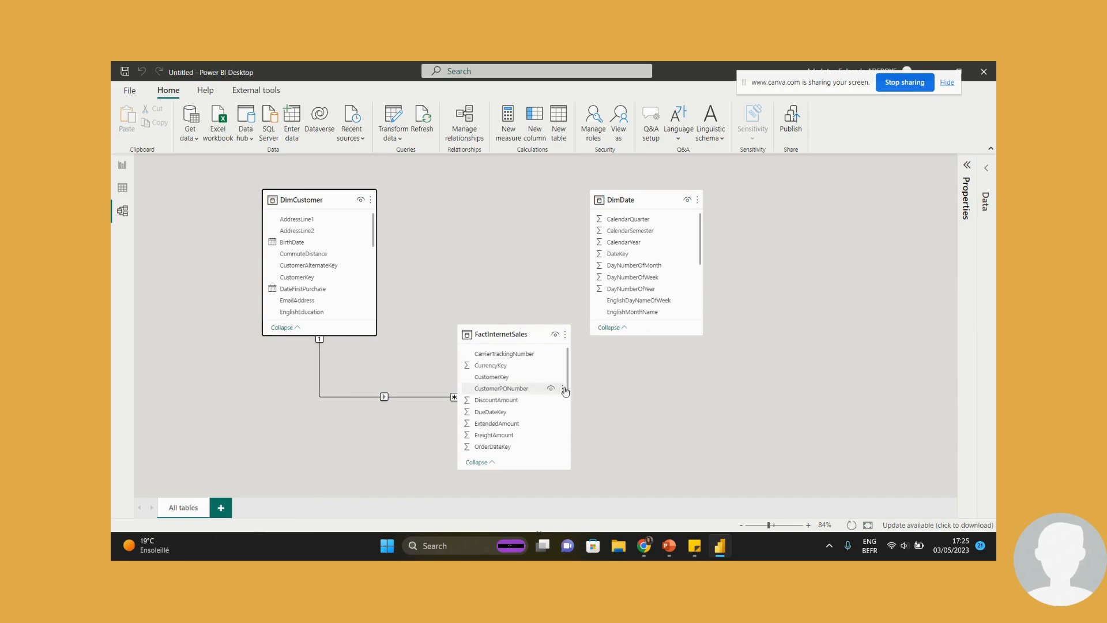
scroll("down", 3)
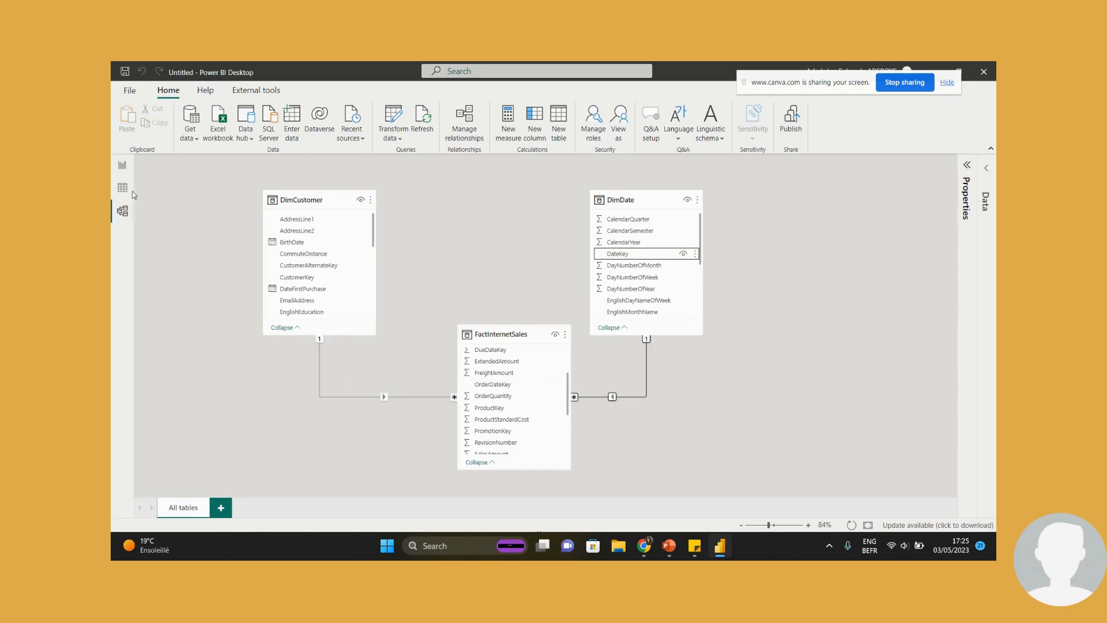
Place an empty clustered column chart widened across the bottom of the report page.
left_click(122, 165)
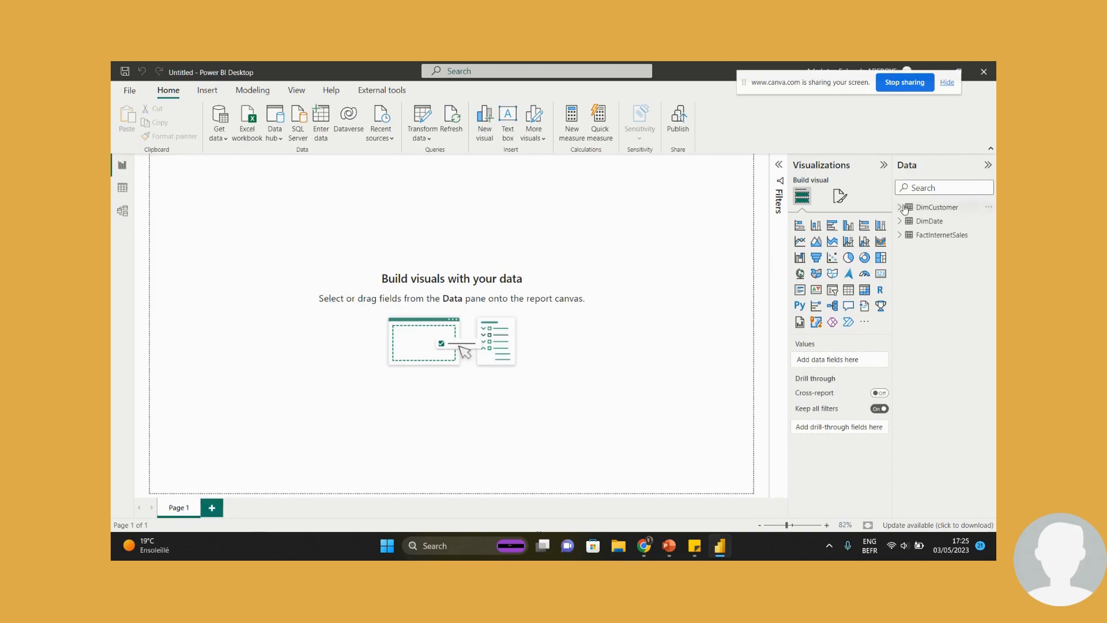
mouse_move(847, 225)
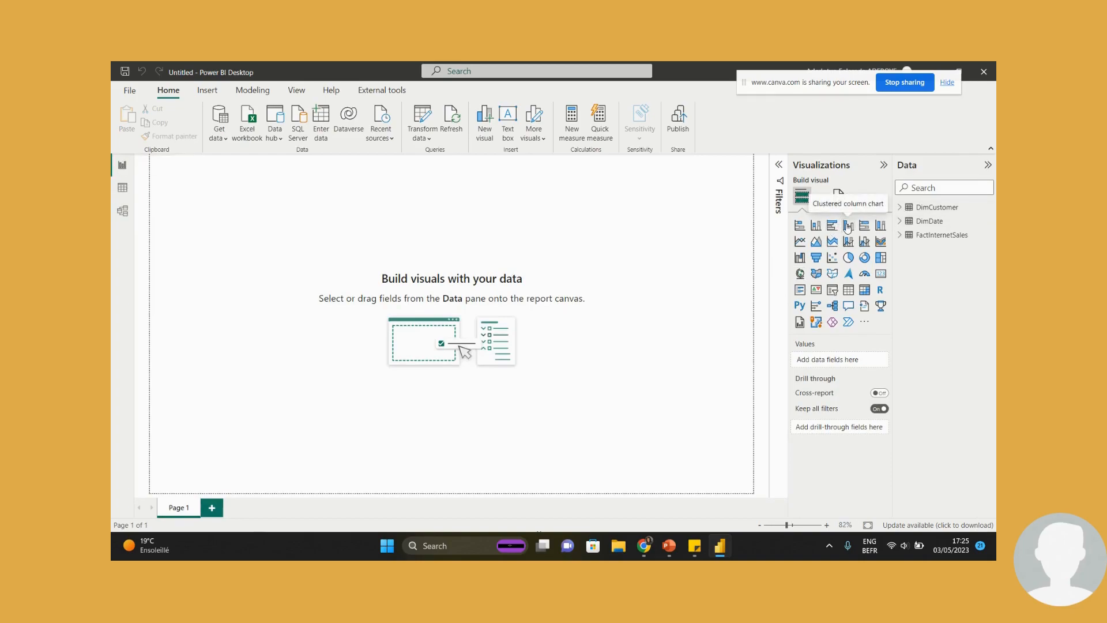
left_click(847, 226)
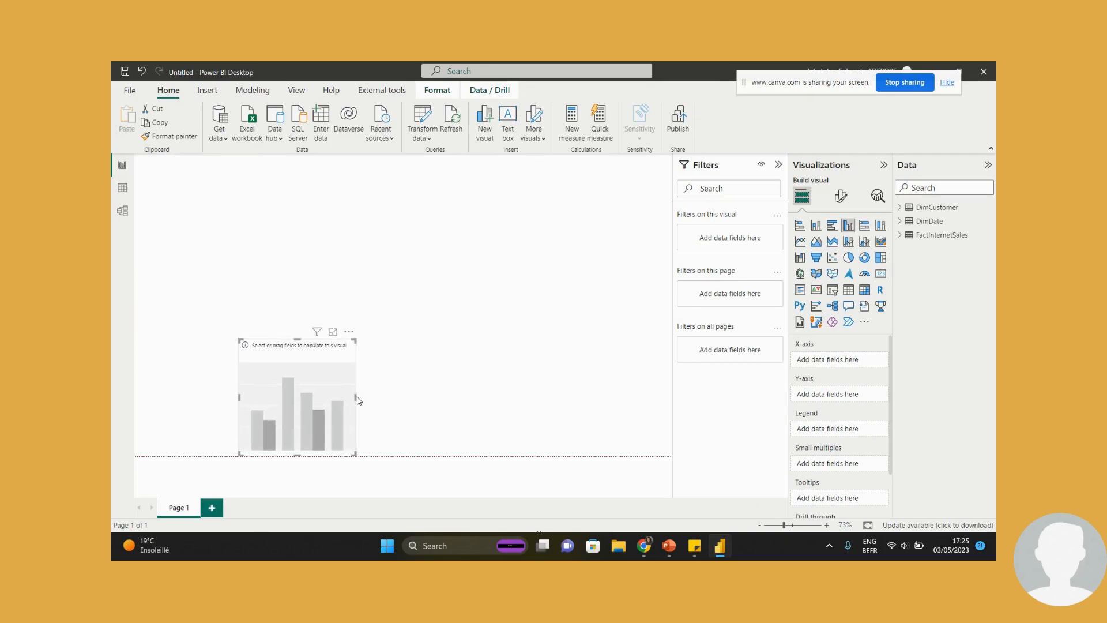
left_click_drag(356, 401, 639, 400)
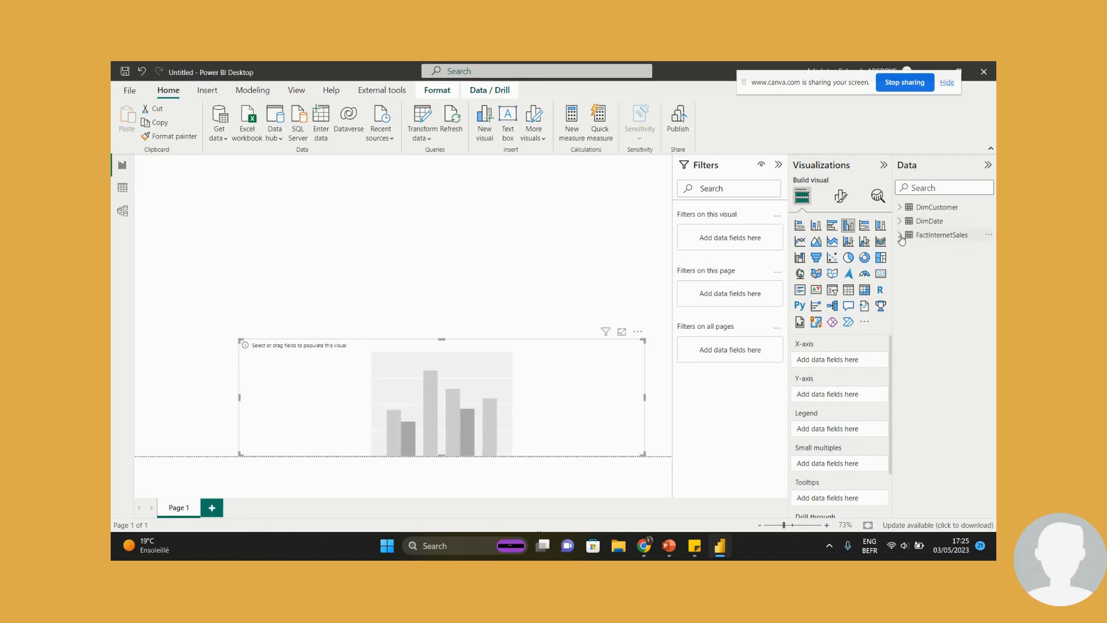
left_click(898, 234)
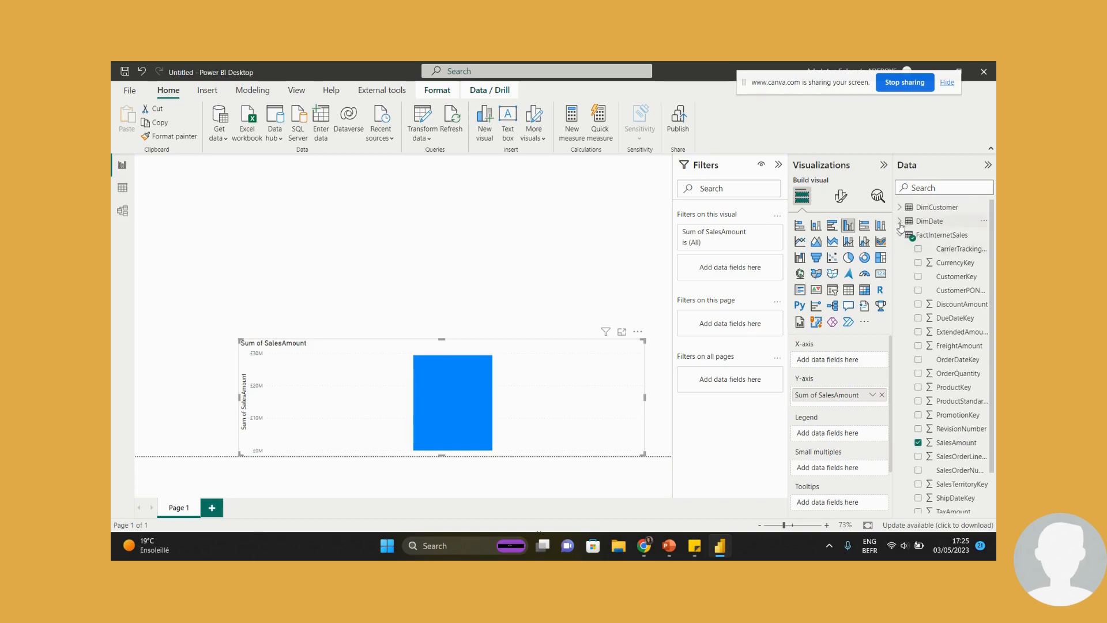
left_click(900, 220)
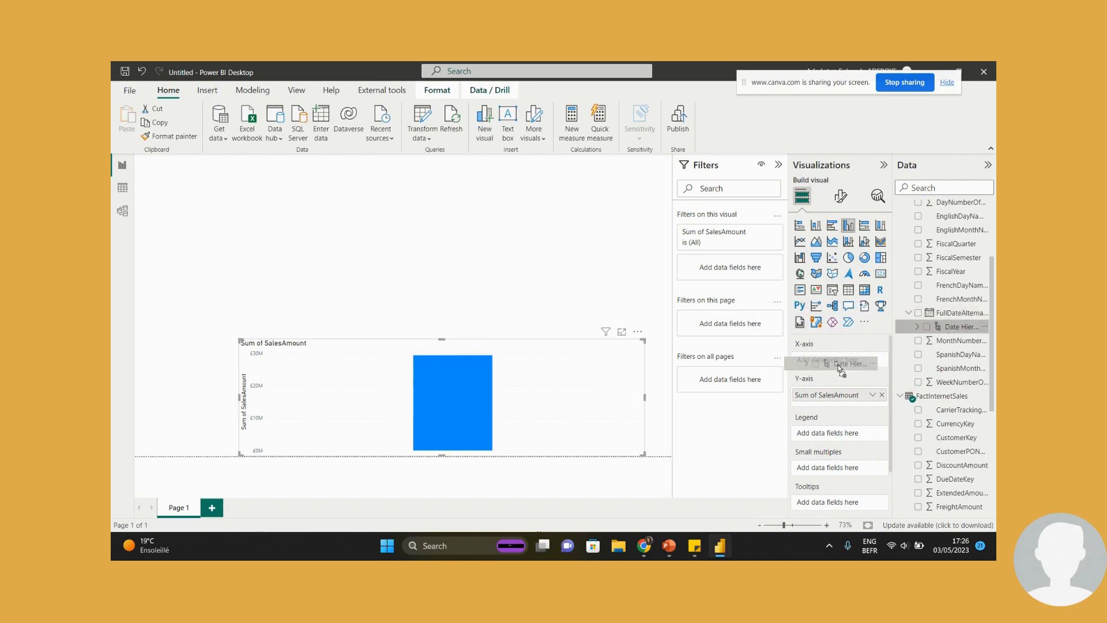
Plot SalesAmount against the DimDate date hierarchy on the X-axis, keeping Year and Month levels.
left_click(837, 363)
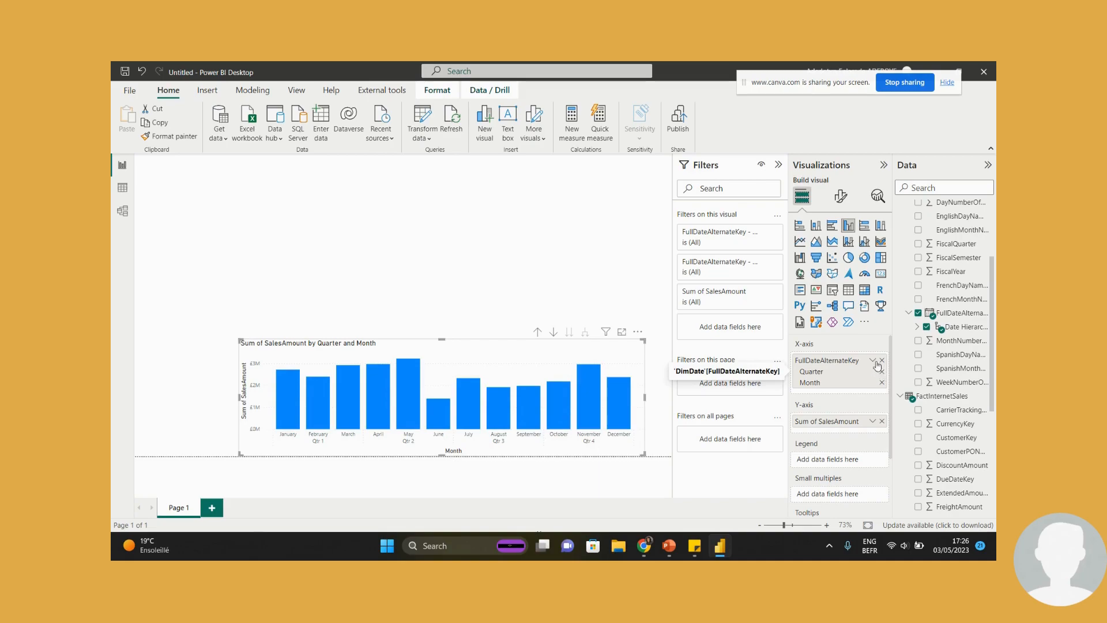
left_click(880, 360)
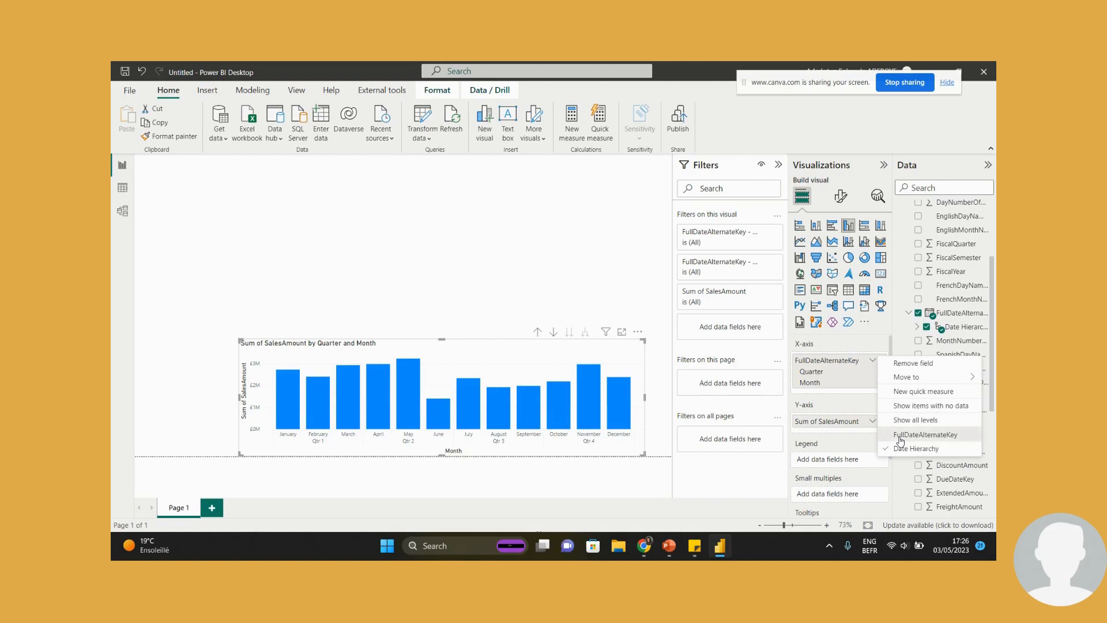
left_click(914, 419)
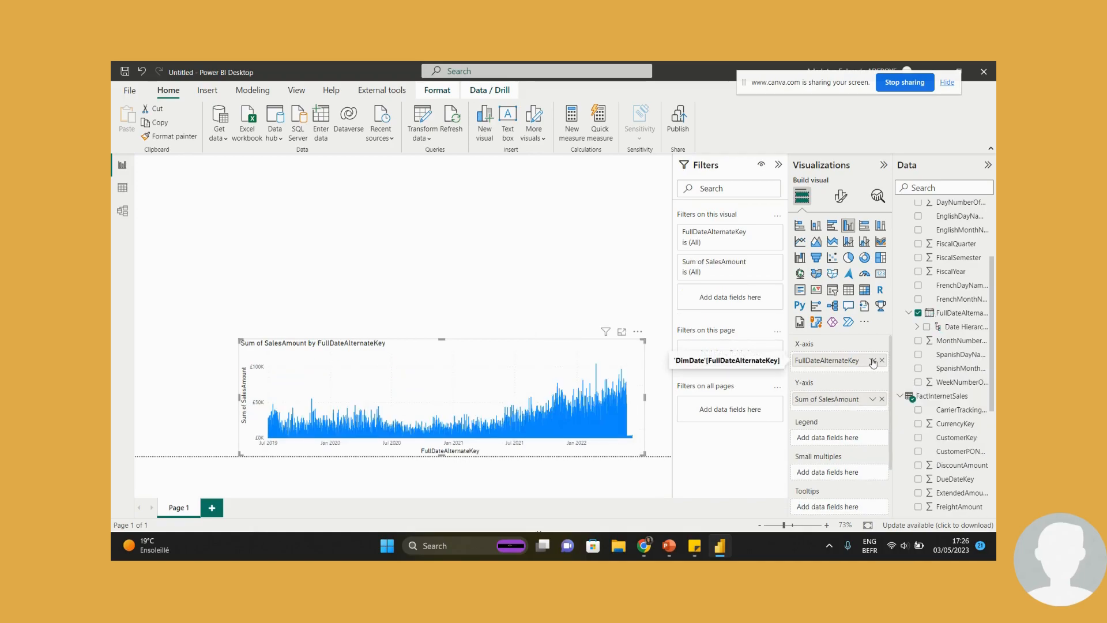
left_click(870, 360)
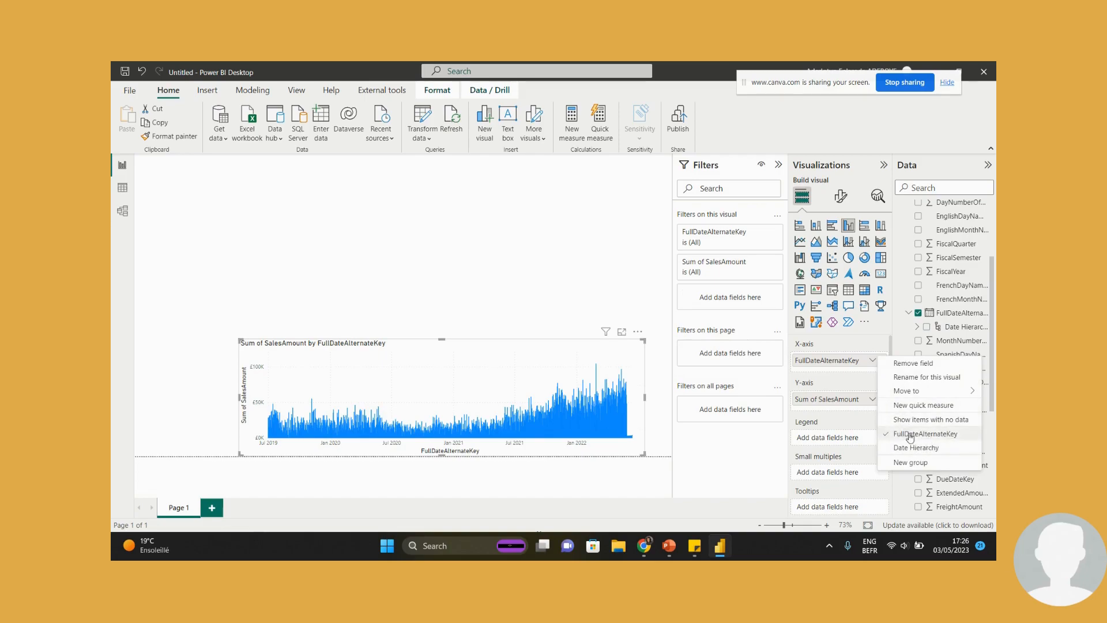
left_click(916, 448)
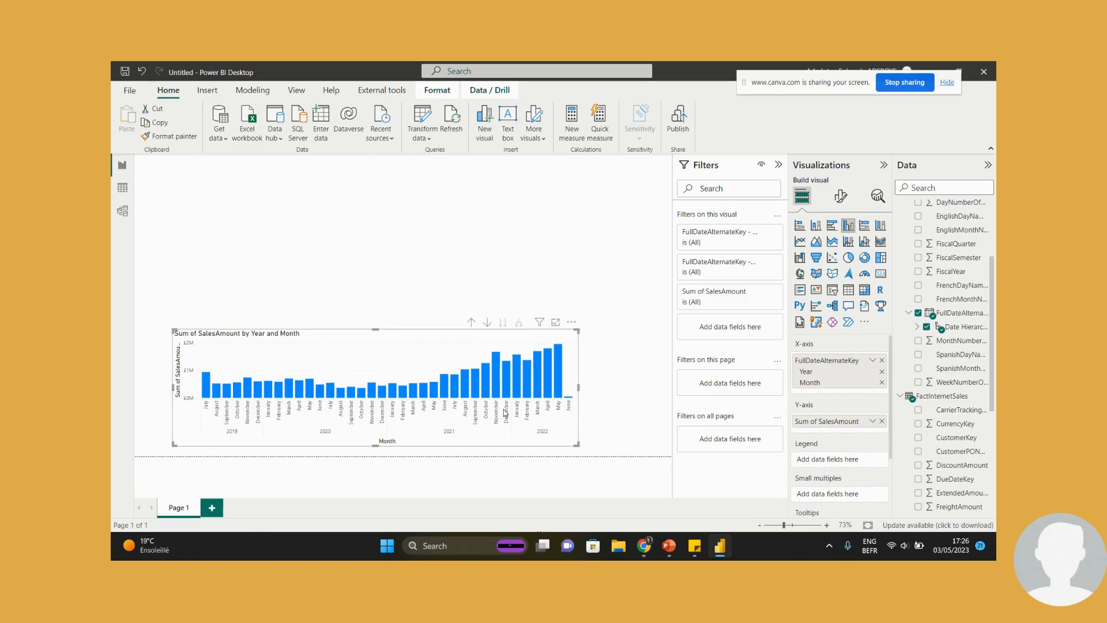
mouse_move(341, 407)
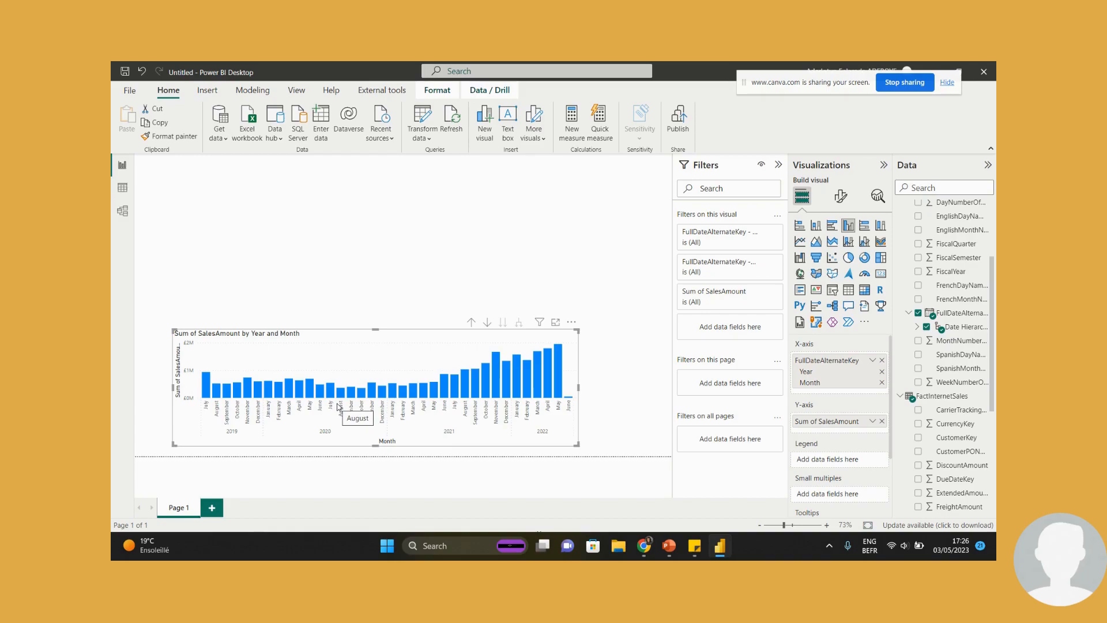
mouse_move(568, 401)
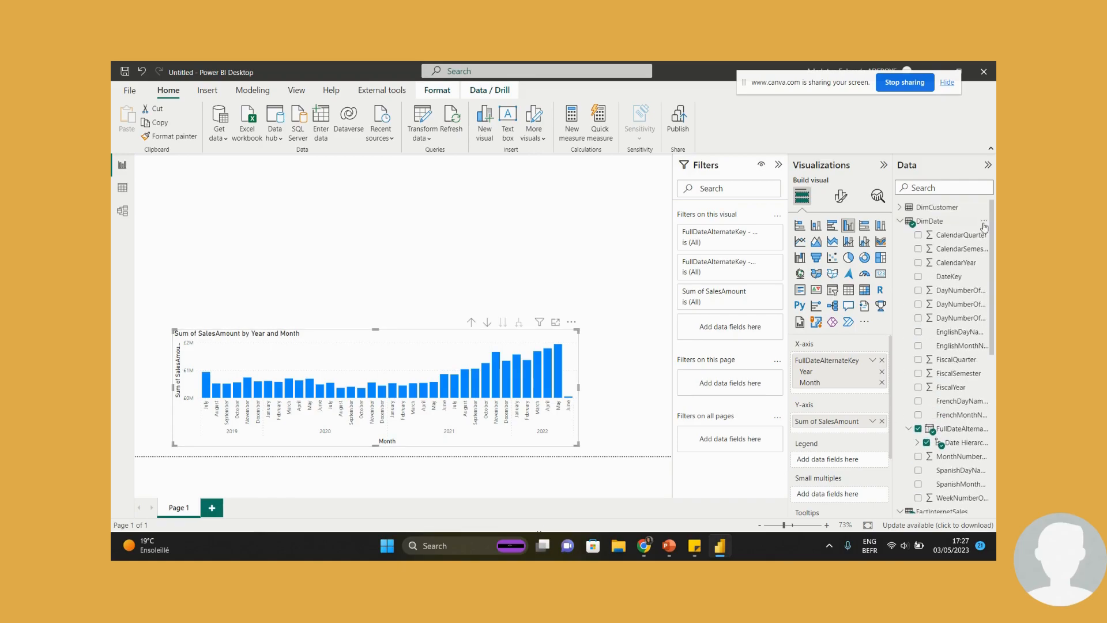
mouse_move(422, 340)
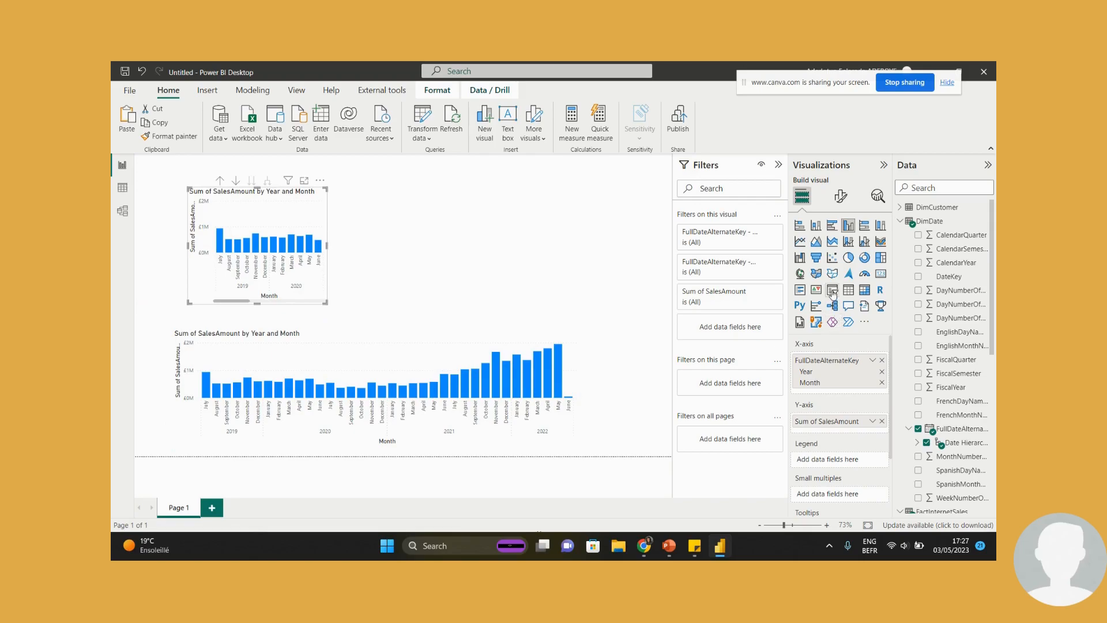
Convert the visual to a year-only slicer and test filtering the sales chart with 2019 and 2020.
left_click(831, 289)
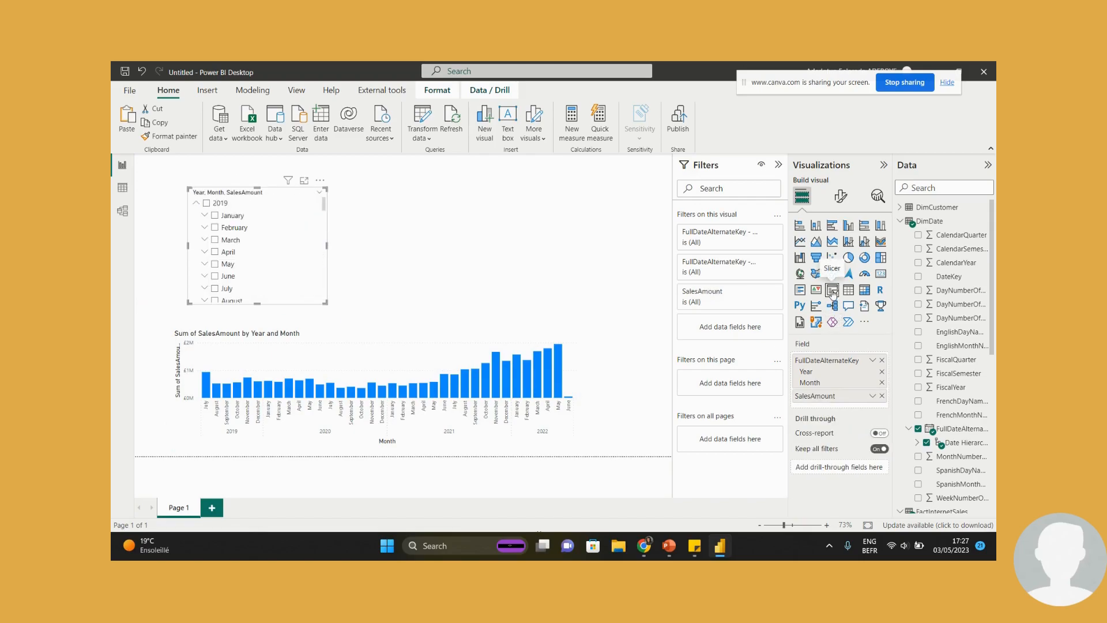
mouse_move(880, 398)
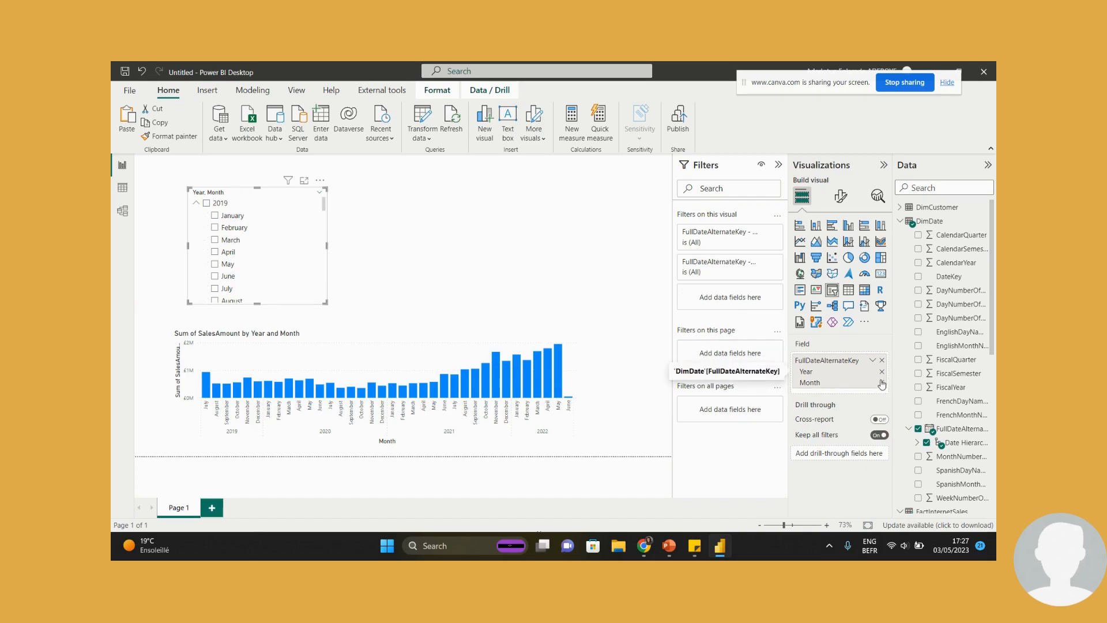
left_click(881, 383)
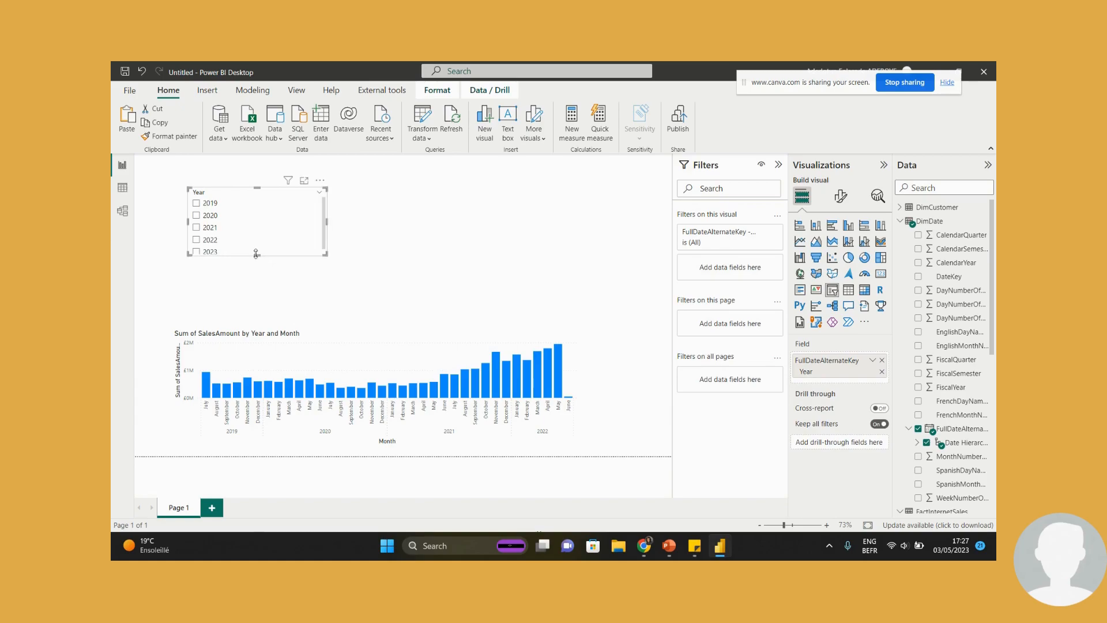
left_click(197, 203)
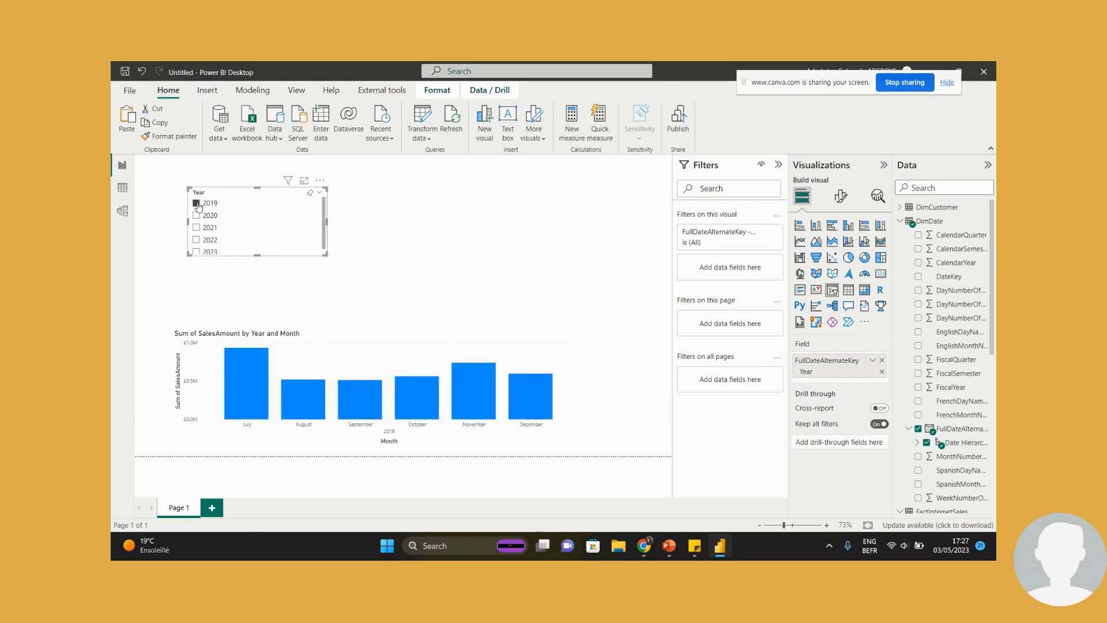
left_click(198, 216)
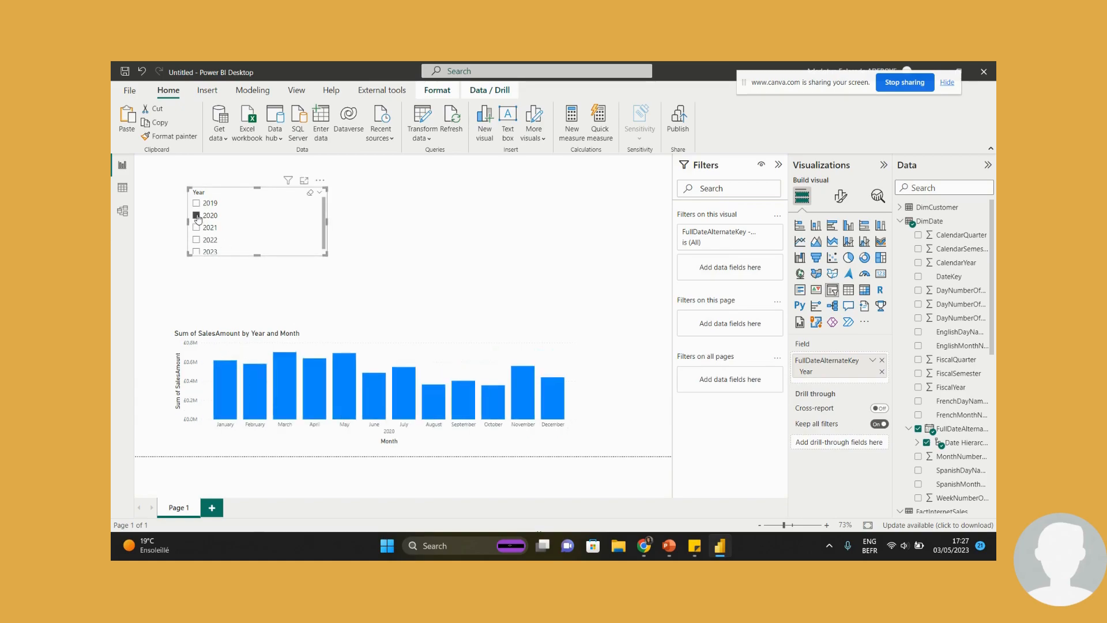
left_click(197, 216)
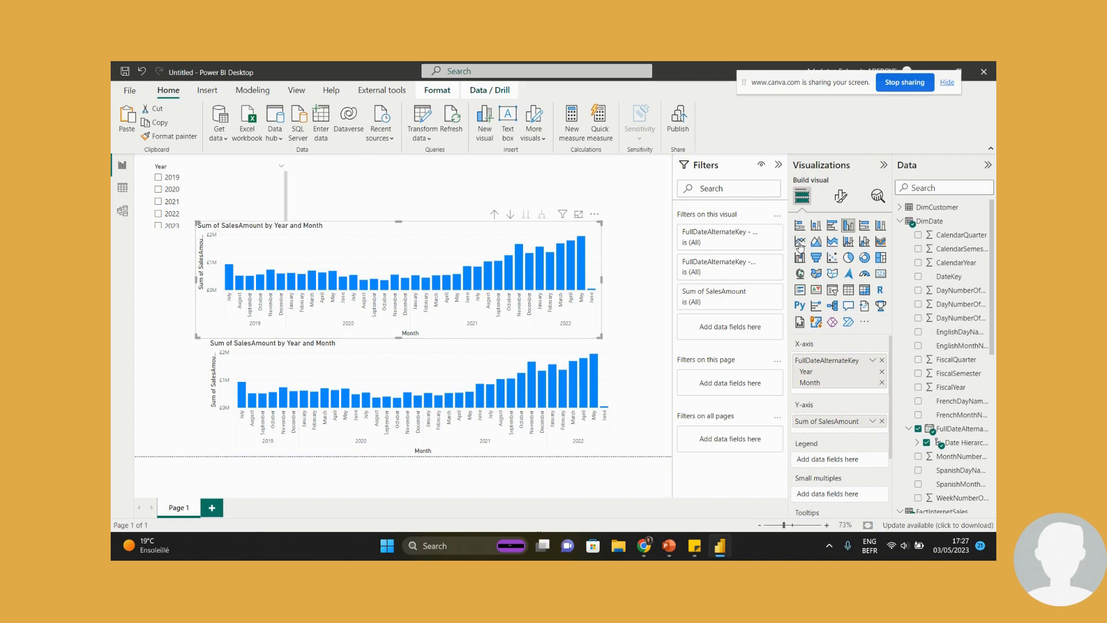
Turn the copied chart into a line chart showing all date hierarchy levels on the X-axis.
left_click(798, 241)
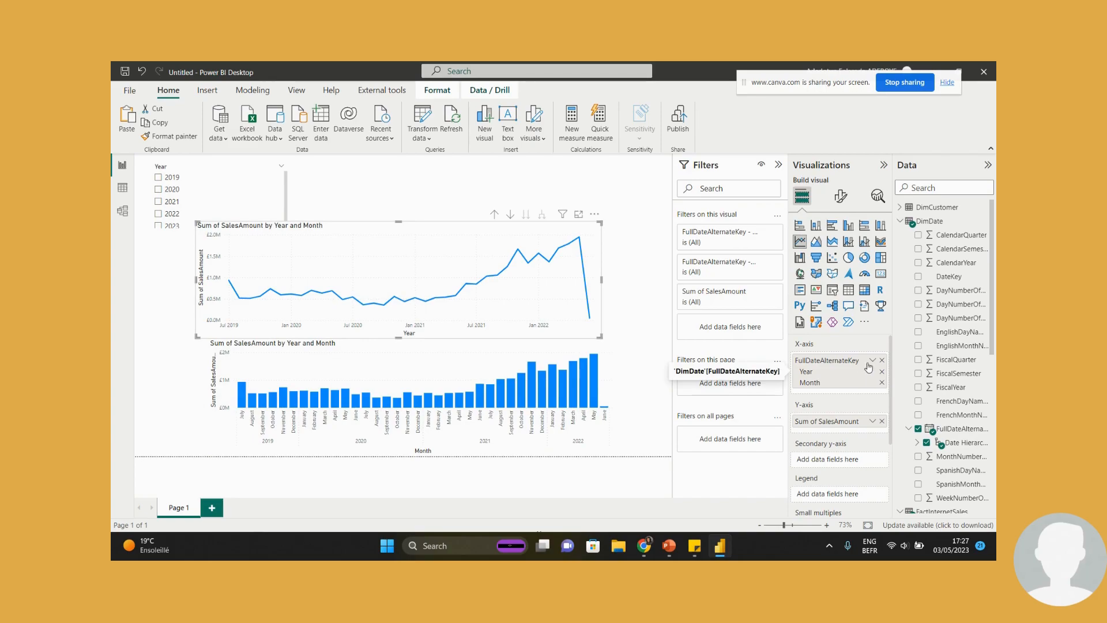
left_click(872, 360)
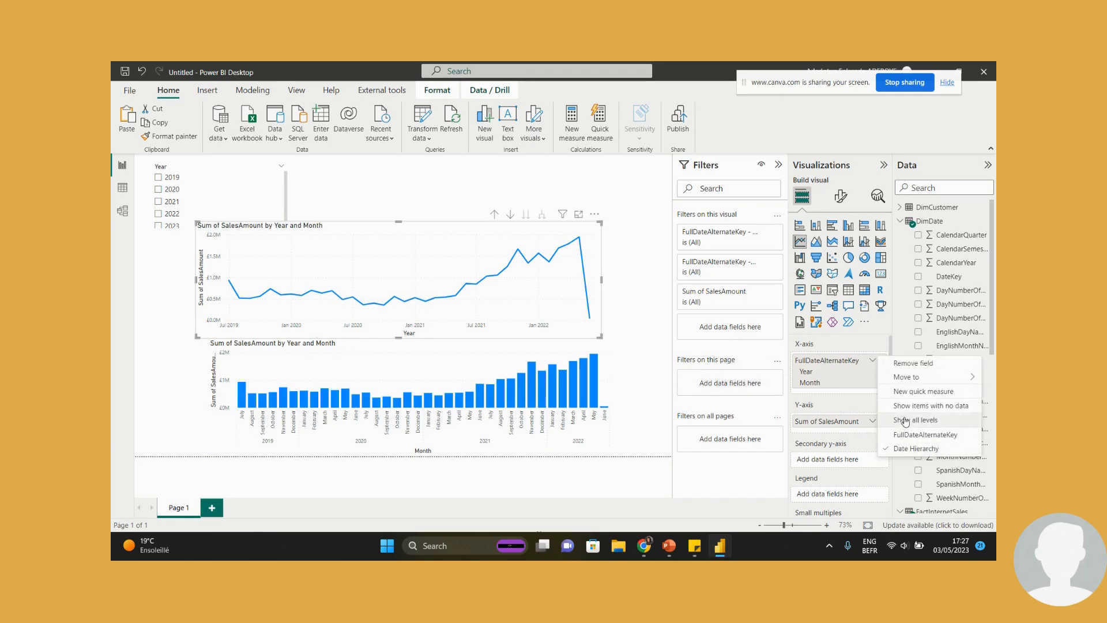
left_click(914, 420)
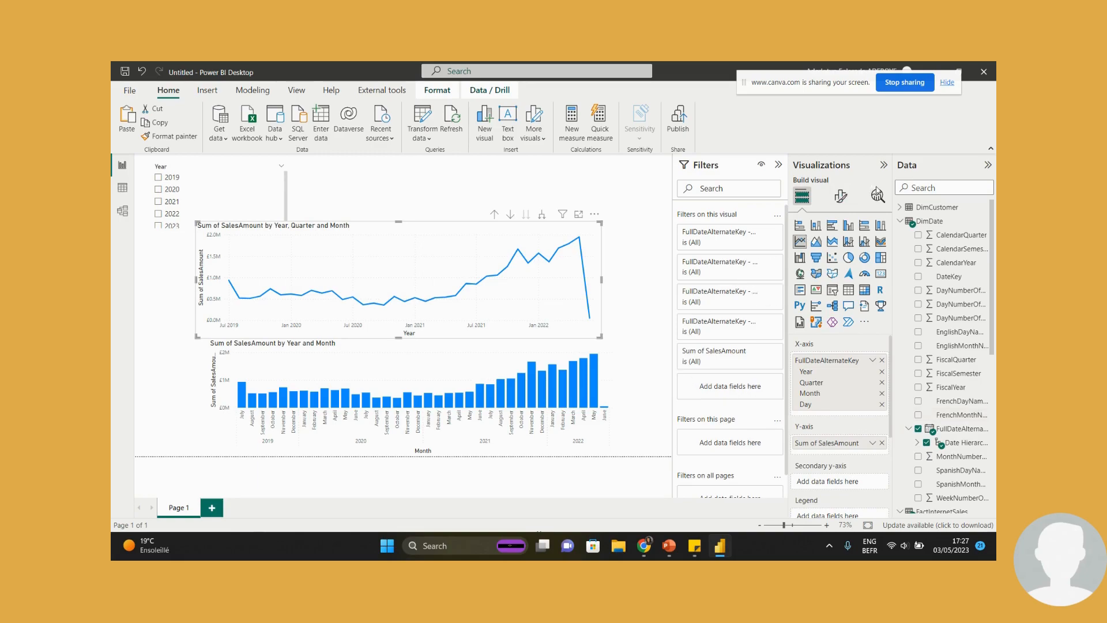
Enable a Forecast band on the line chart from the Analytics pane.
left_click(876, 196)
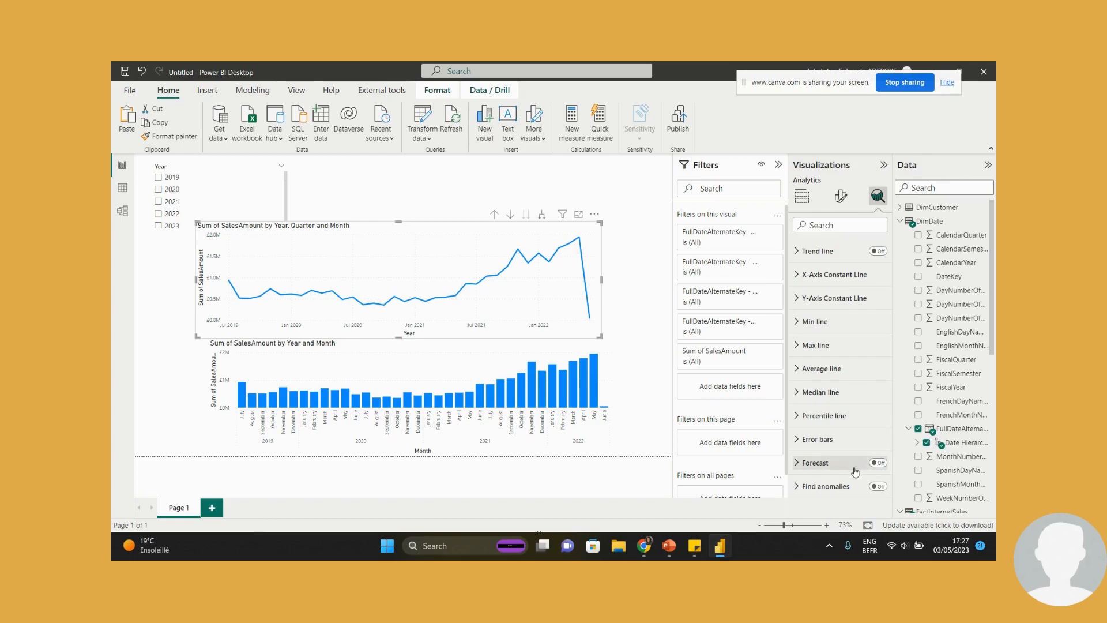
left_click(815, 462)
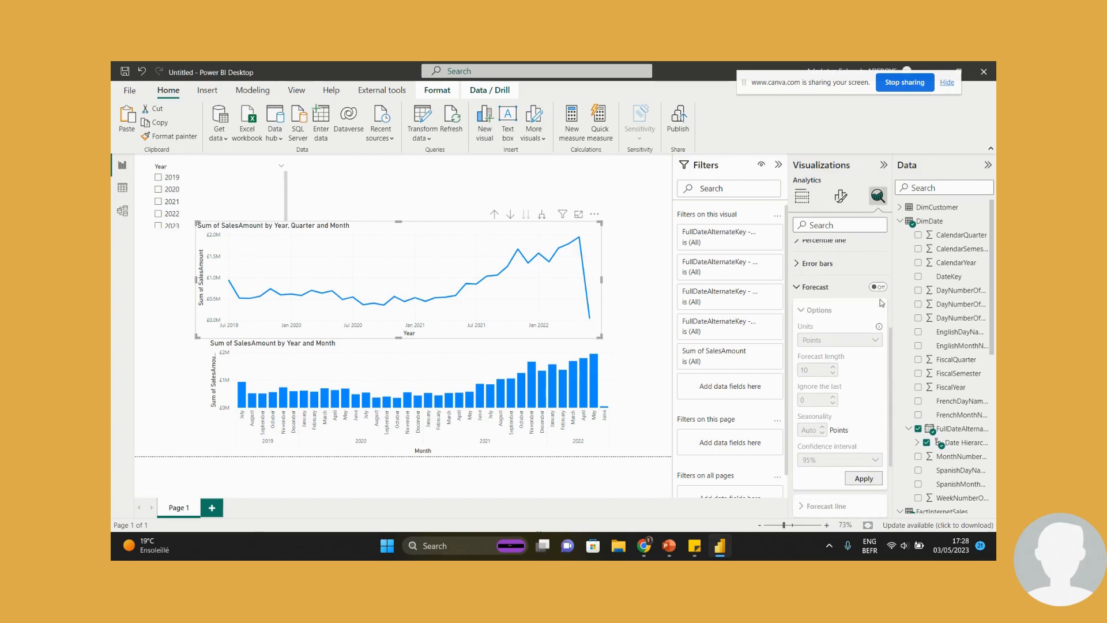
left_click(877, 287)
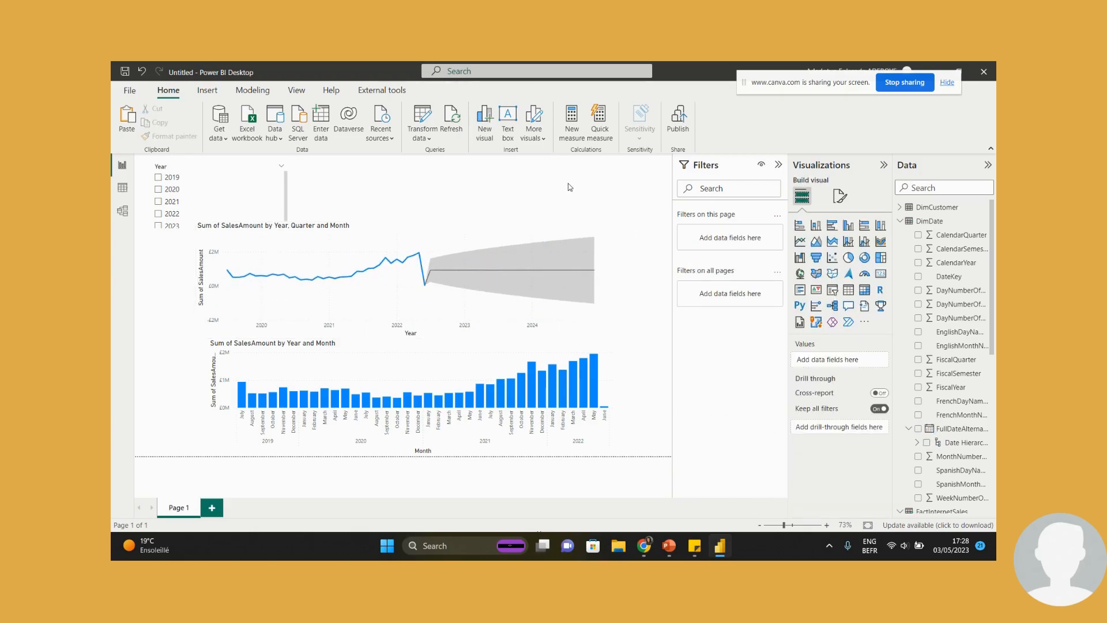
Give the canvas an orange background with lowered transparency so the colour shows.
left_click(838, 196)
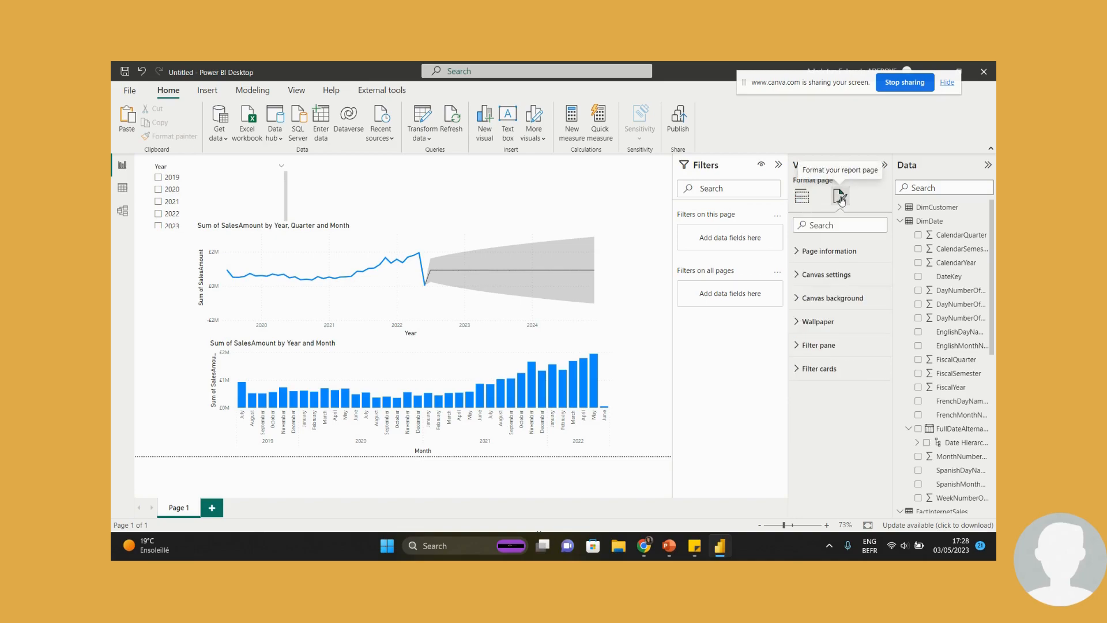
left_click(829, 297)
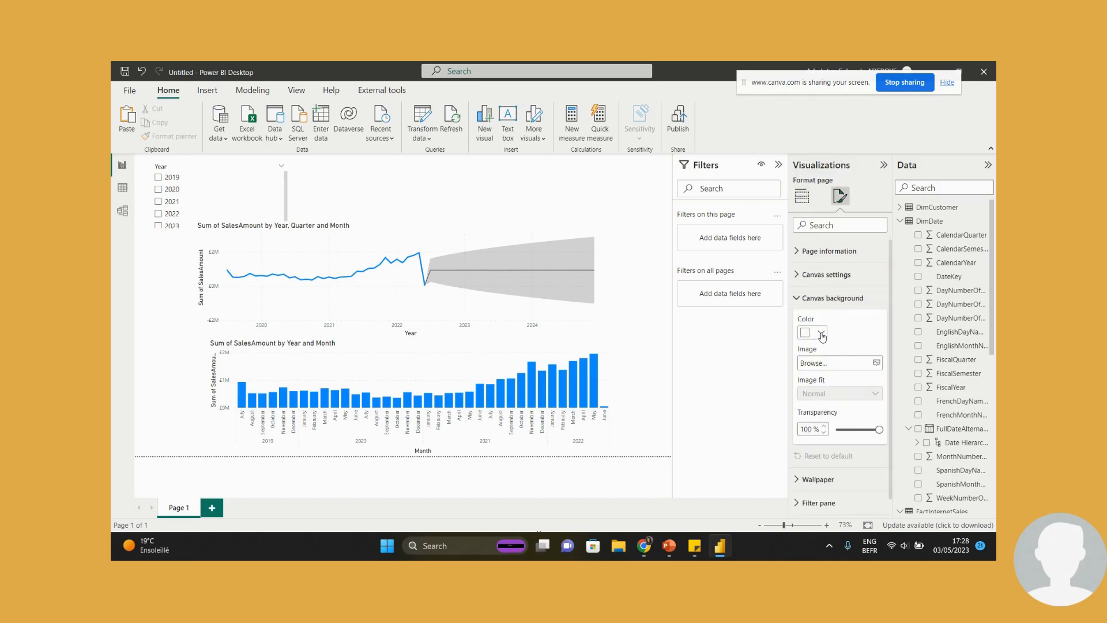
left_click(805, 332)
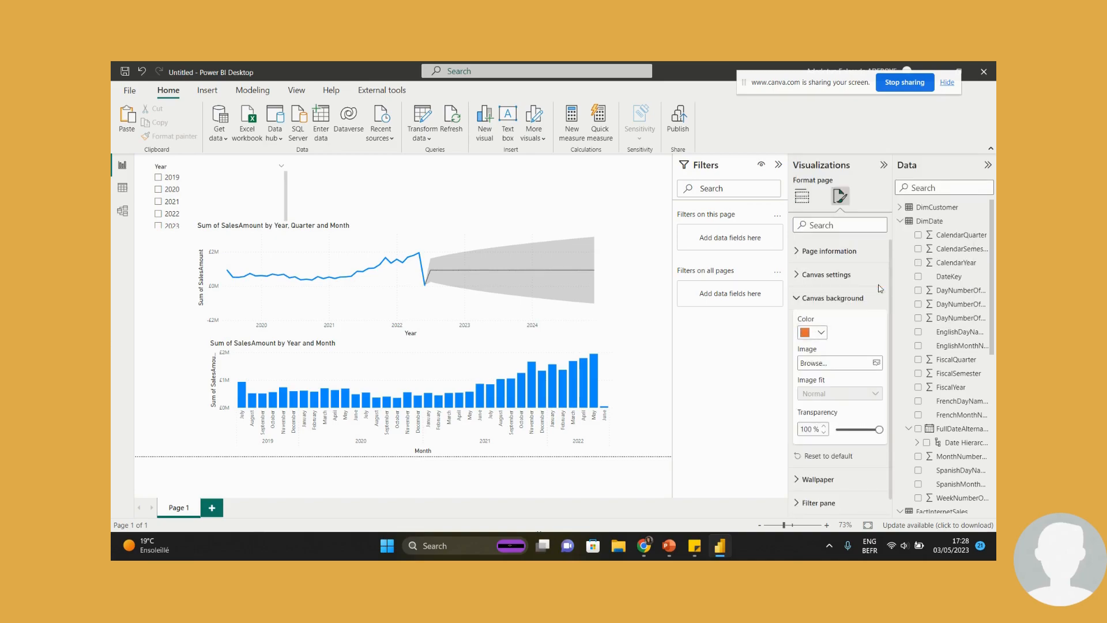
left_click_drag(884, 429, 839, 429)
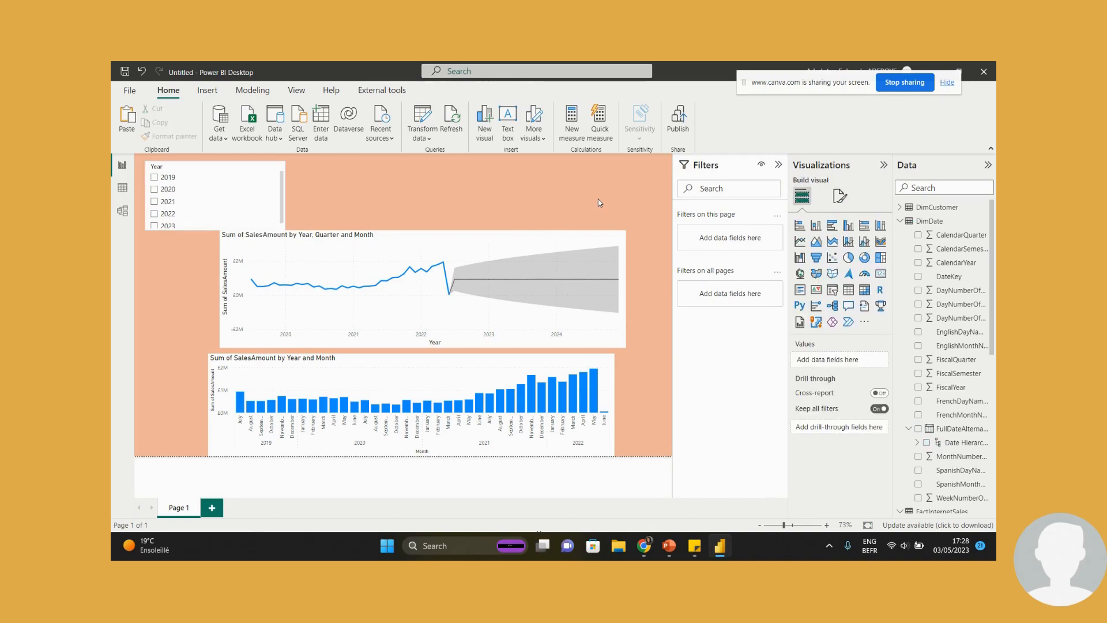
mouse_move(482, 236)
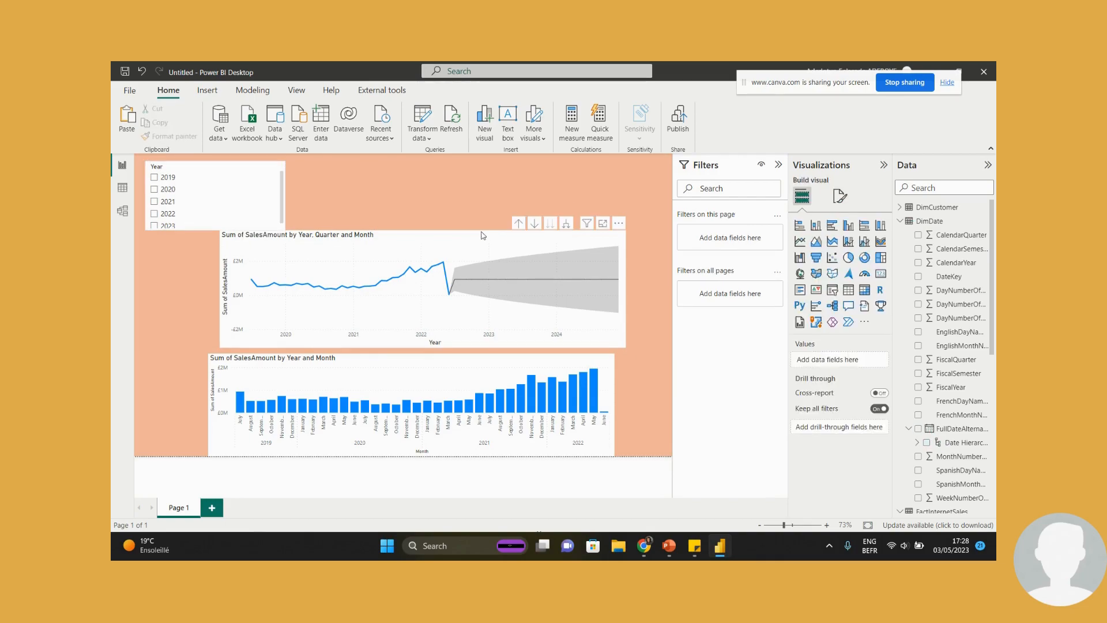
mouse_move(418, 237)
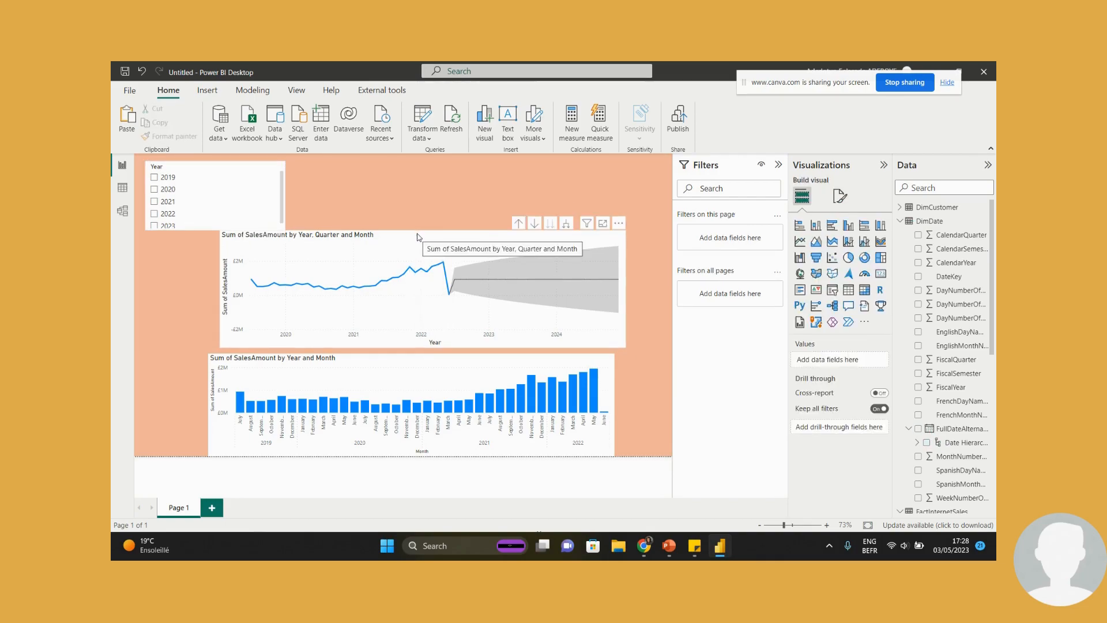
Arrange the visuals and clear the 2022 year filter so all years display.
left_click(423, 290)
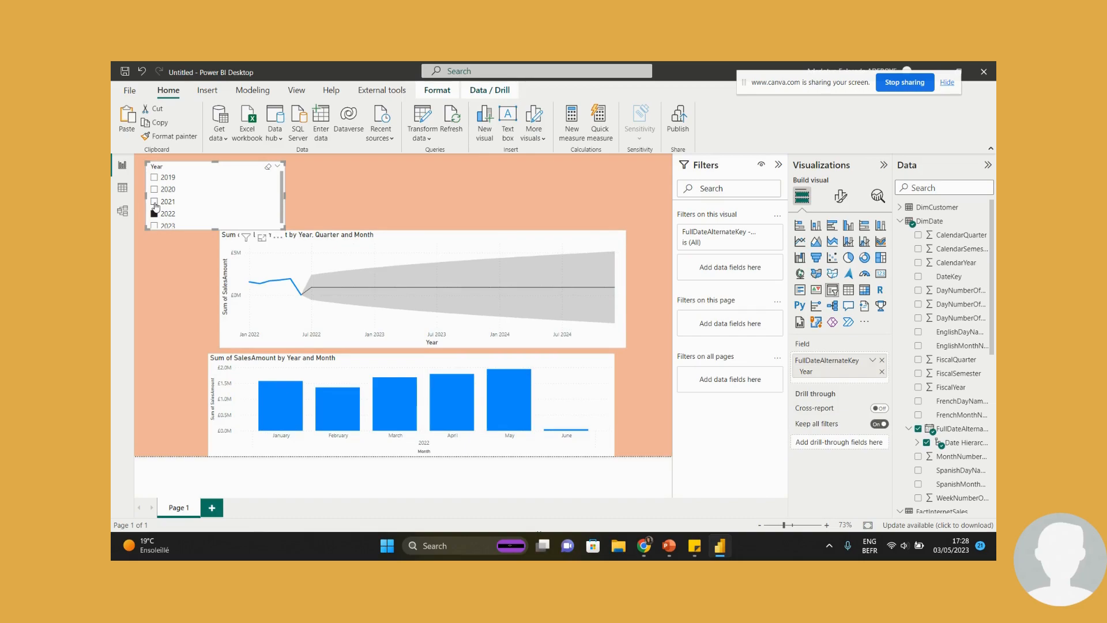
left_click(154, 200)
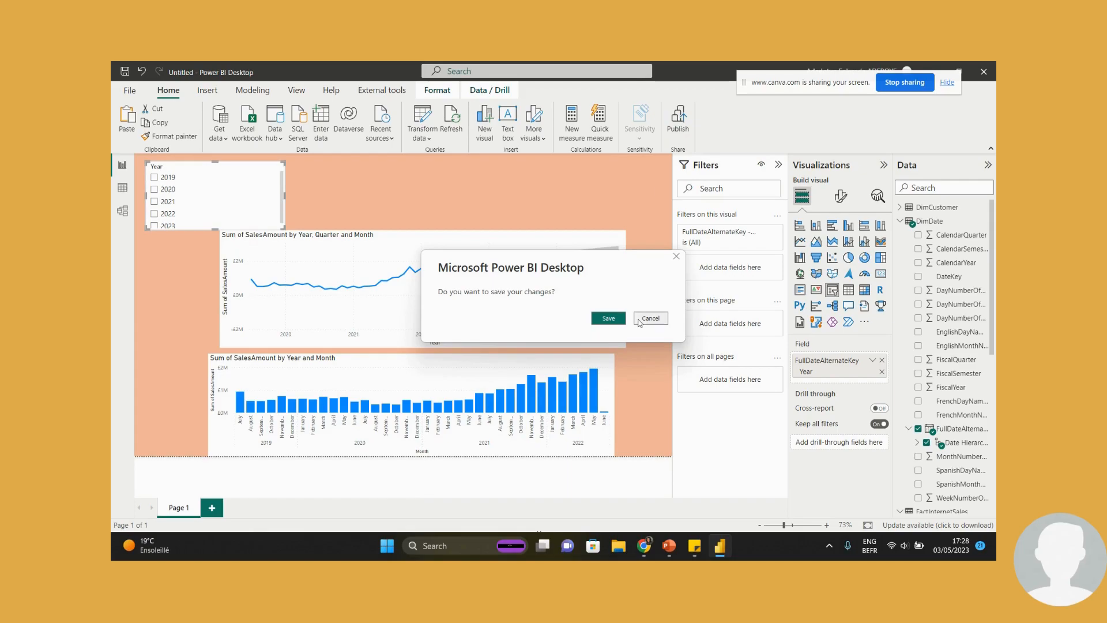
Save the report as SQLpooldata when prompted before publishing.
left_click(607, 318)
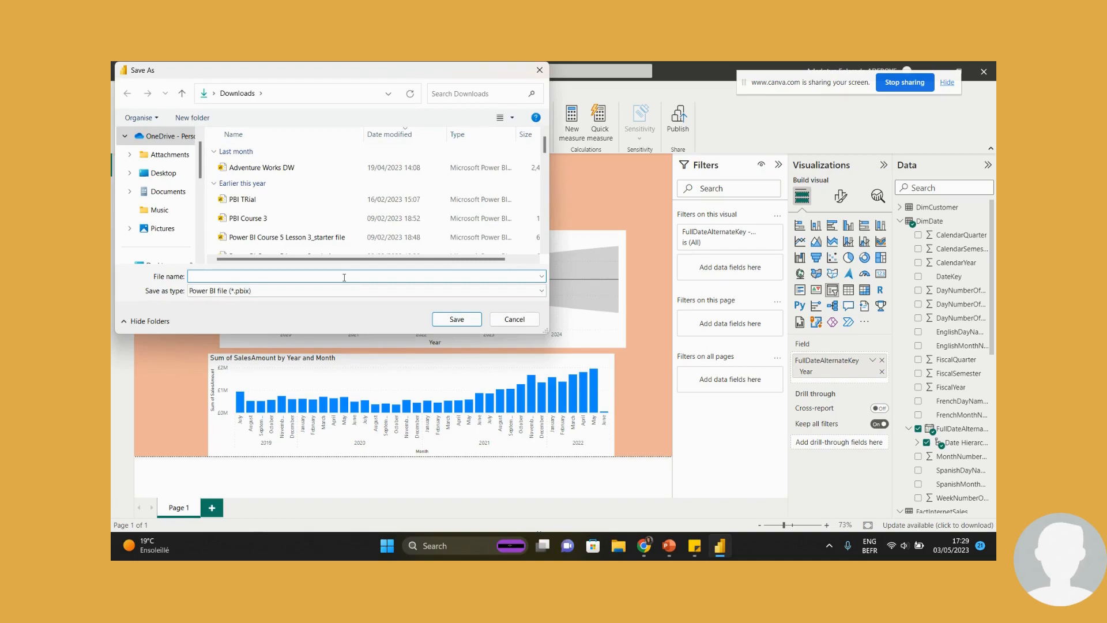
type("SQLpooldata")
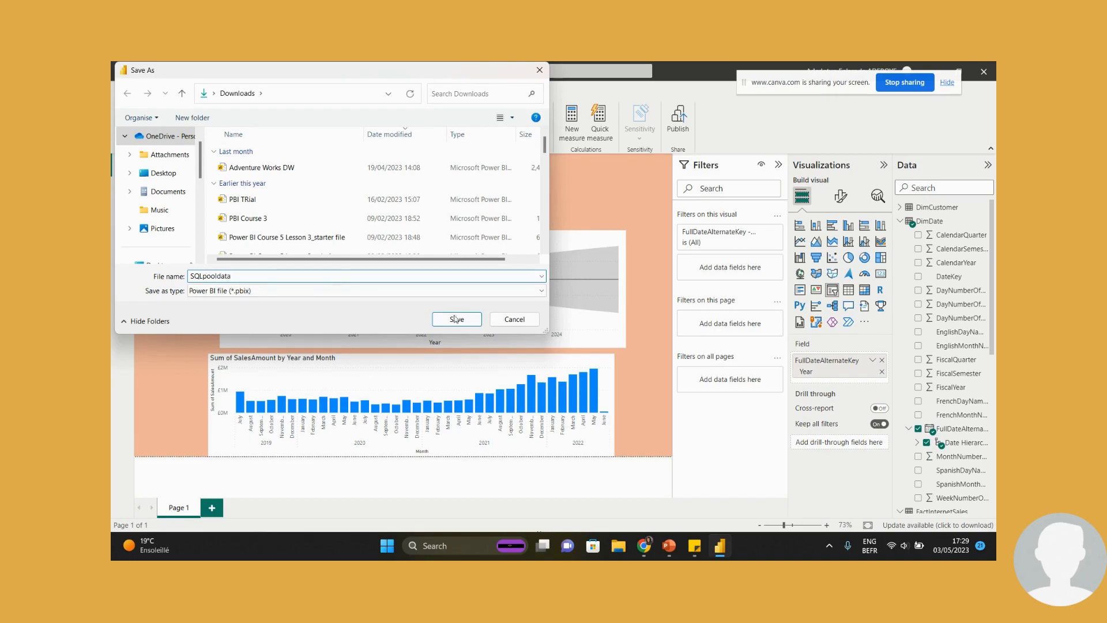
left_click(456, 319)
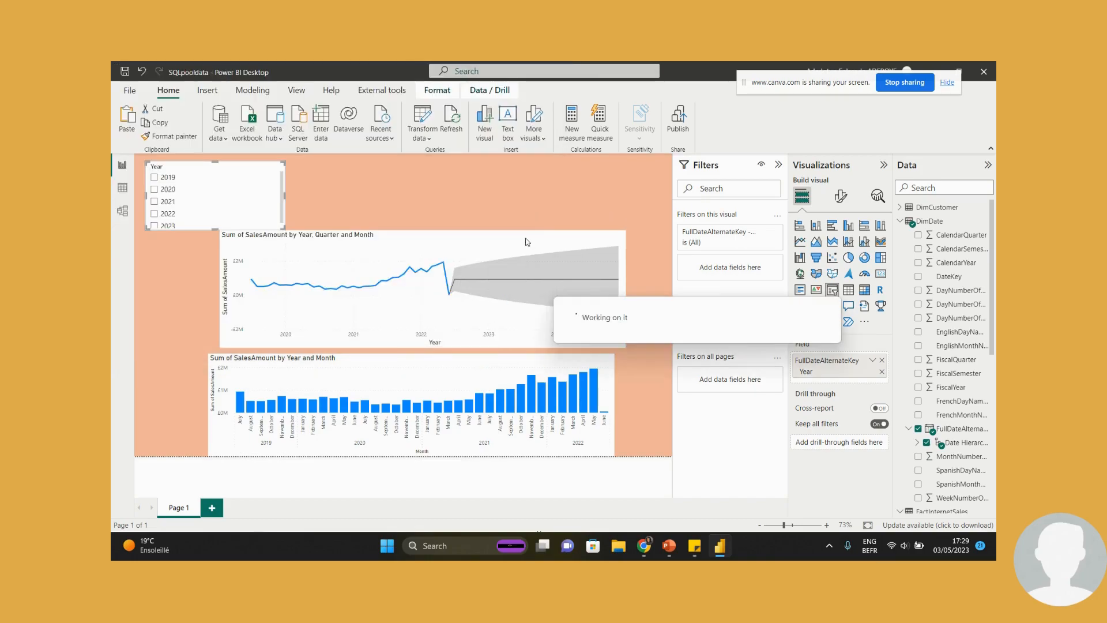
Publish the report to the Synapse Trainning workspace and dismiss the success message.
left_click(677, 117)
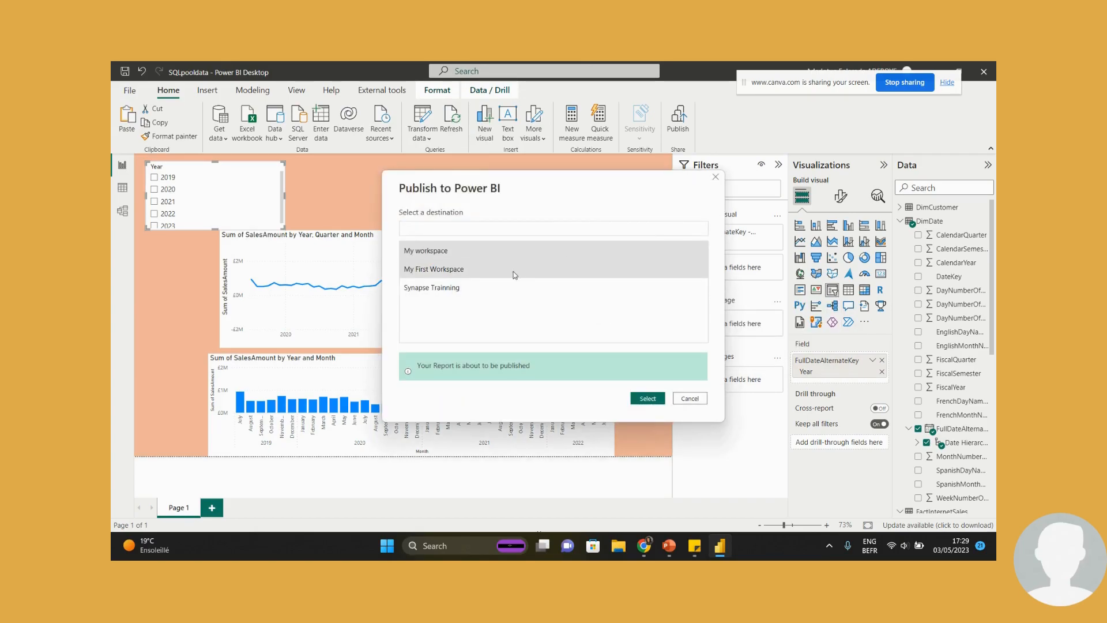
left_click(431, 287)
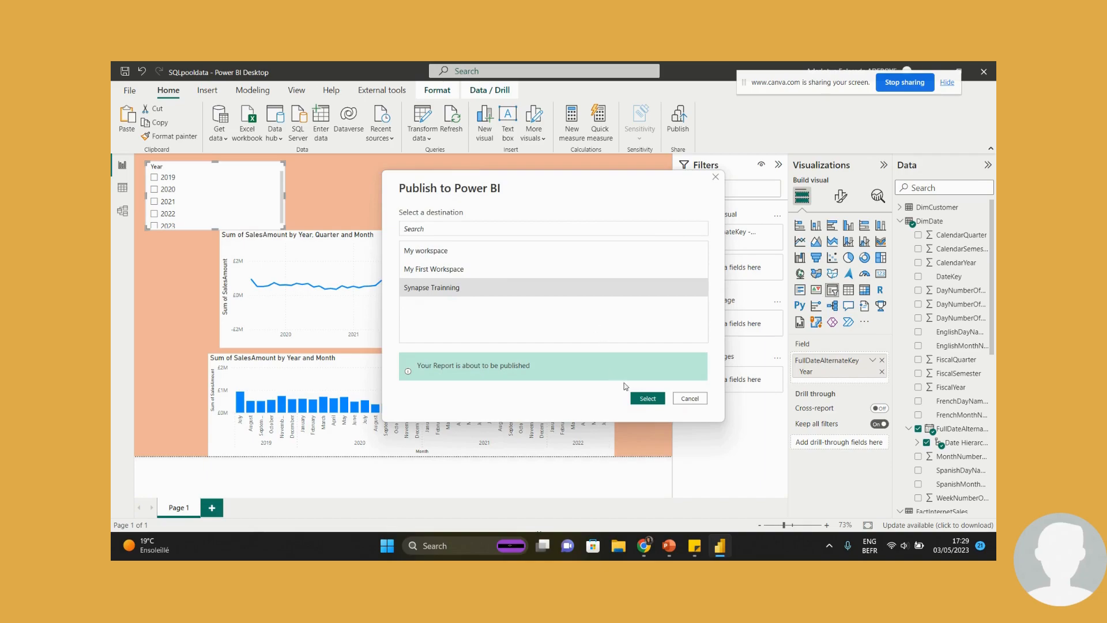
left_click(646, 398)
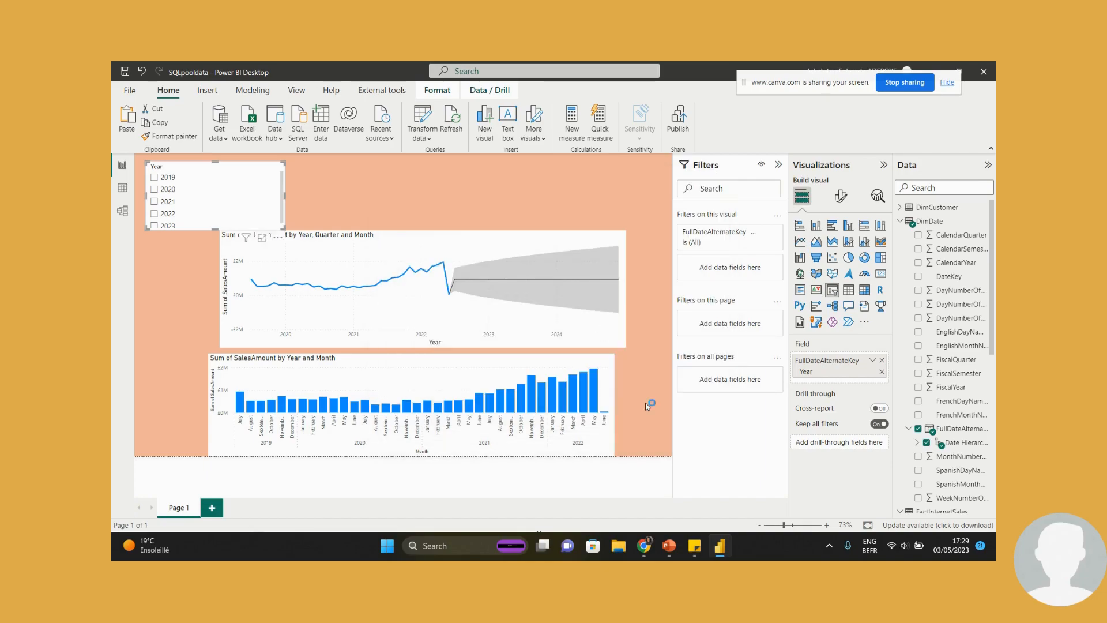
left_click(677, 120)
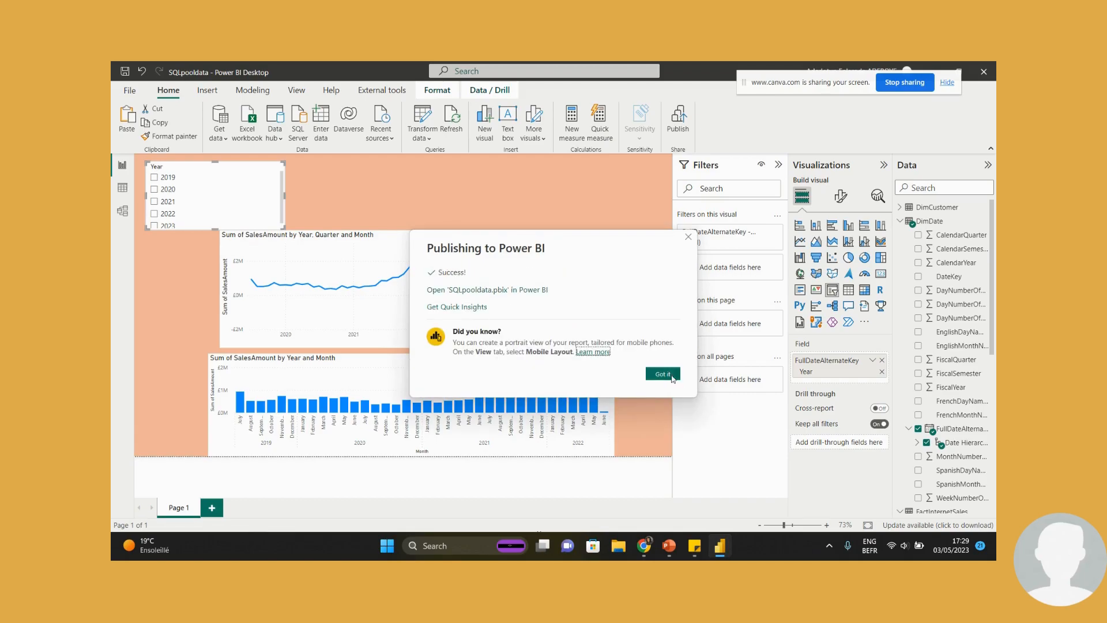
left_click(662, 374)
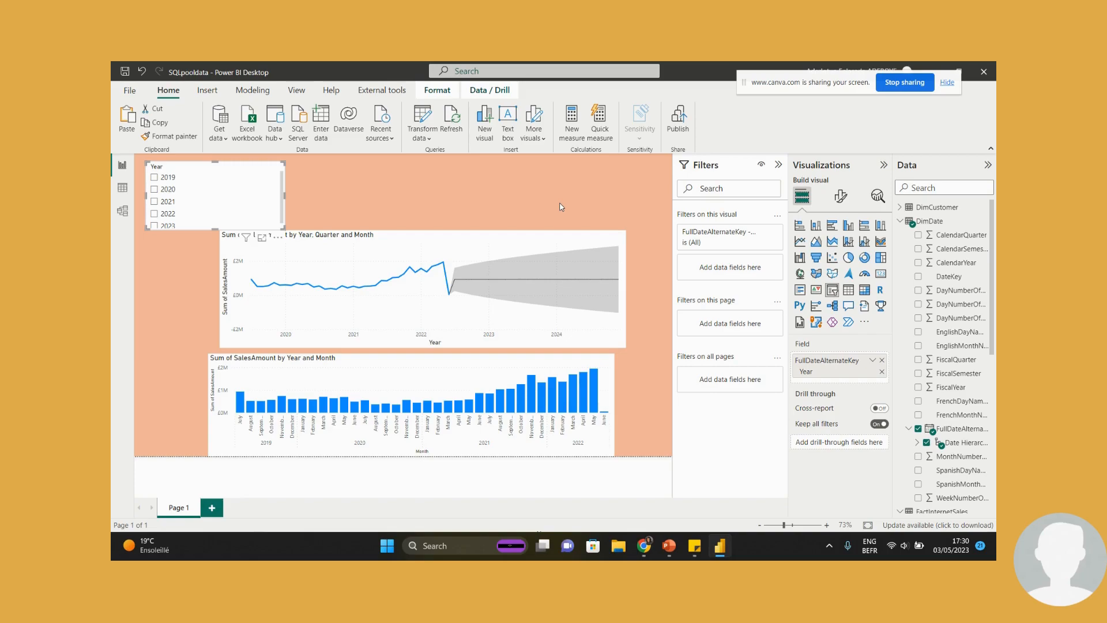
mouse_move(139, 102)
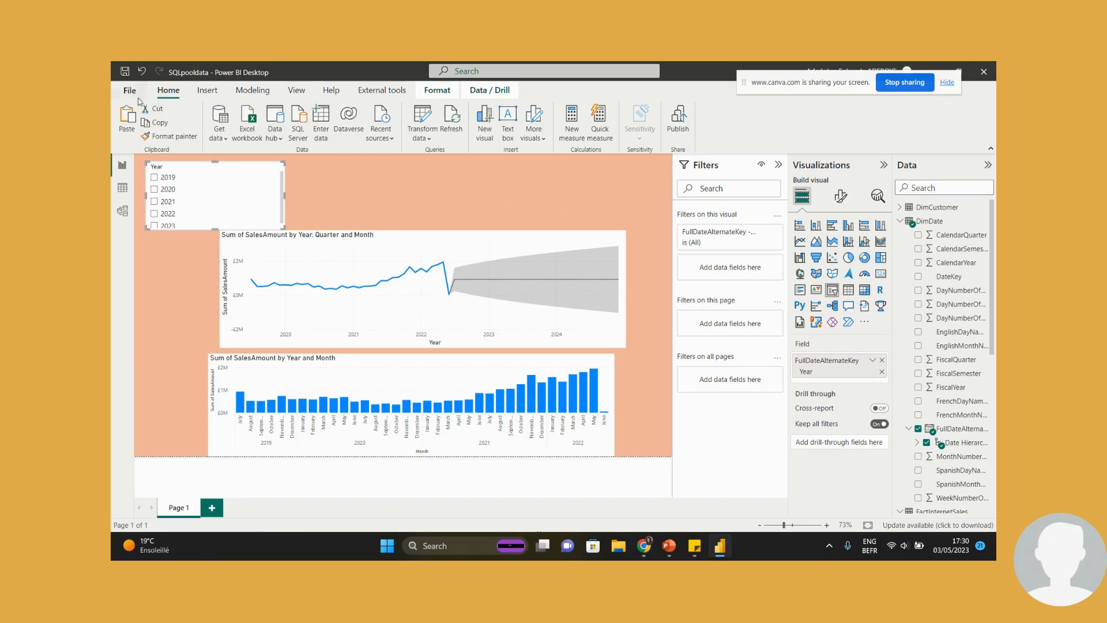